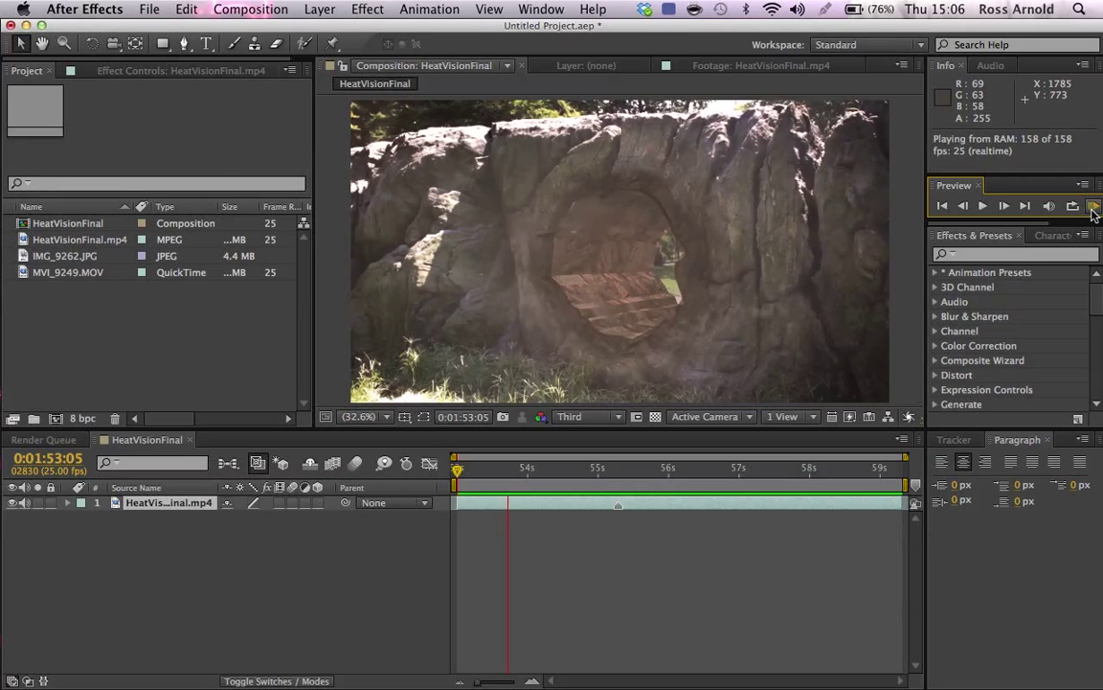
# Review the finished hole effect by playing and scrubbing through the shot
pyautogui.click(981, 205)
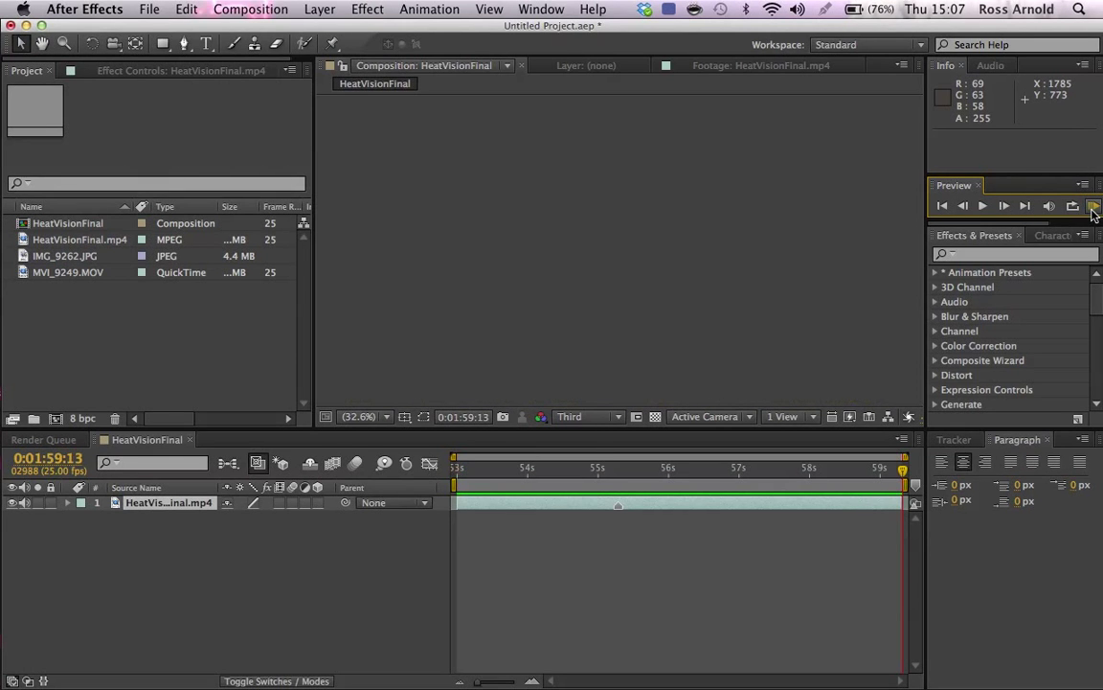
pyautogui.click(698, 468)
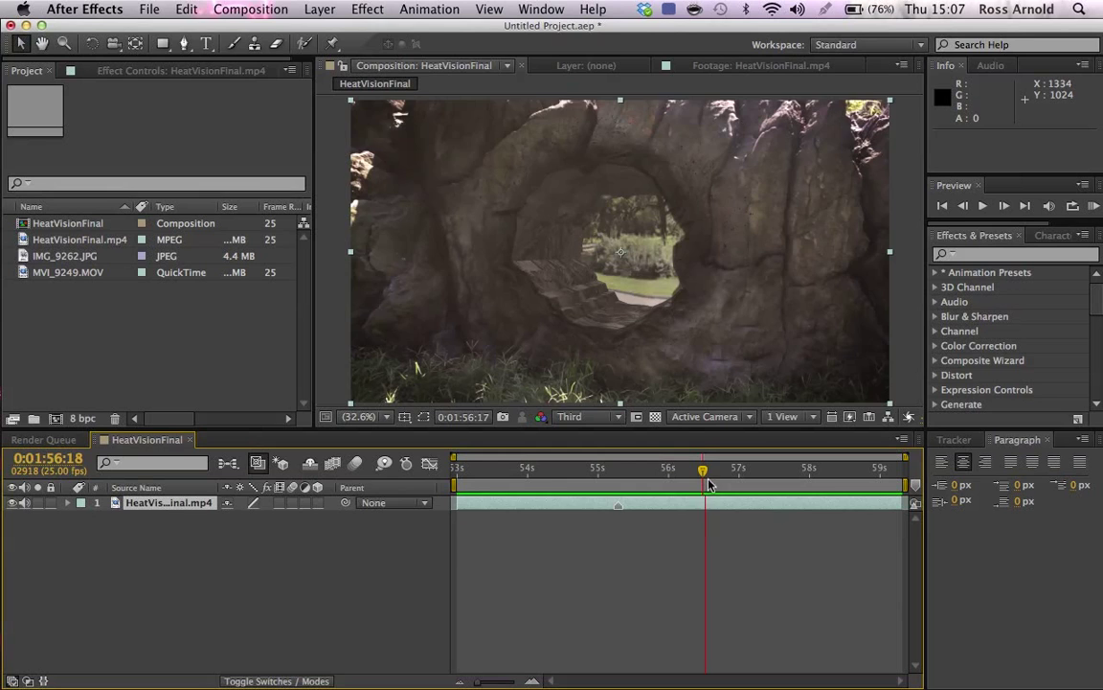
pyautogui.moveTo(705, 469); pyautogui.dragTo(820, 470)
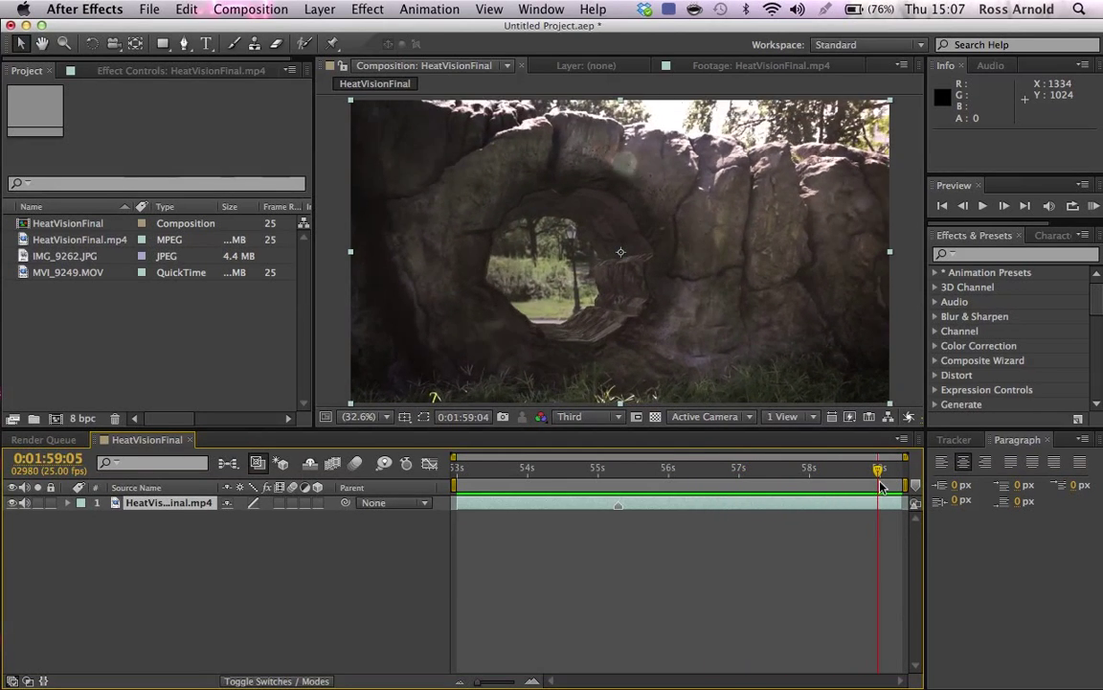
pyautogui.moveTo(880, 468); pyautogui.dragTo(797, 468)
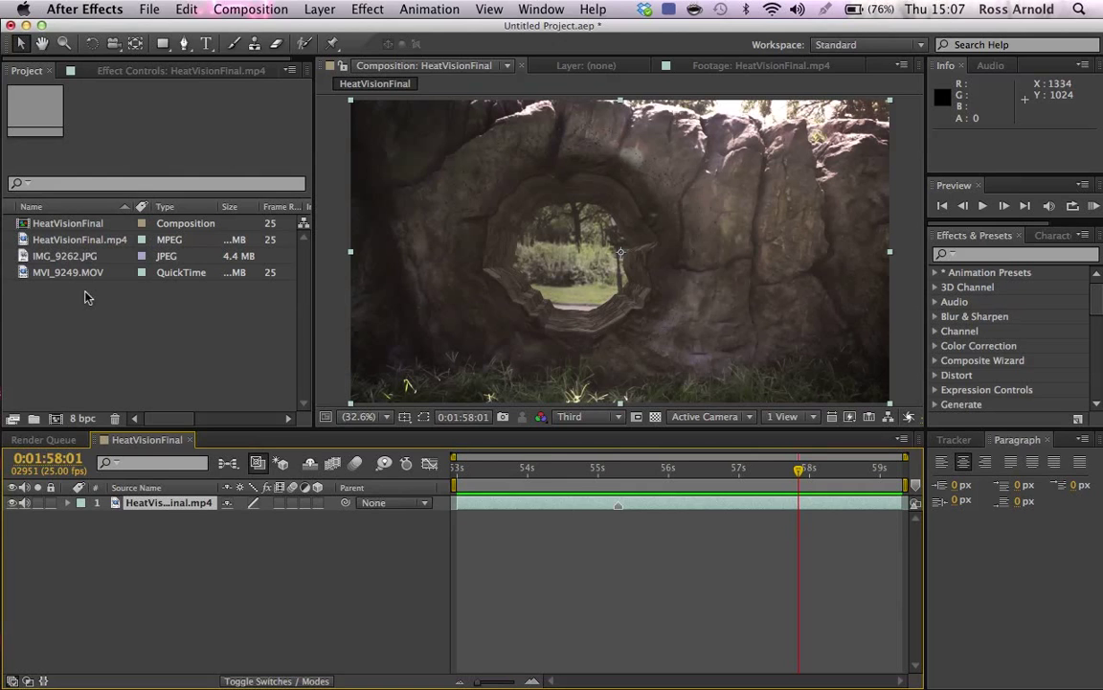
pyautogui.moveTo(54, 283)
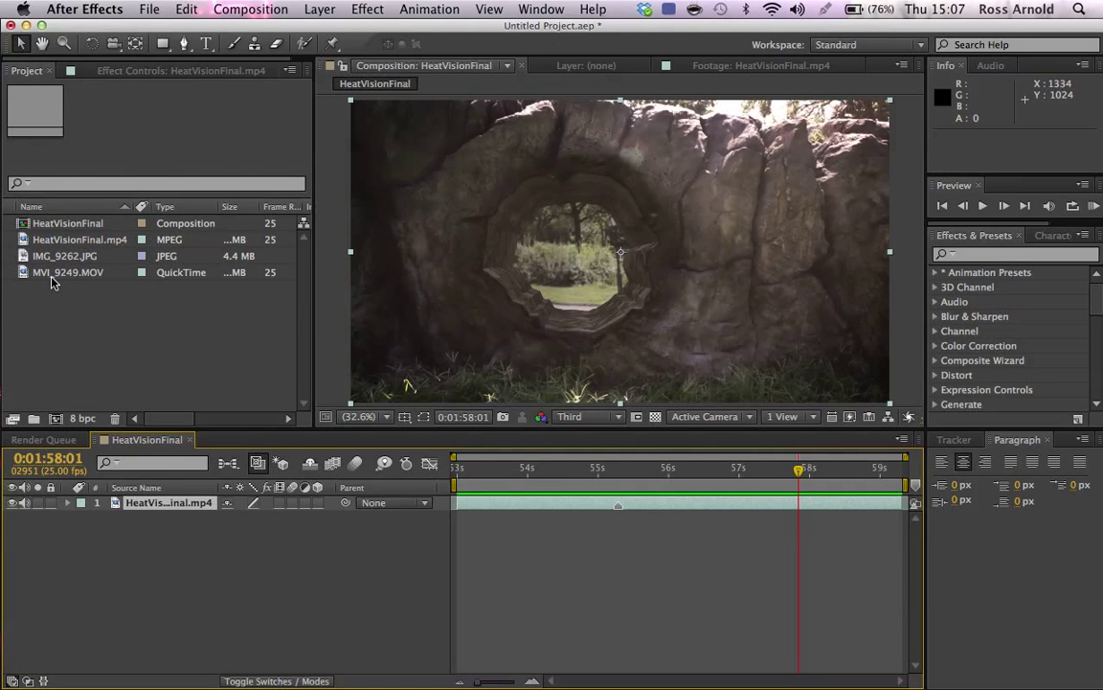
# Create a new composition from the raw rock-wall clip MVI_9249.MOV
pyautogui.click(67, 272)
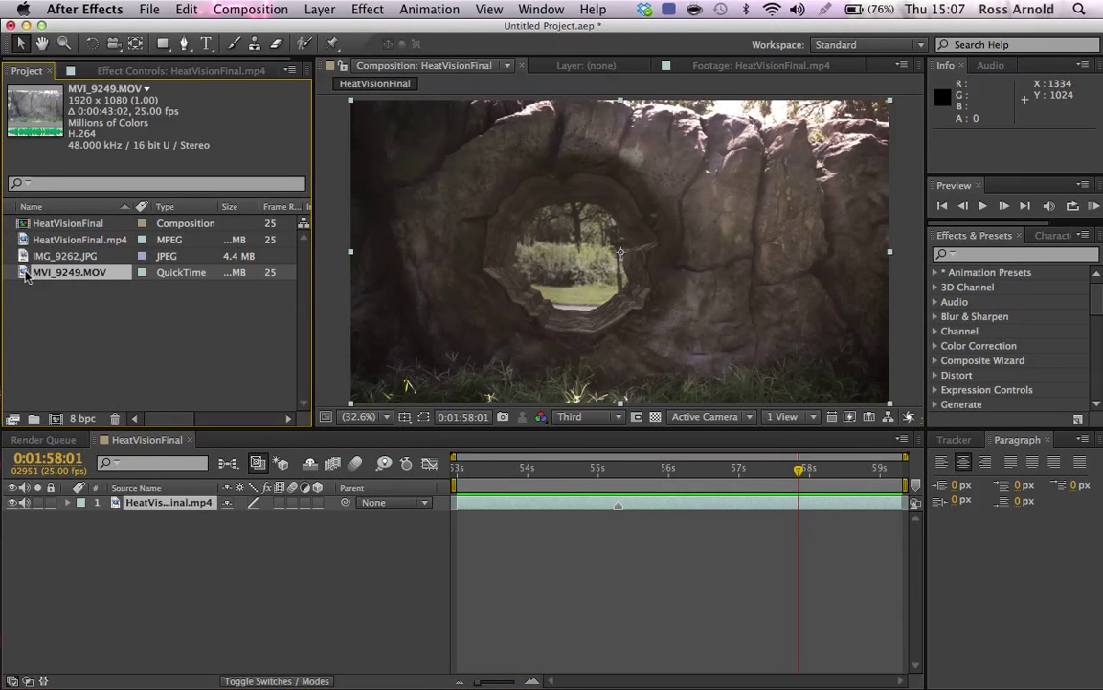
pyautogui.doubleClick(69, 272)
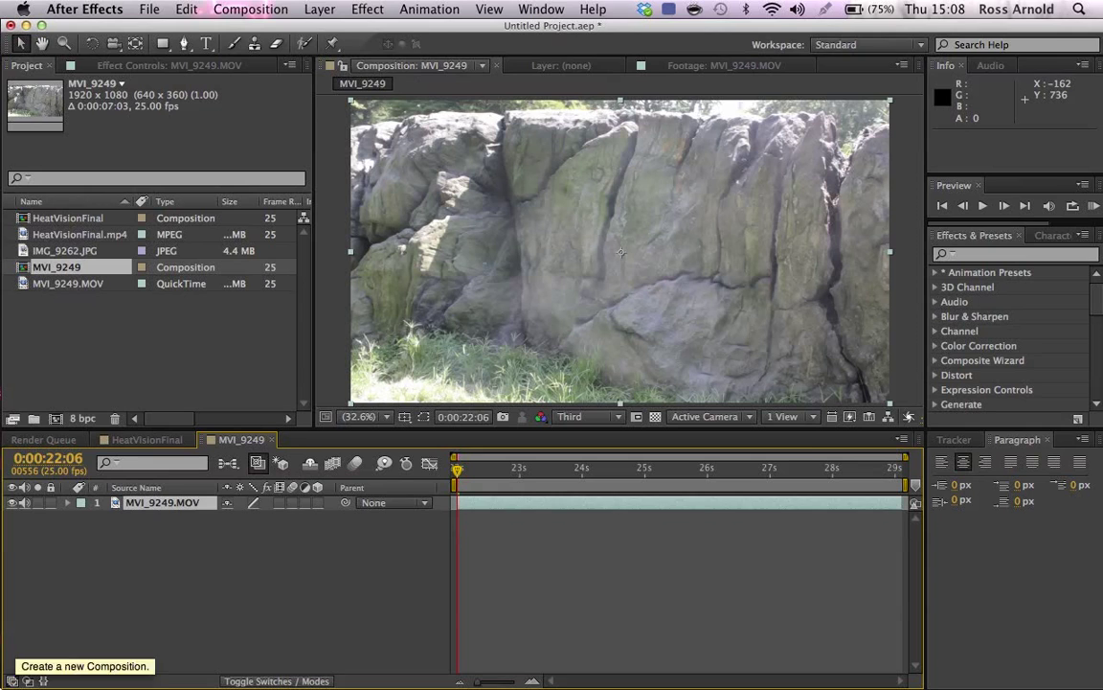
pyautogui.click(143, 438)
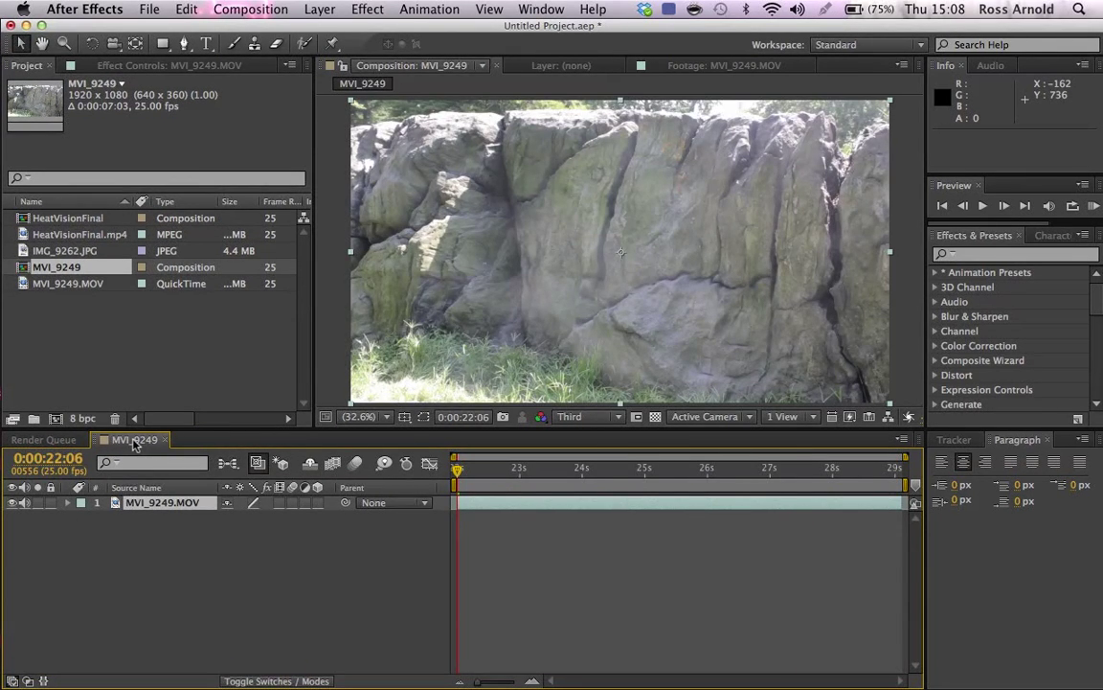
pyautogui.moveTo(532, 437)
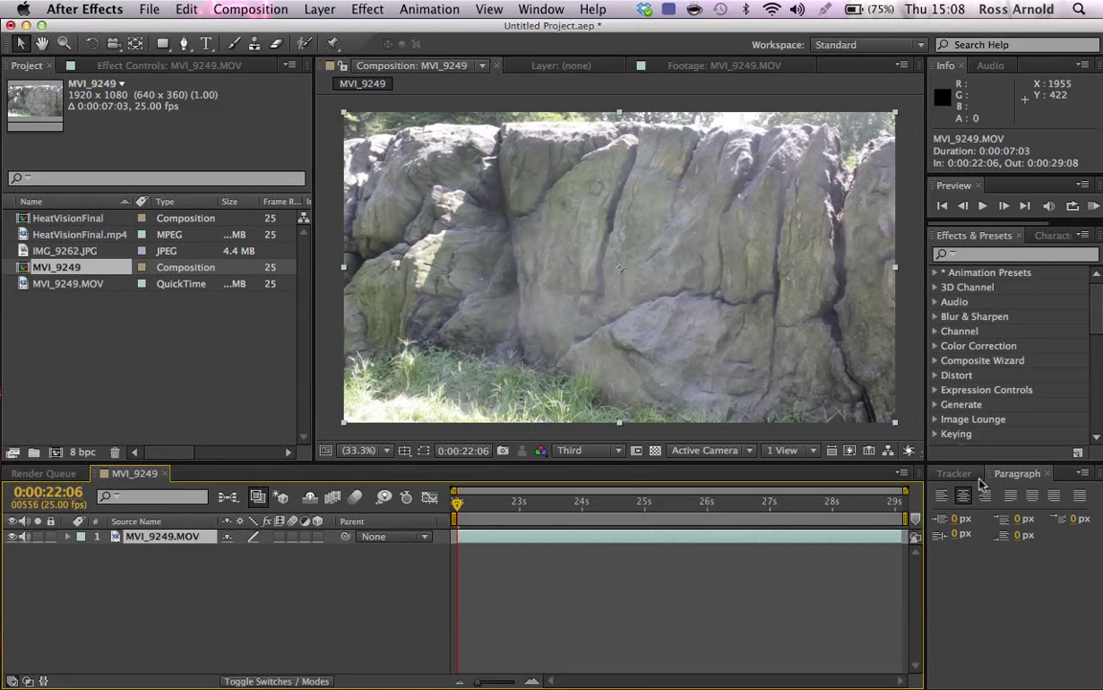
# Start a 3D camera track on the rock-wall clip and reveal its advanced settings
pyautogui.click(954, 471)
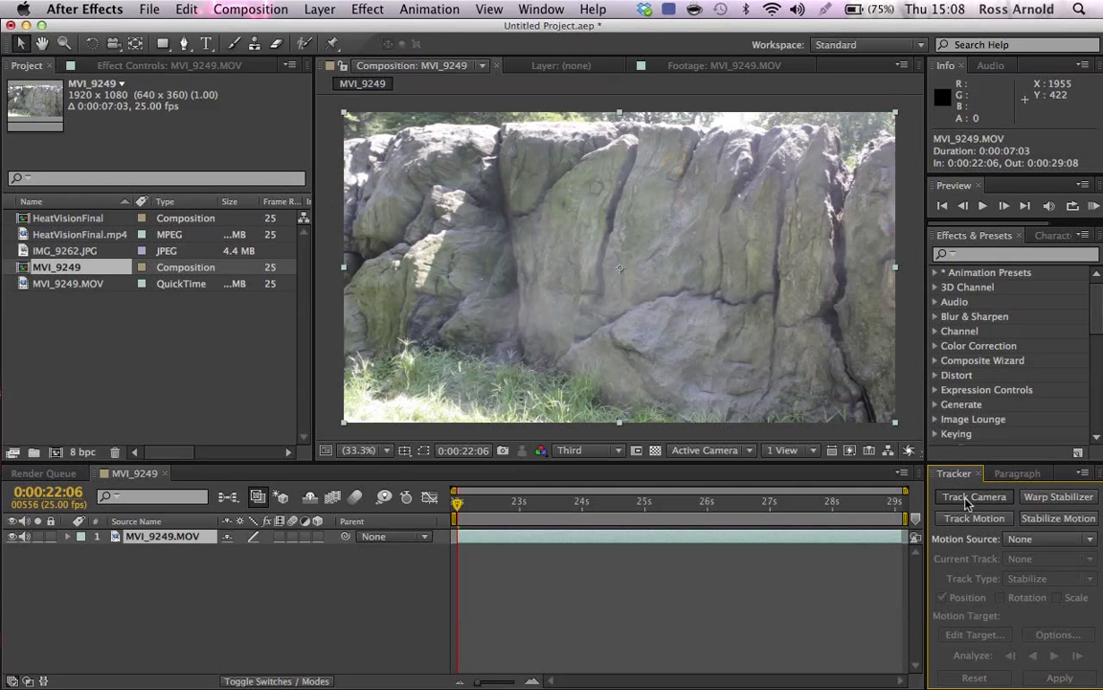
pyautogui.click(973, 496)
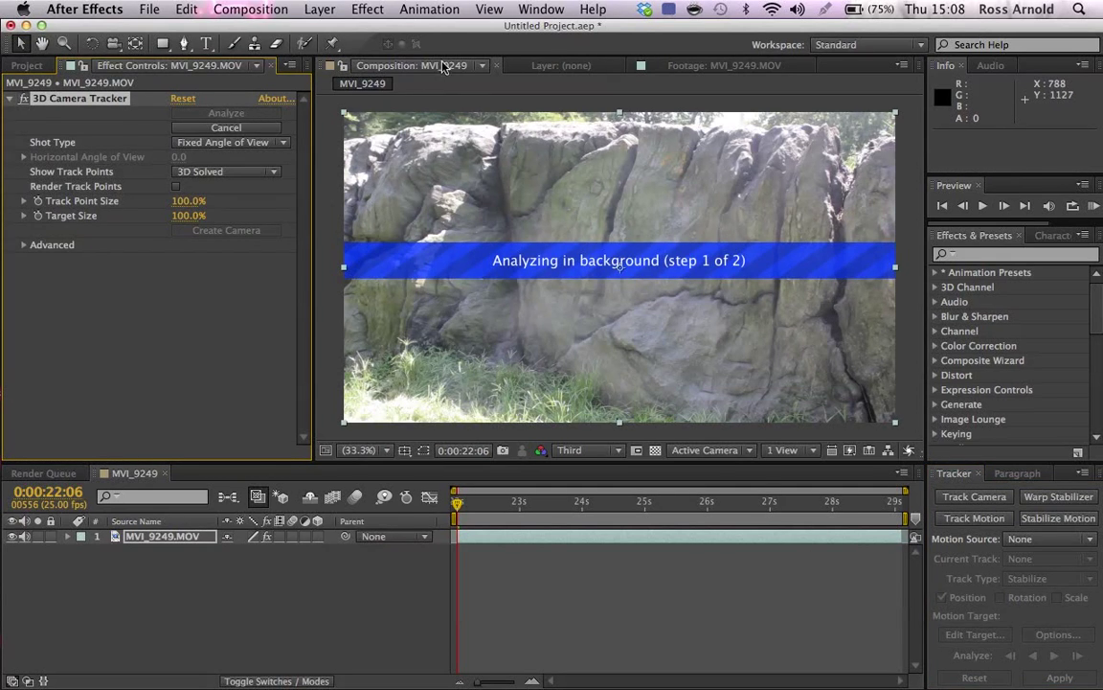
pyautogui.click(23, 245)
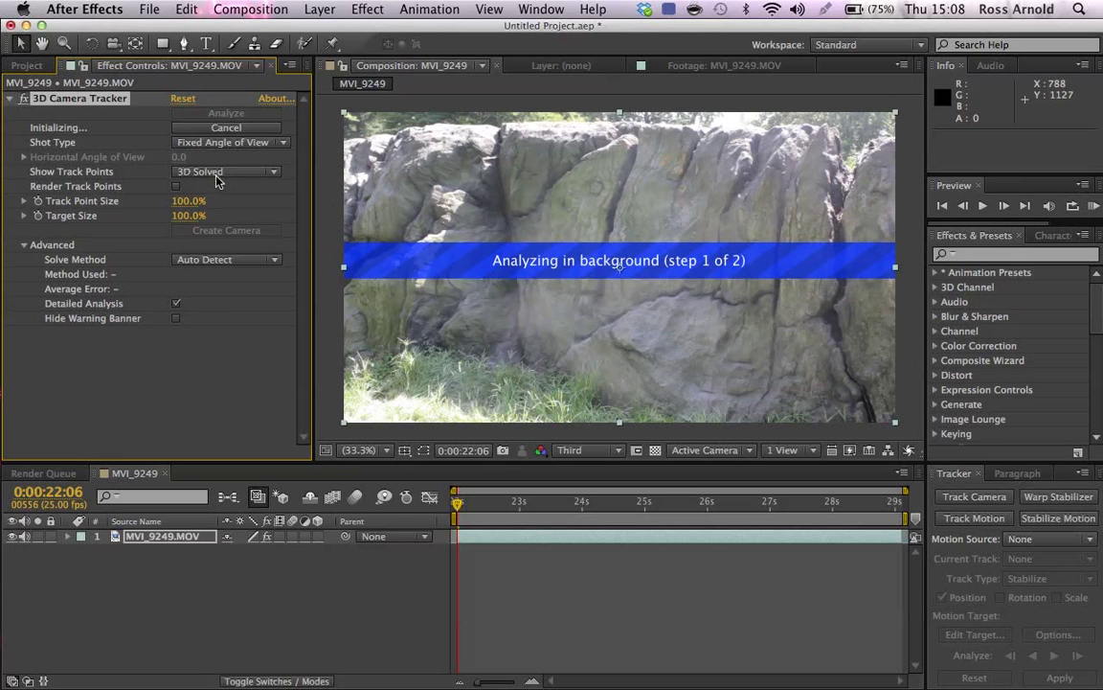
# Set the tracker's shot type to Variable Zoom and hide the rock-wall footage layer
pyautogui.click(230, 142)
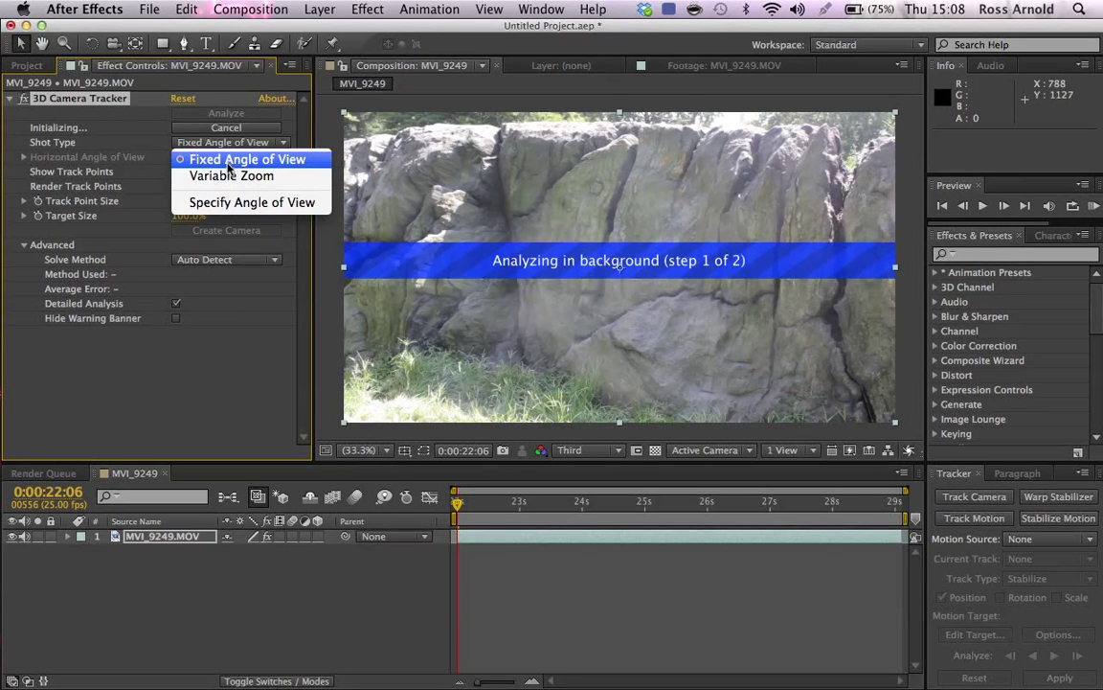
pyautogui.click(231, 176)
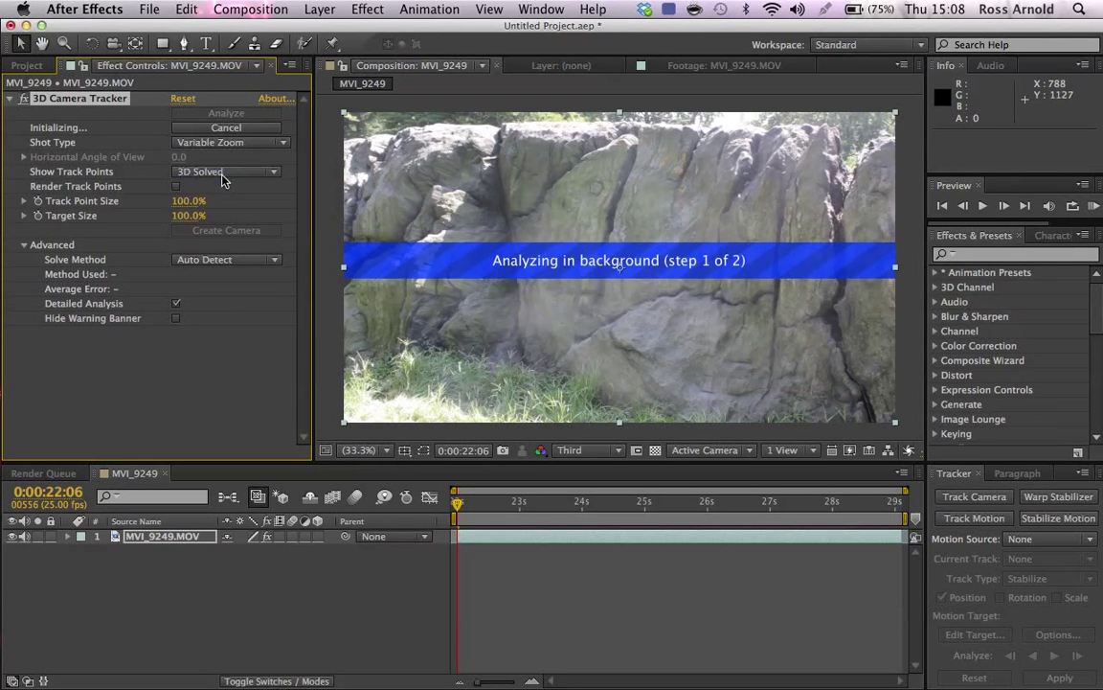
pyautogui.click(224, 173)
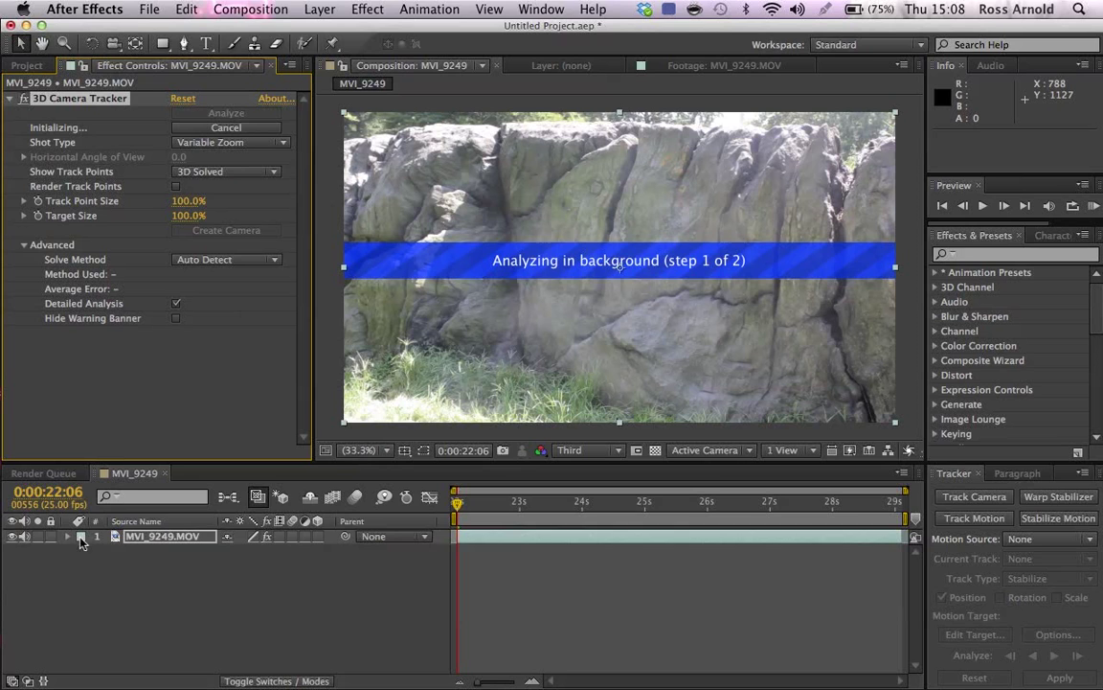
pyautogui.click(12, 538)
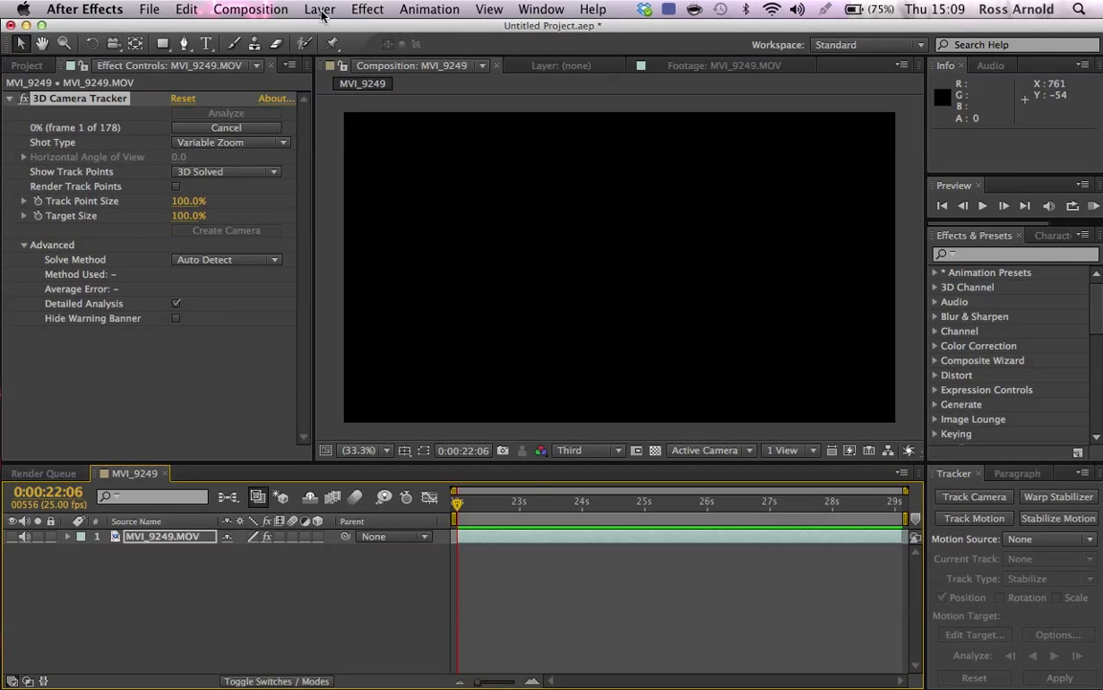
# Add a full-frame white solid named Hole Shape above the footage
pyautogui.click(318, 8)
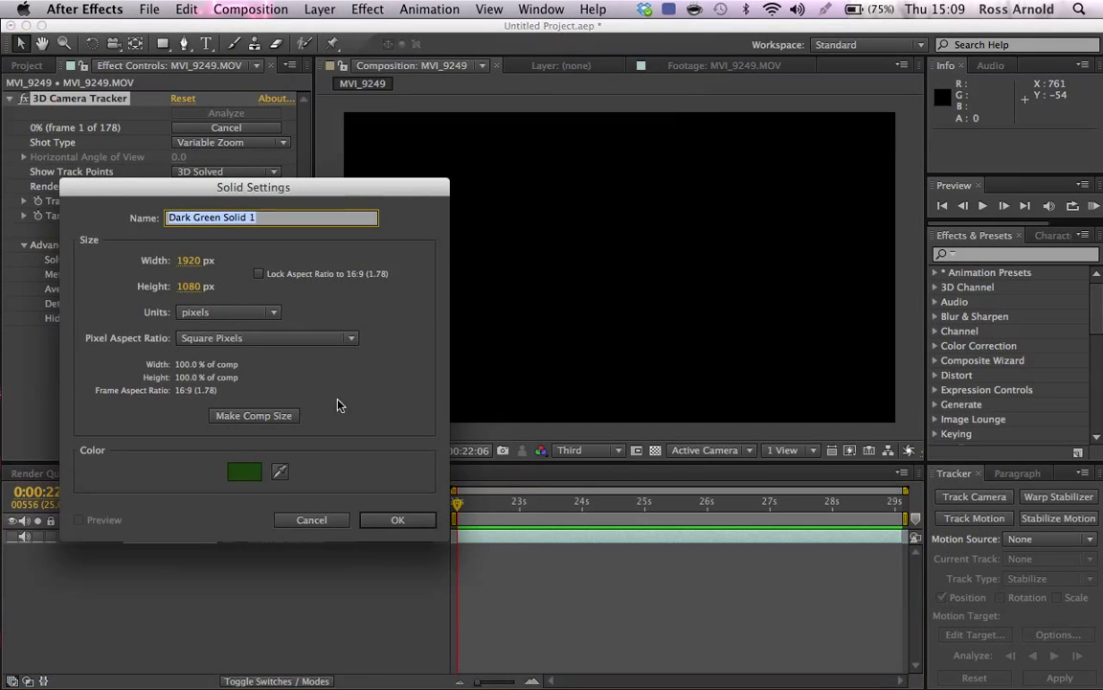
pyautogui.click(245, 471)
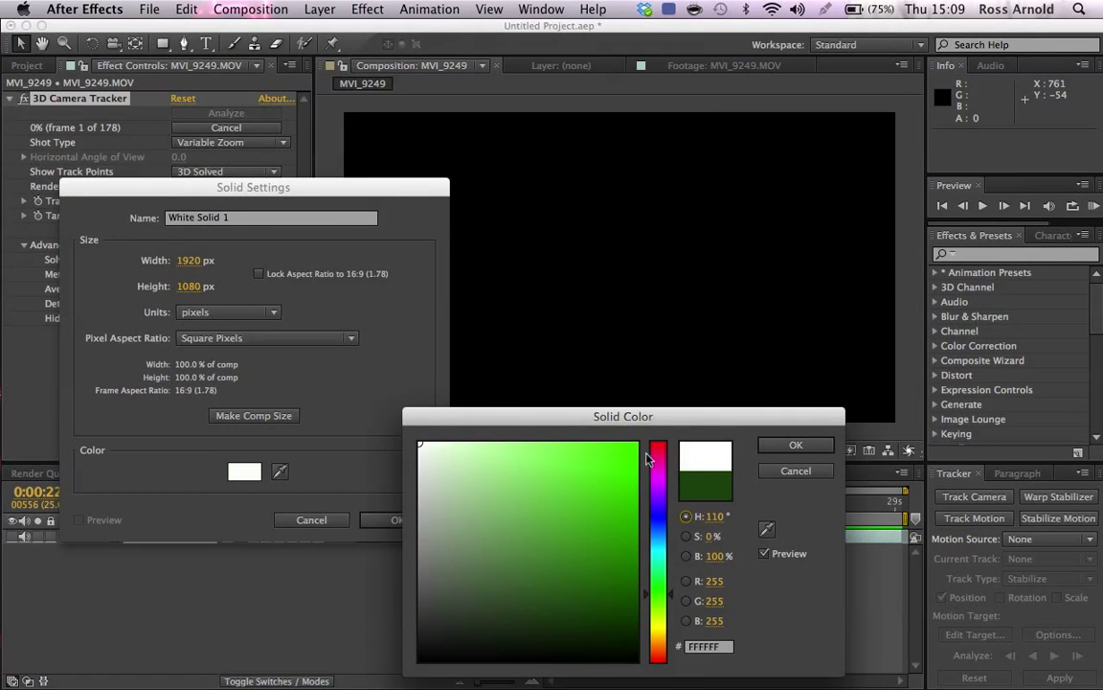
pyautogui.click(795, 444)
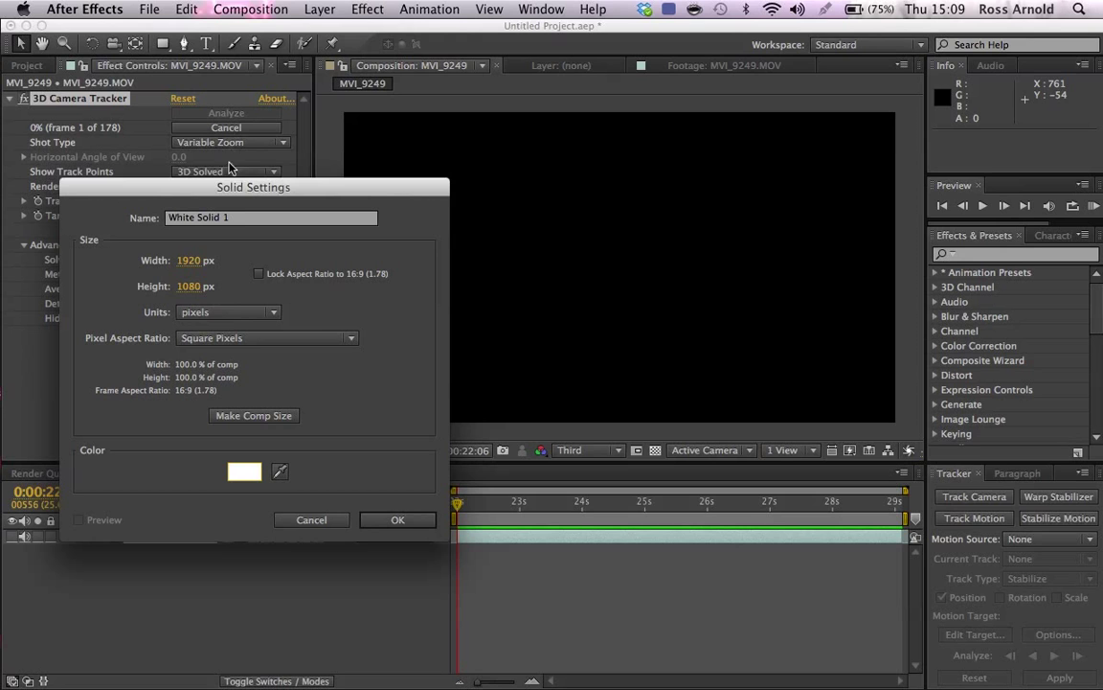
pyautogui.write('Hole S')
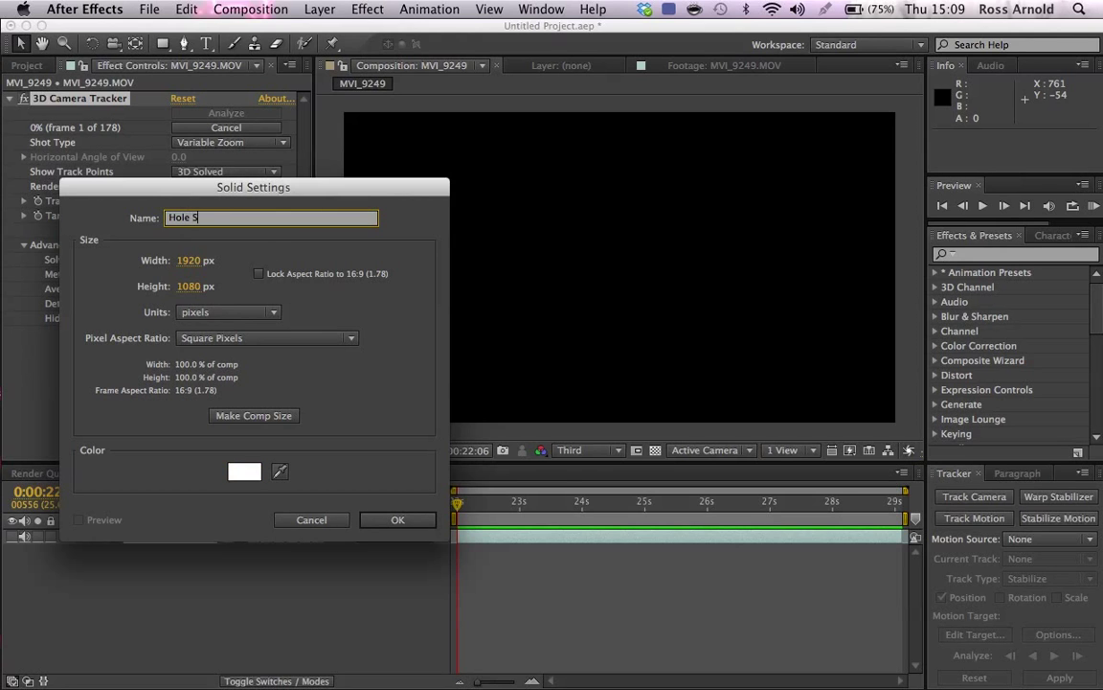
pyautogui.click(399, 519)
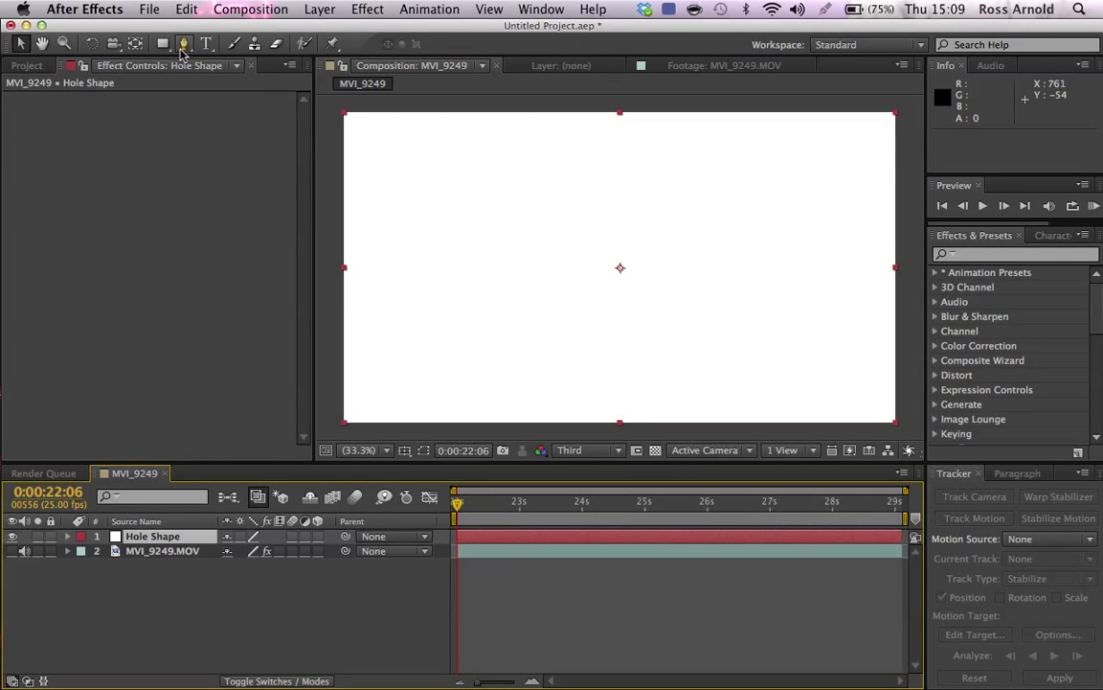
# Draw a jagged hole outline with the Pen tool near the centre of the solid
pyautogui.click(176, 46)
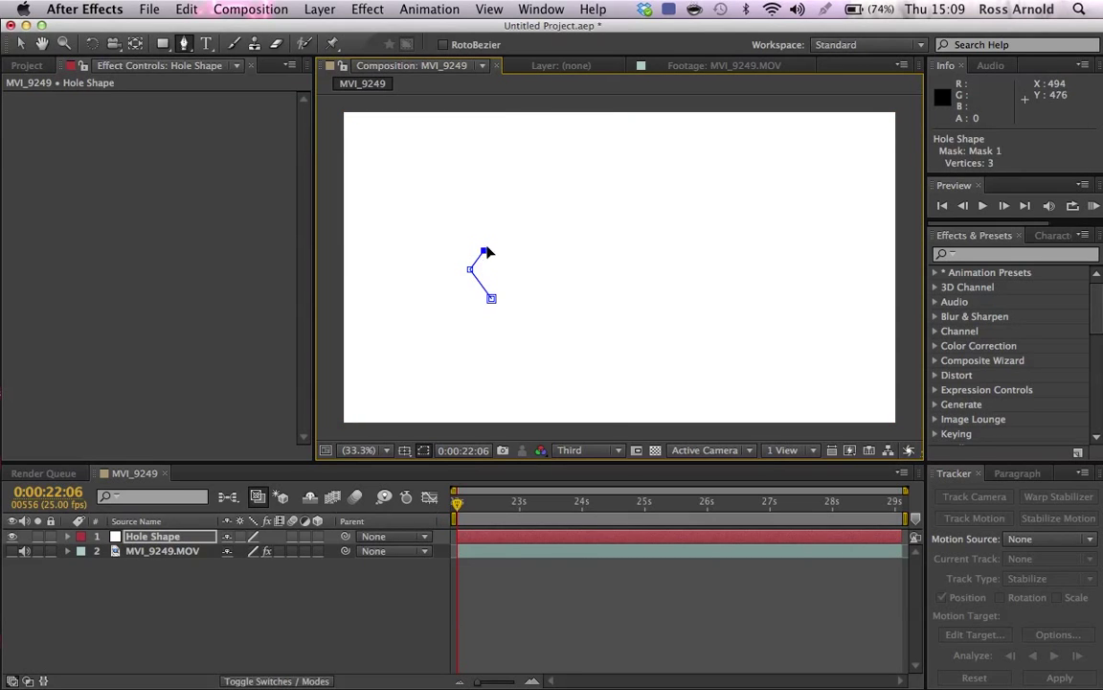
pyautogui.click(529, 204)
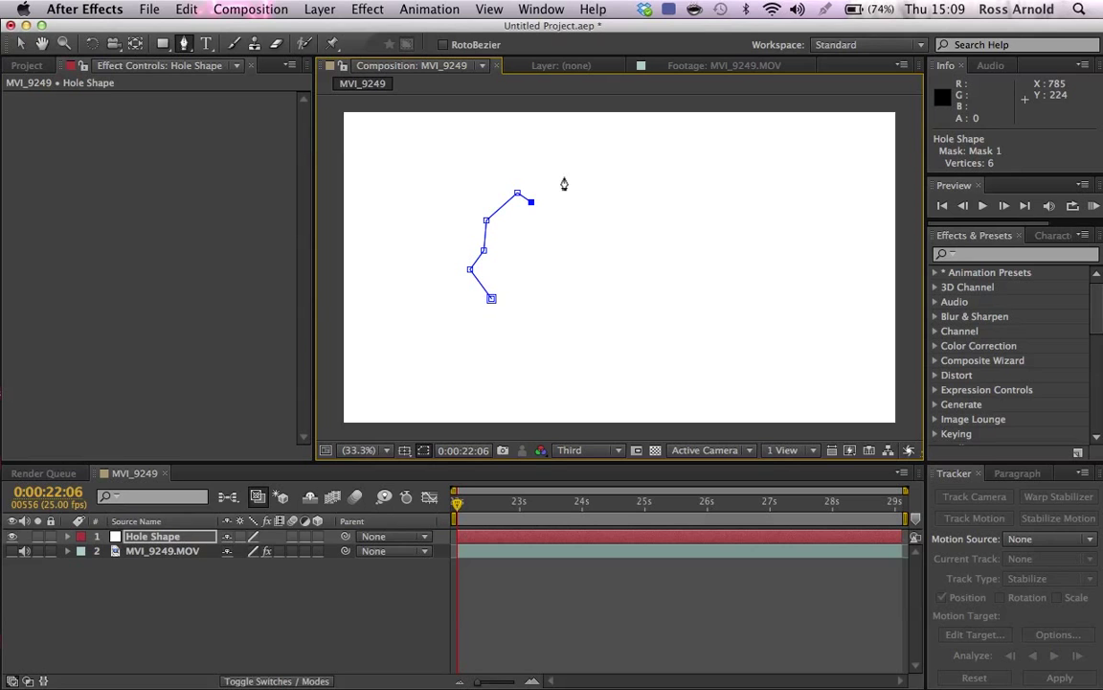
pyautogui.click(603, 195)
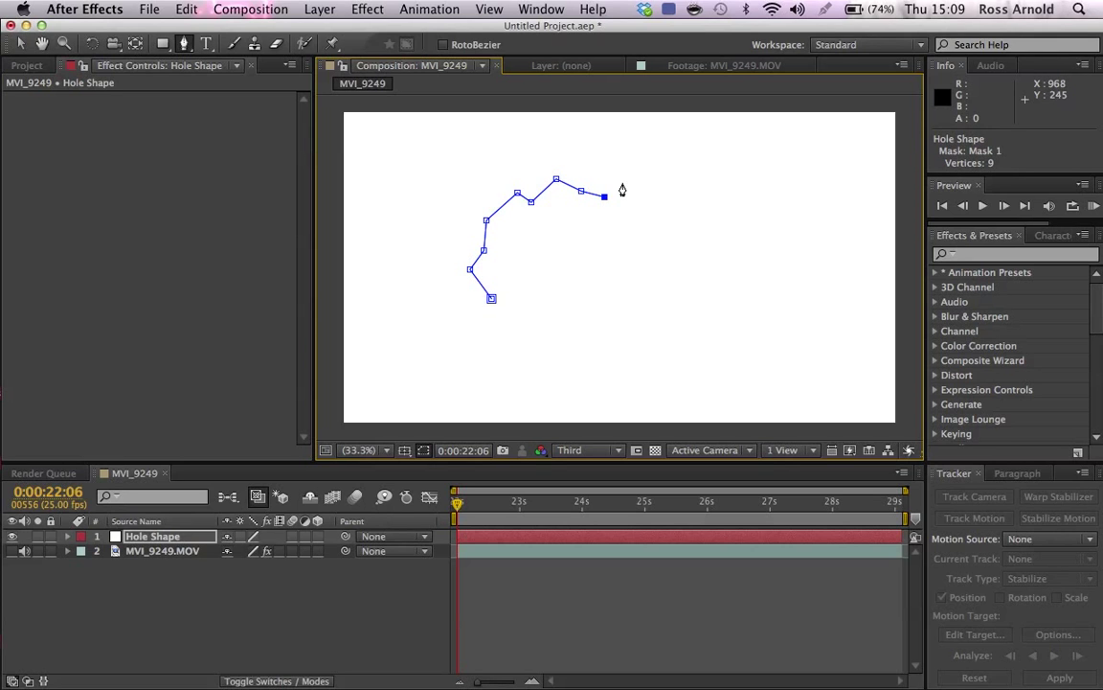
pyautogui.click(670, 240)
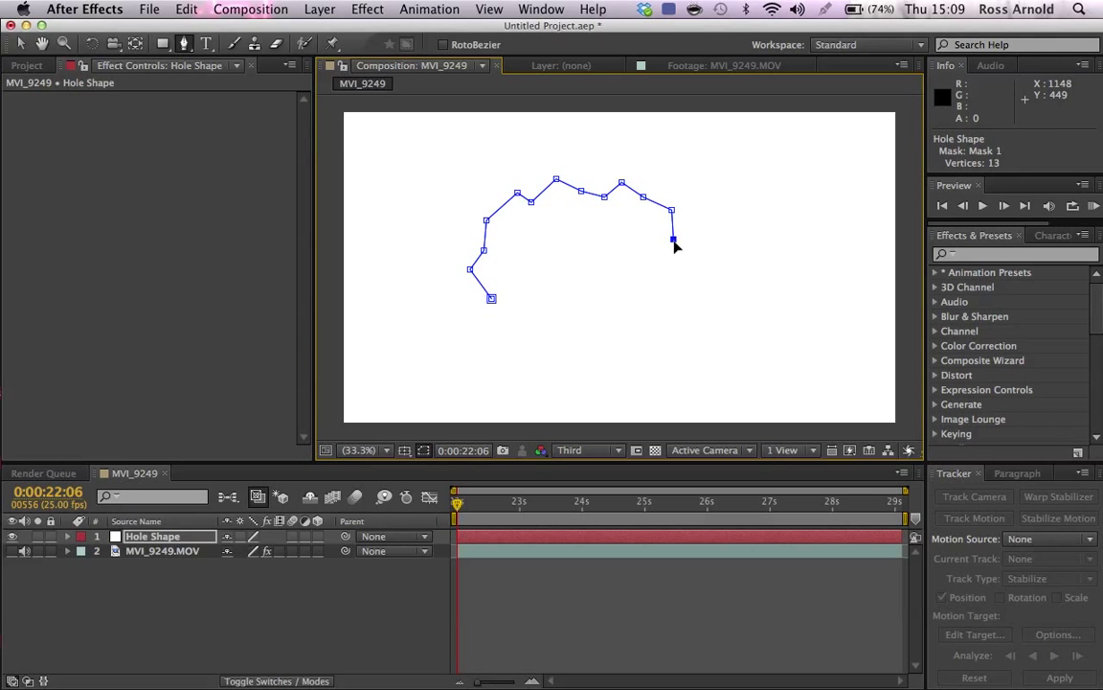
pyautogui.click(632, 320)
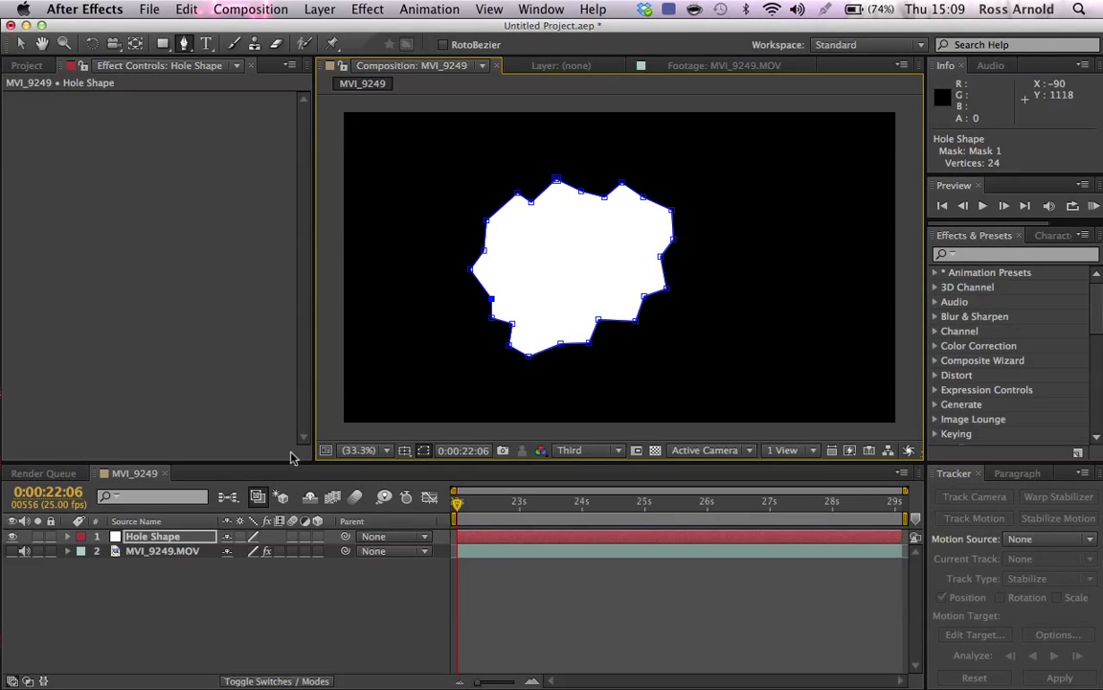
# Set the Hole Shape mask mode to Subtract so it cuts the hole out
pyautogui.click(67, 537)
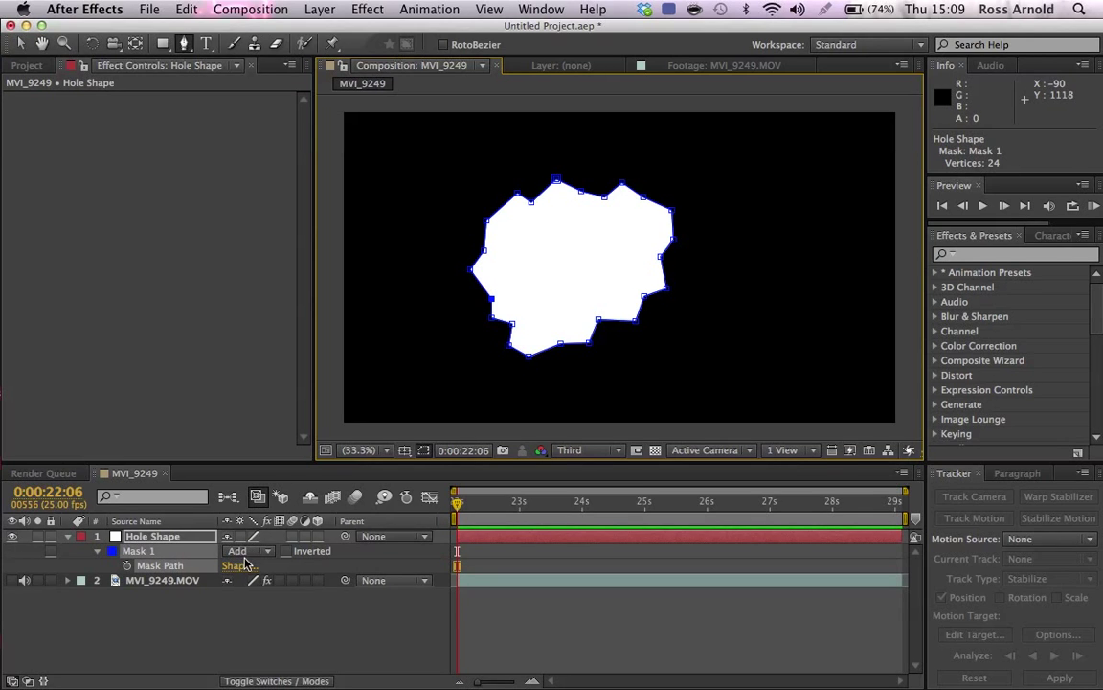
pyautogui.click(245, 552)
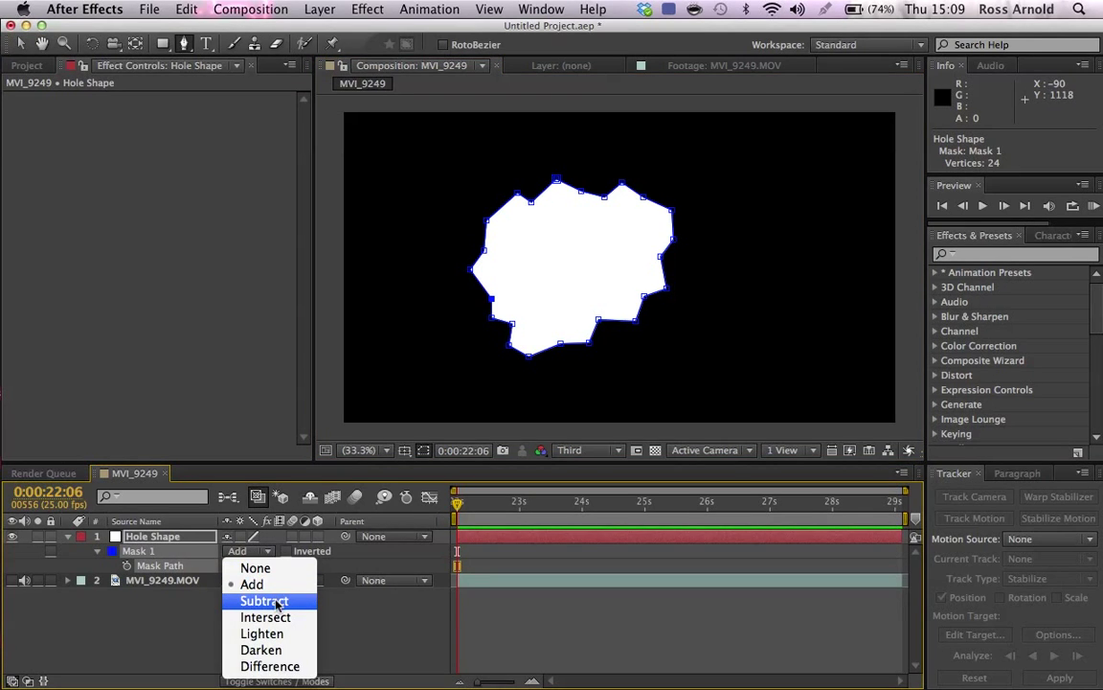
pyautogui.click(264, 602)
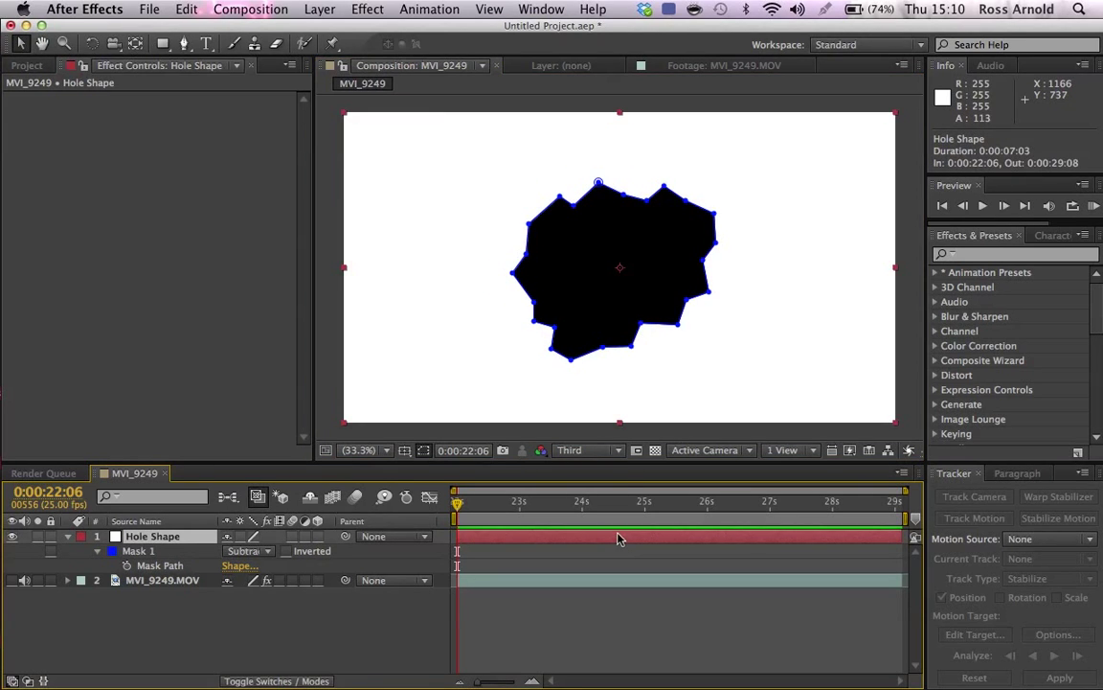
pyautogui.moveTo(586, 214)
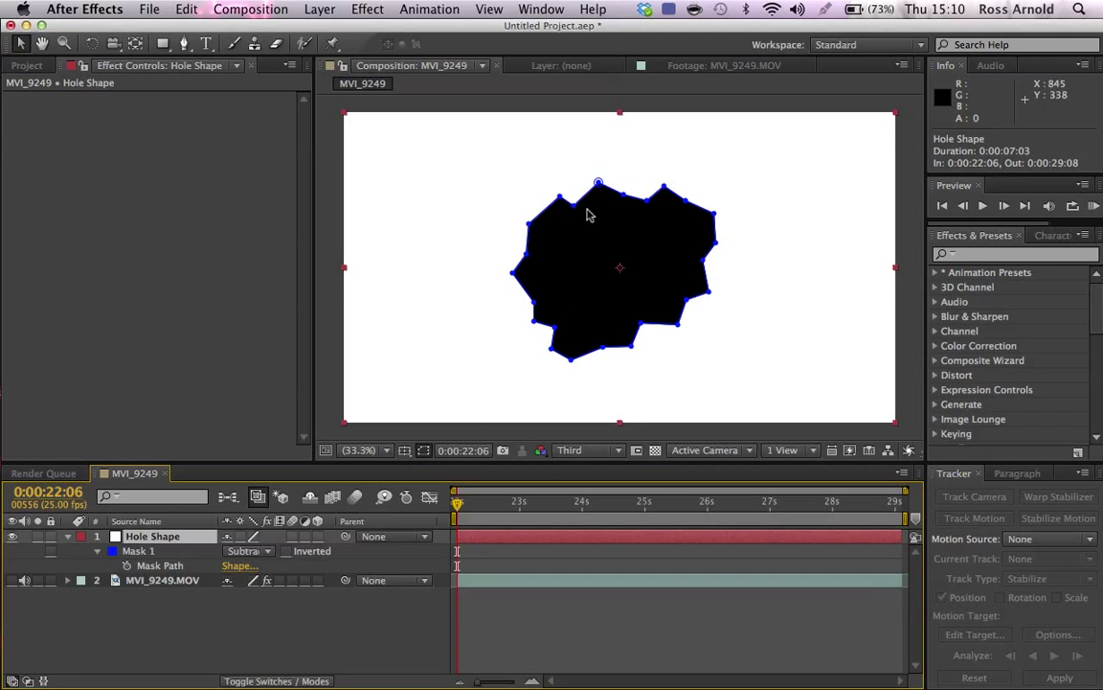
pyautogui.moveTo(740, 160)
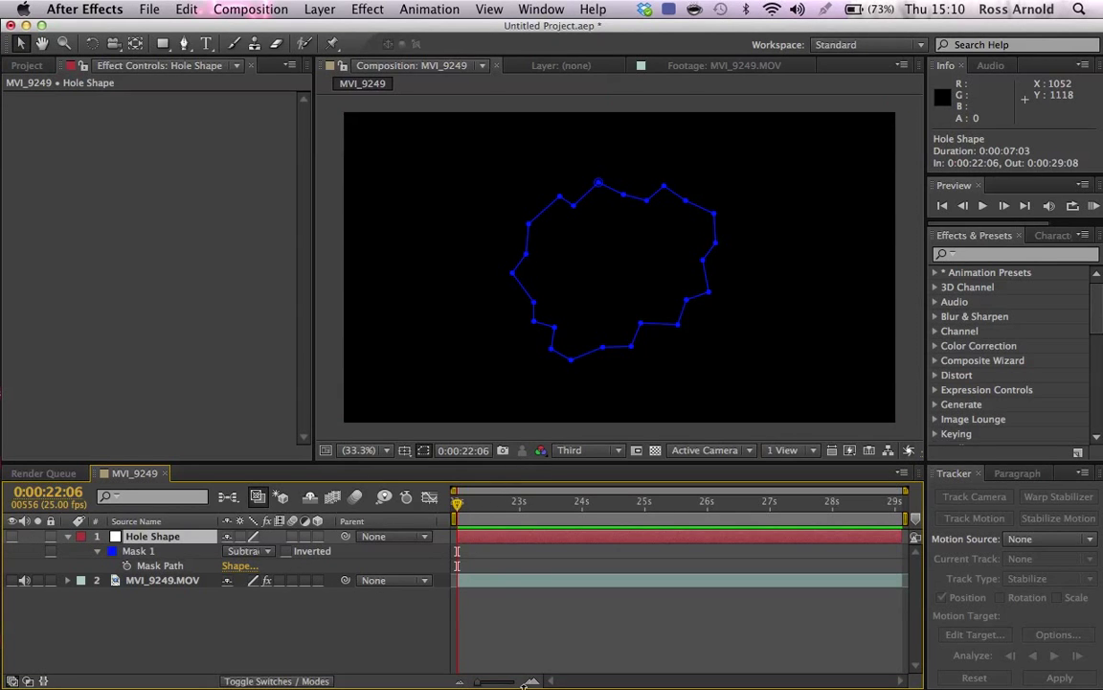
# Create a new solid named Element and apply the Element effect to it
pyautogui.click(318, 8)
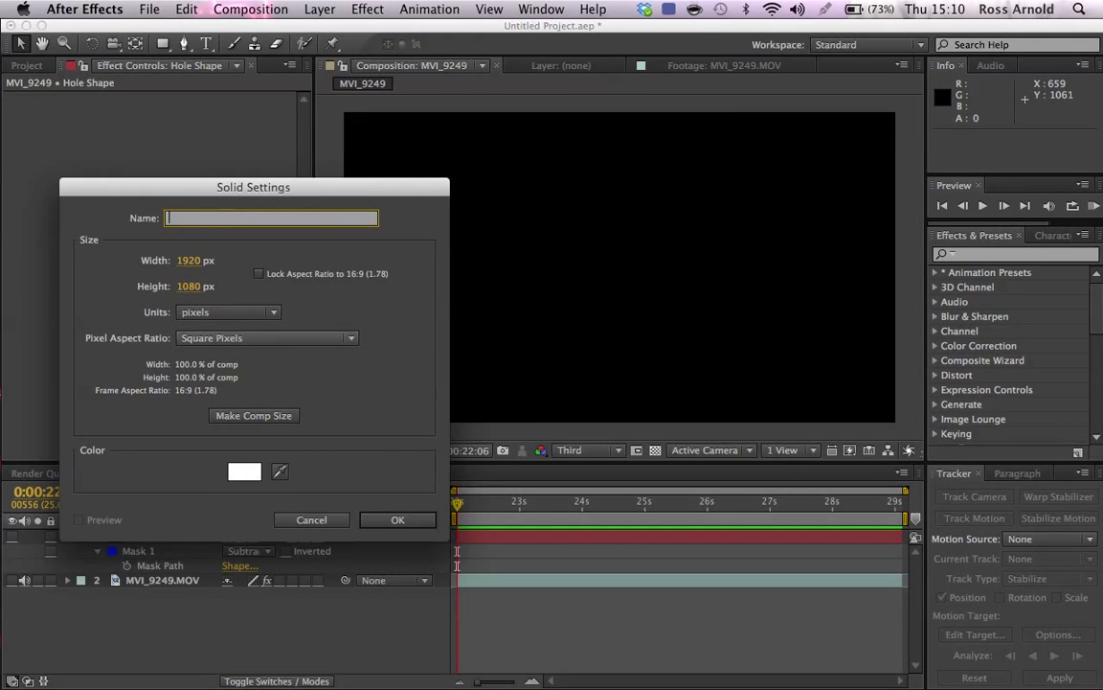
pyautogui.write('Elemt')
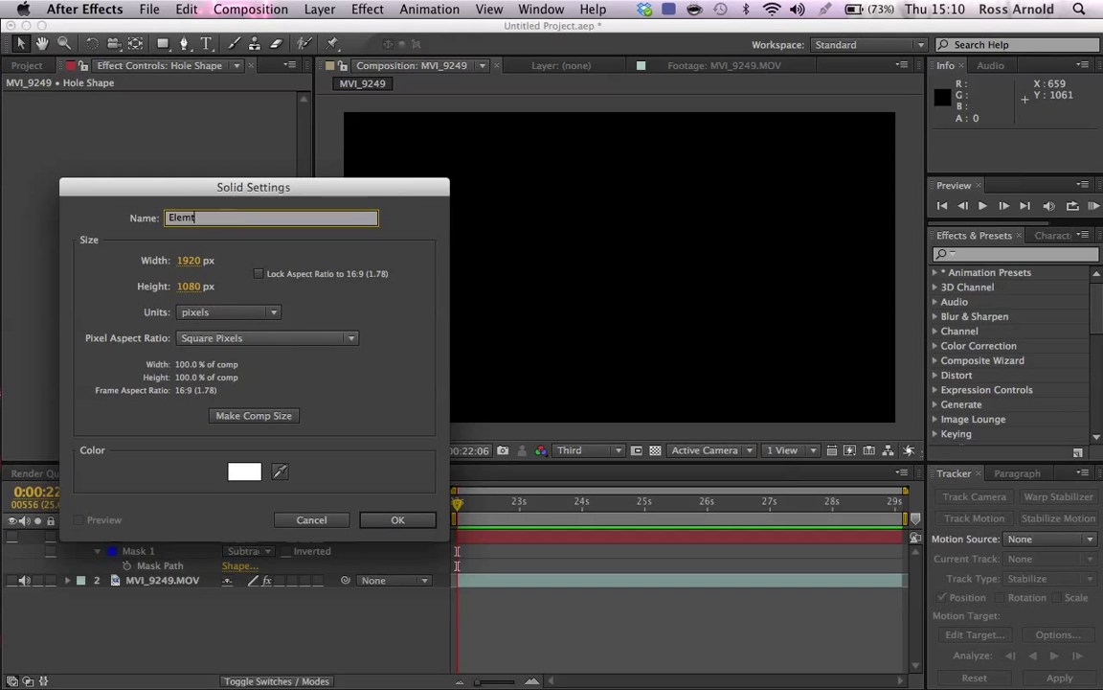
pyautogui.click(399, 519)
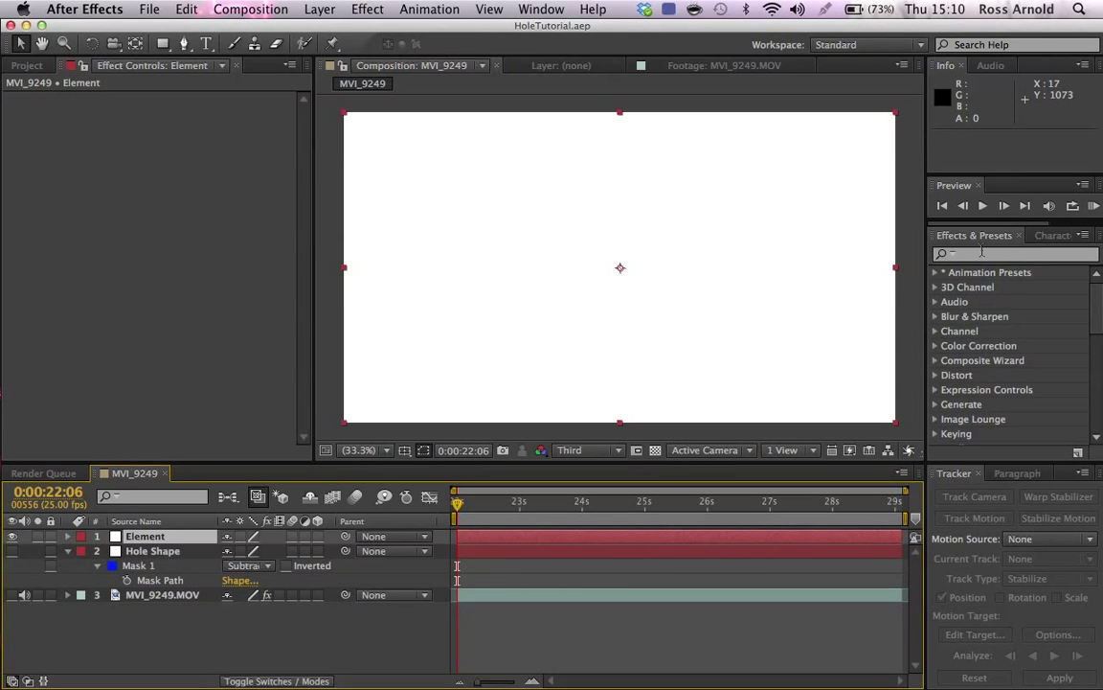
pyautogui.write('Elee')
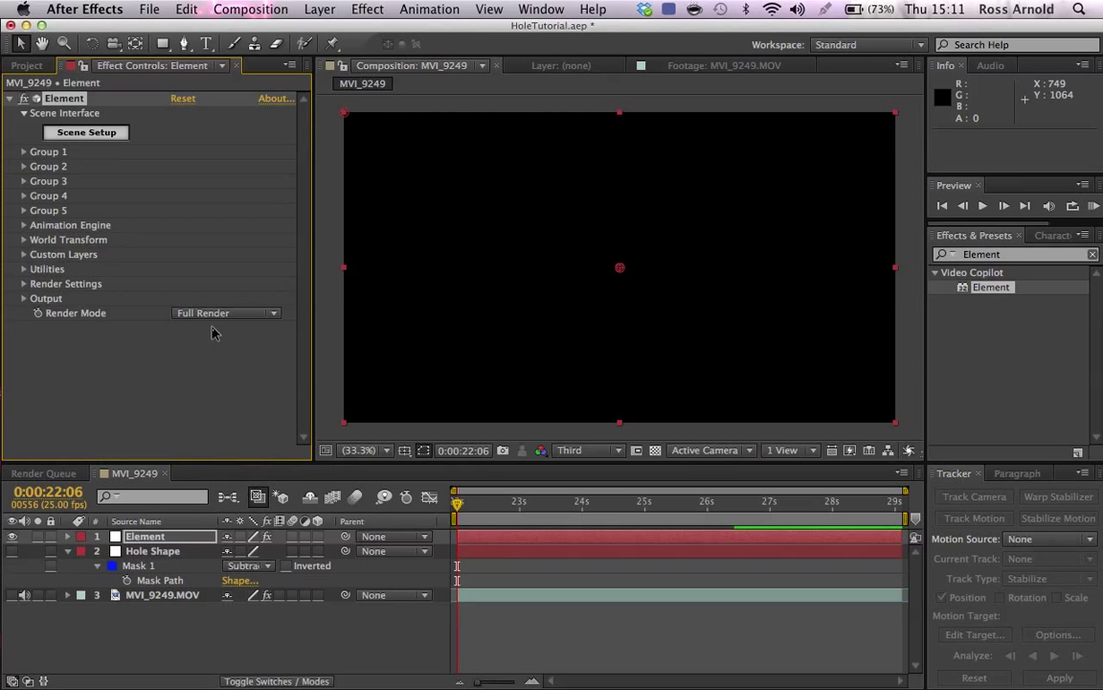
# Set Element's render mode to Preview and use Hole Shape as Path Layer 1
pyautogui.click(226, 314)
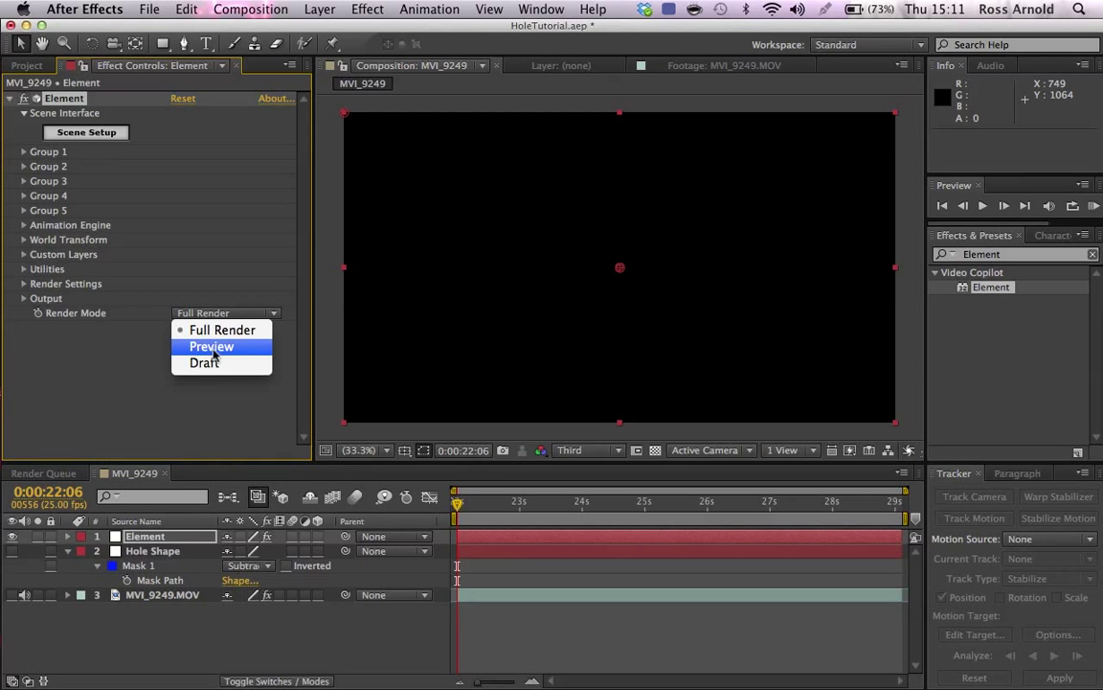
pyautogui.click(211, 344)
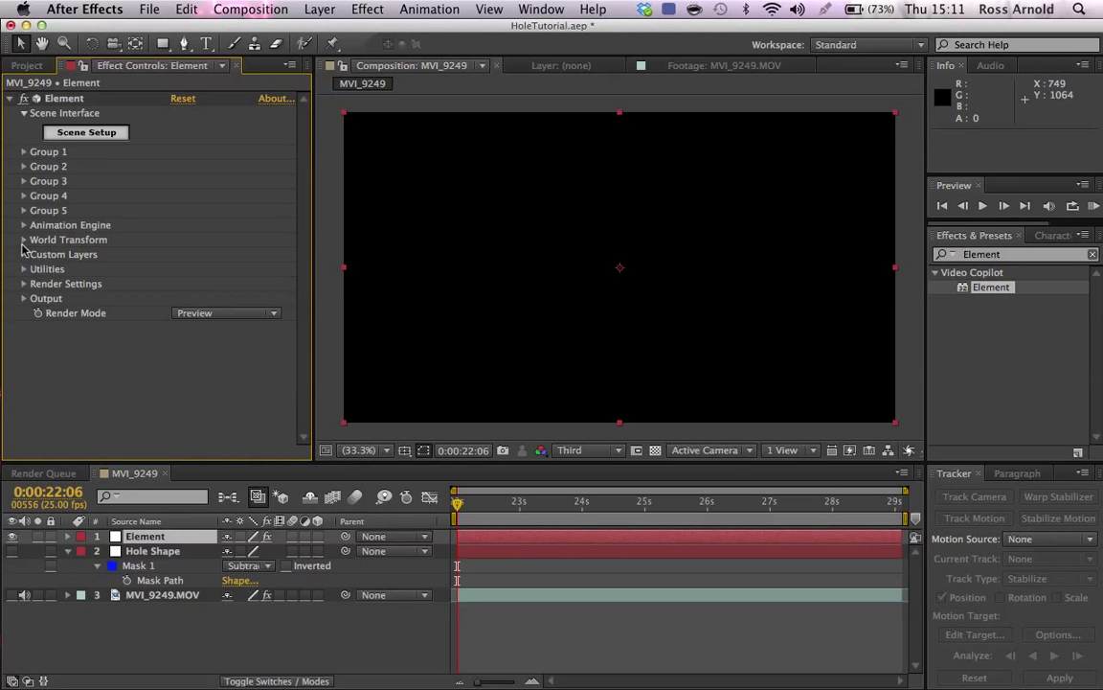
pyautogui.click(23, 253)
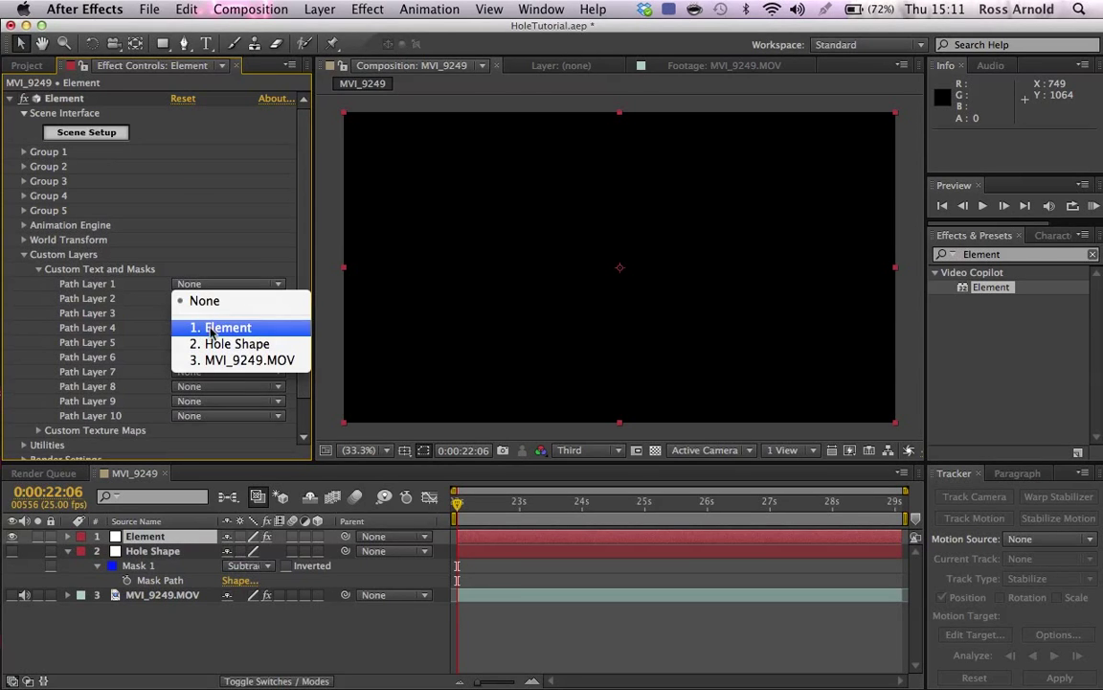
pyautogui.click(236, 343)
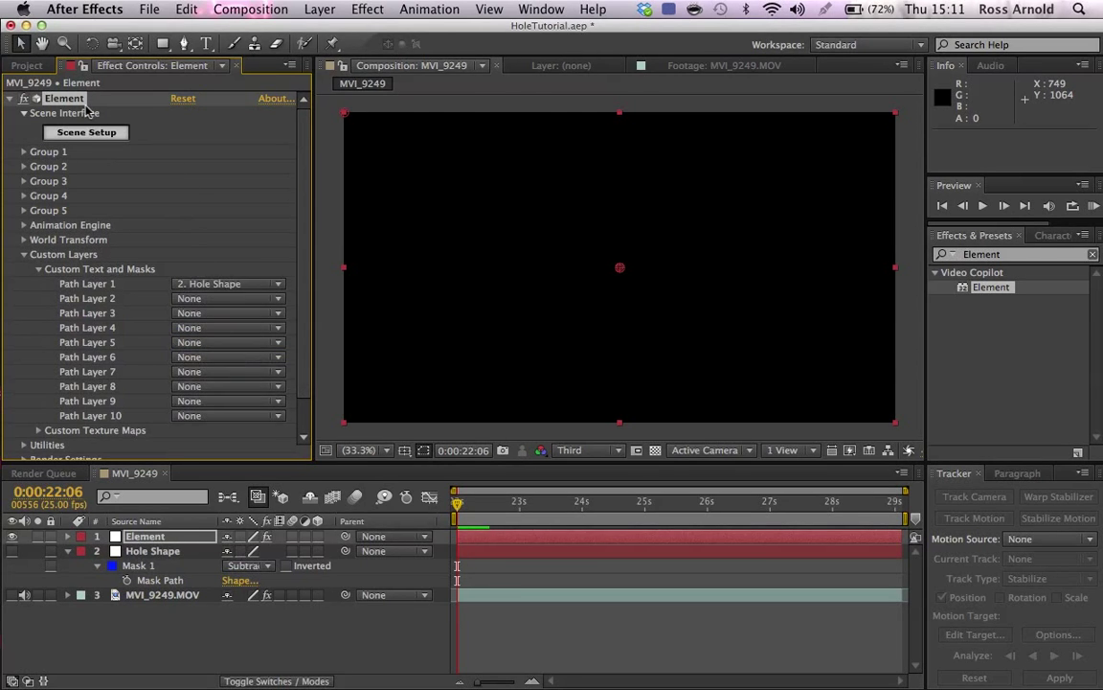
pyautogui.click(84, 133)
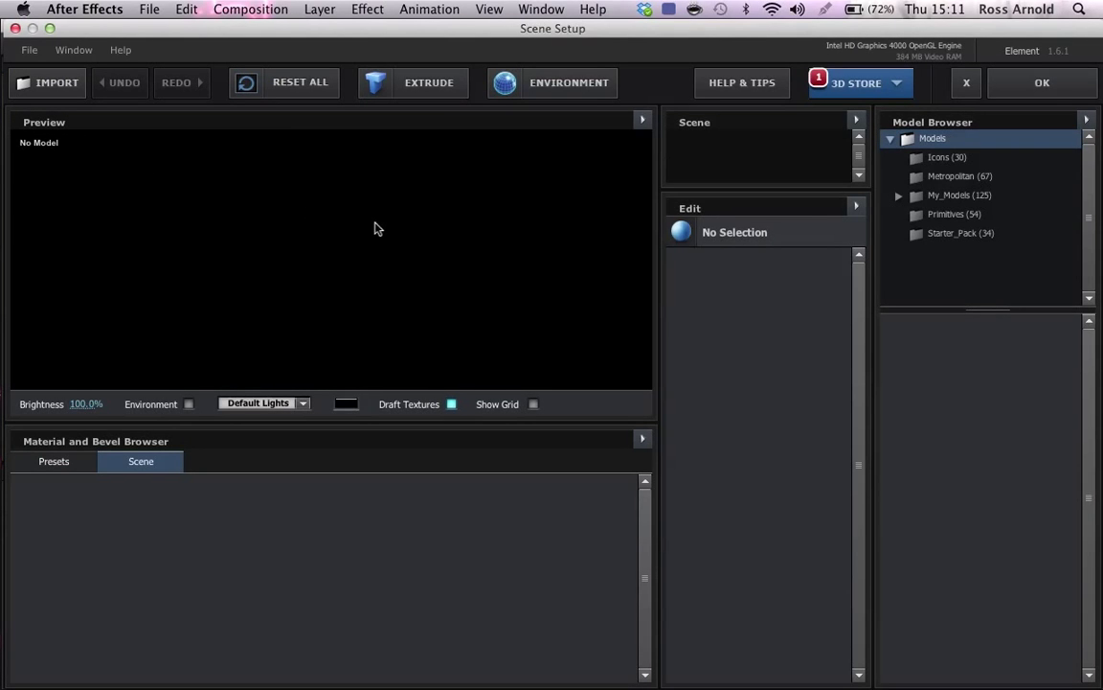
# Close the empty Element scene setup without adding a model
pyautogui.click(412, 82)
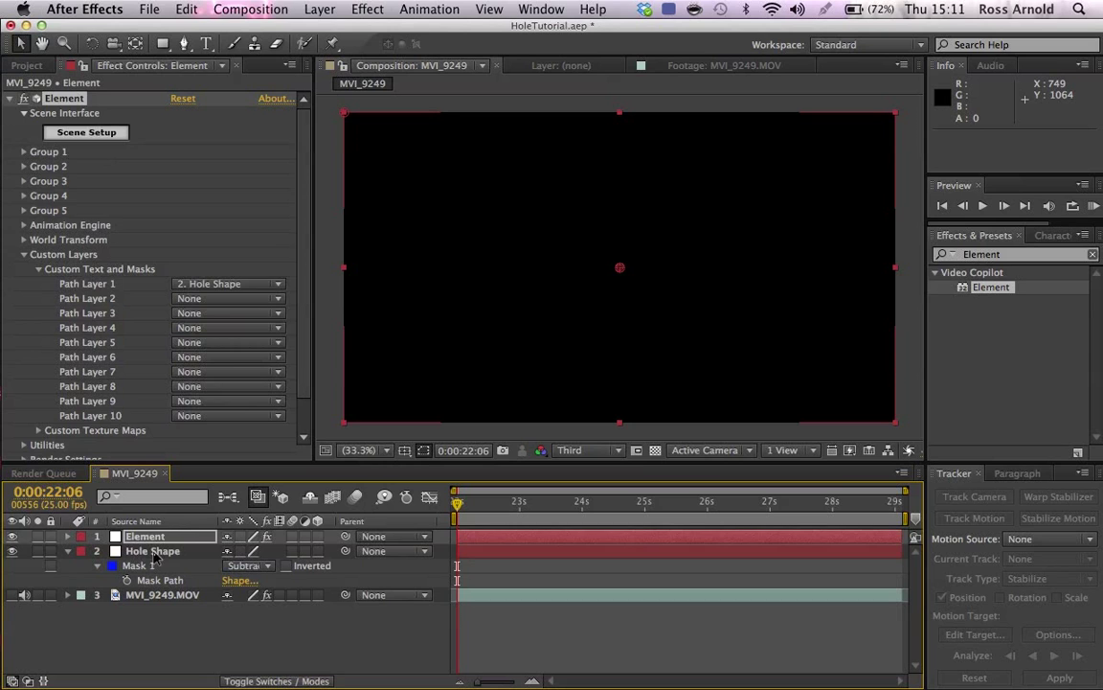
# Make the Hole Shape layer visible again above the Element layer
pyautogui.click(153, 552)
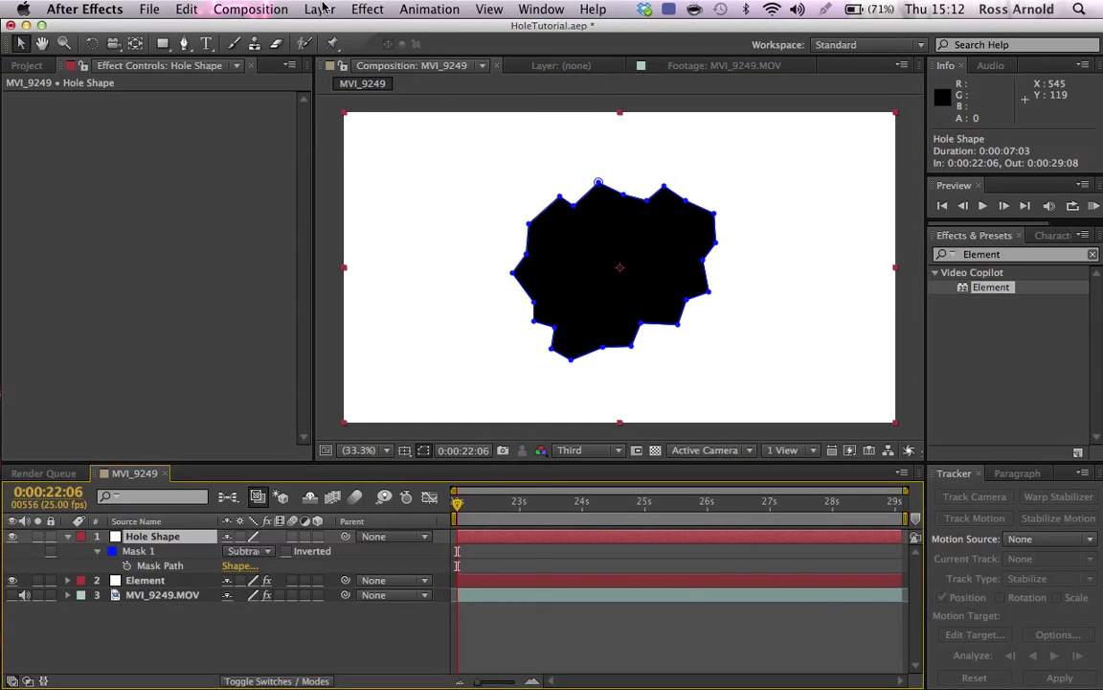
# Pre-compose Hole Shape into Hole Shape Comp 1, moving all attributes
pyautogui.click(318, 10)
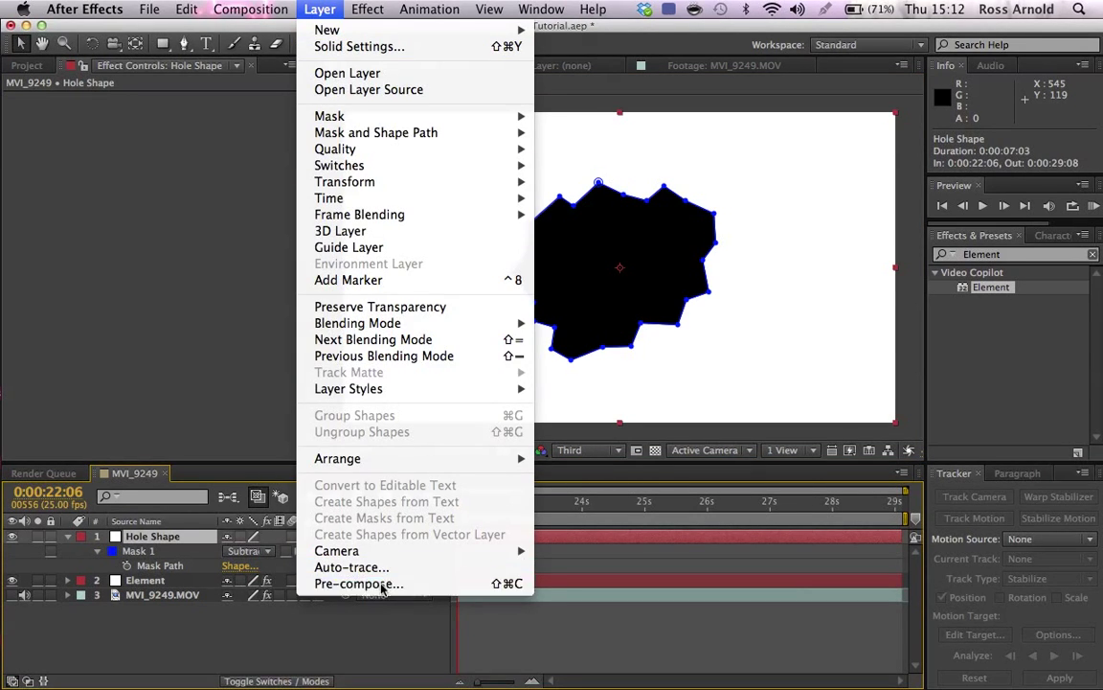
pyautogui.click(356, 583)
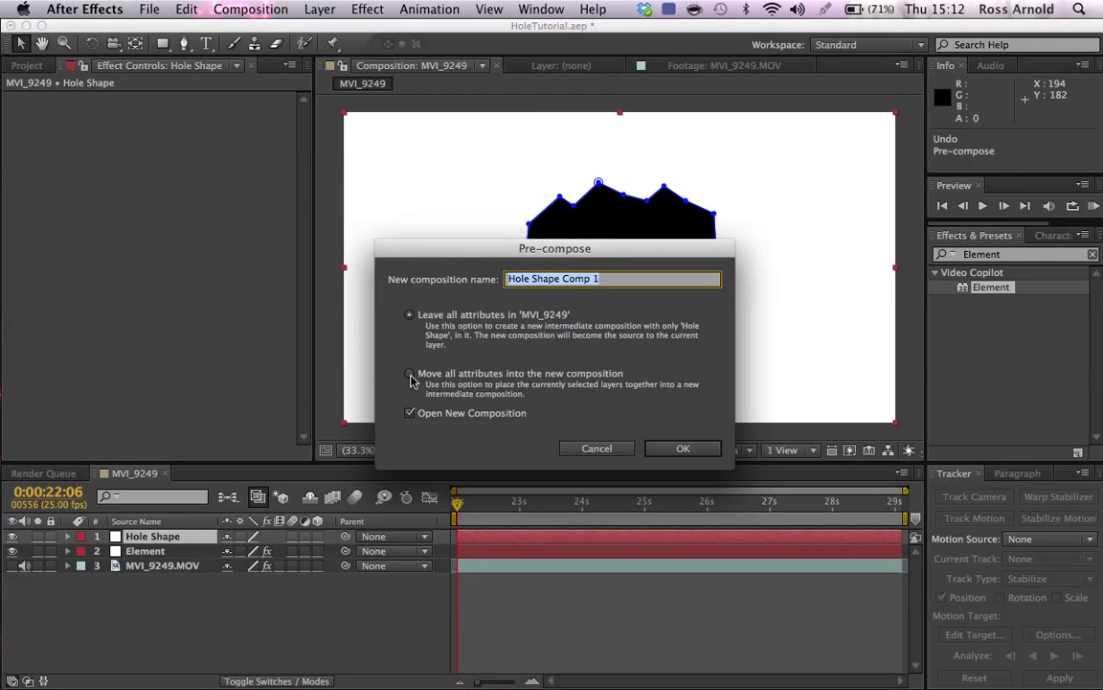
pyautogui.click(410, 373)
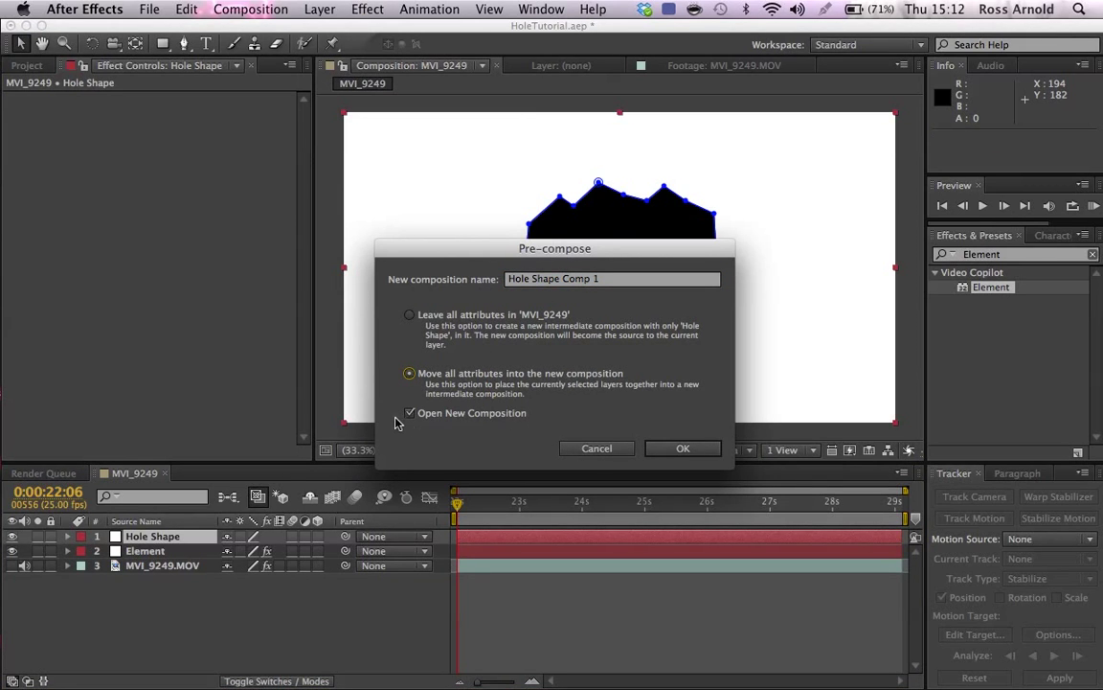
pyautogui.click(682, 449)
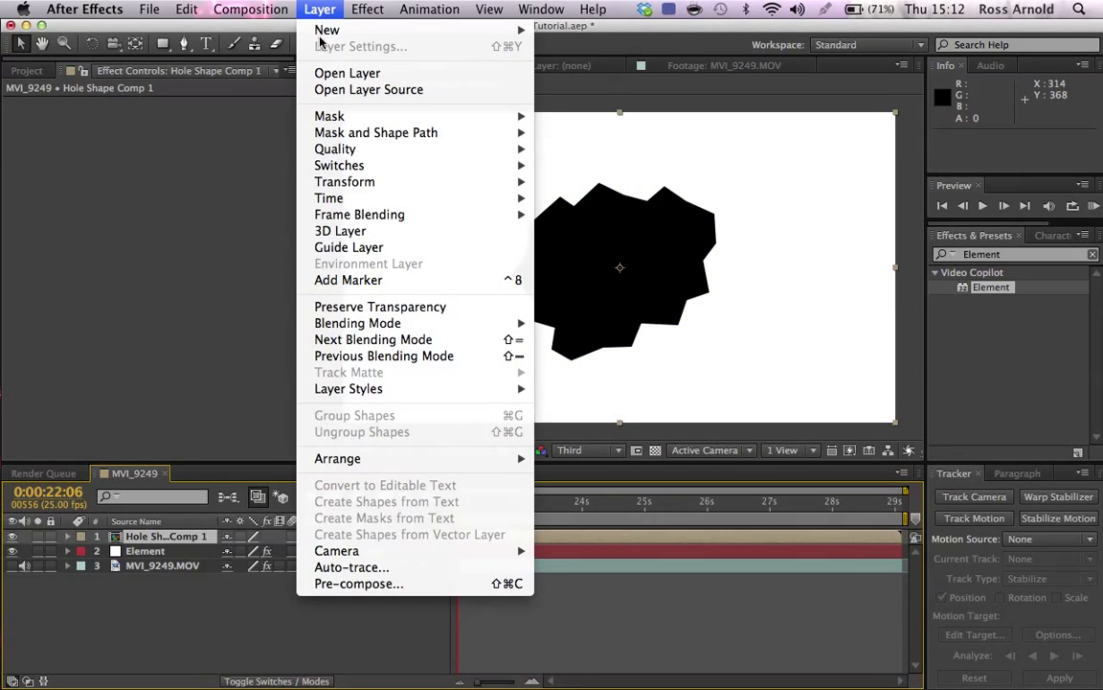
# Auto-trace the hole outline and return to the main MVI_9249 composition
pyautogui.click(352, 567)
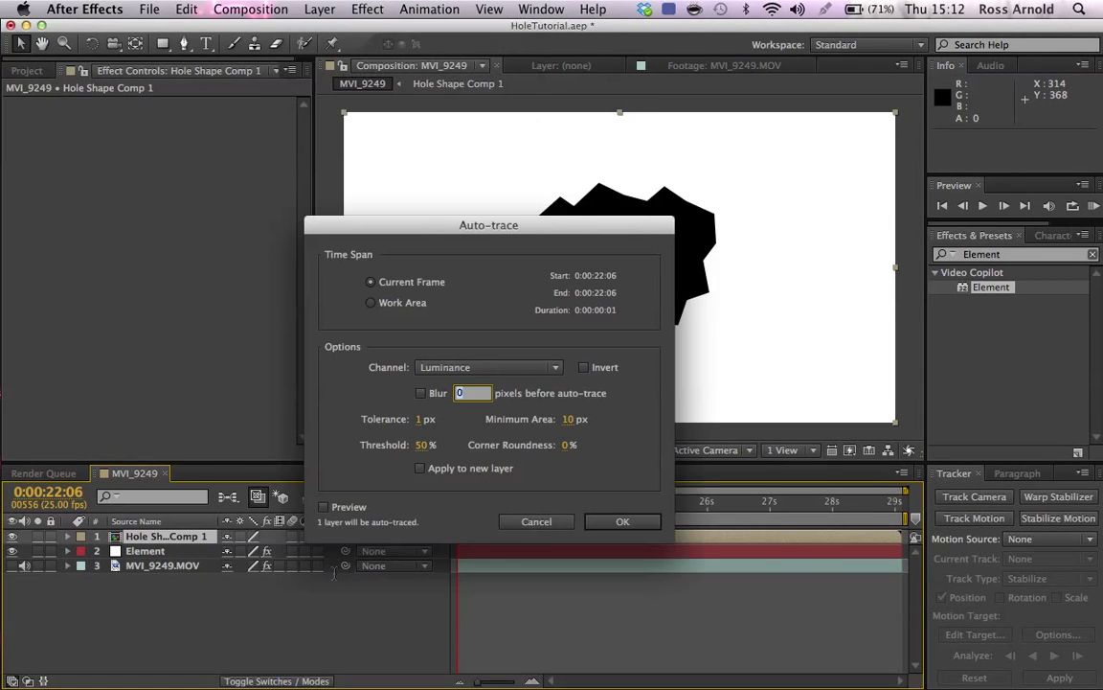
pyautogui.click(622, 521)
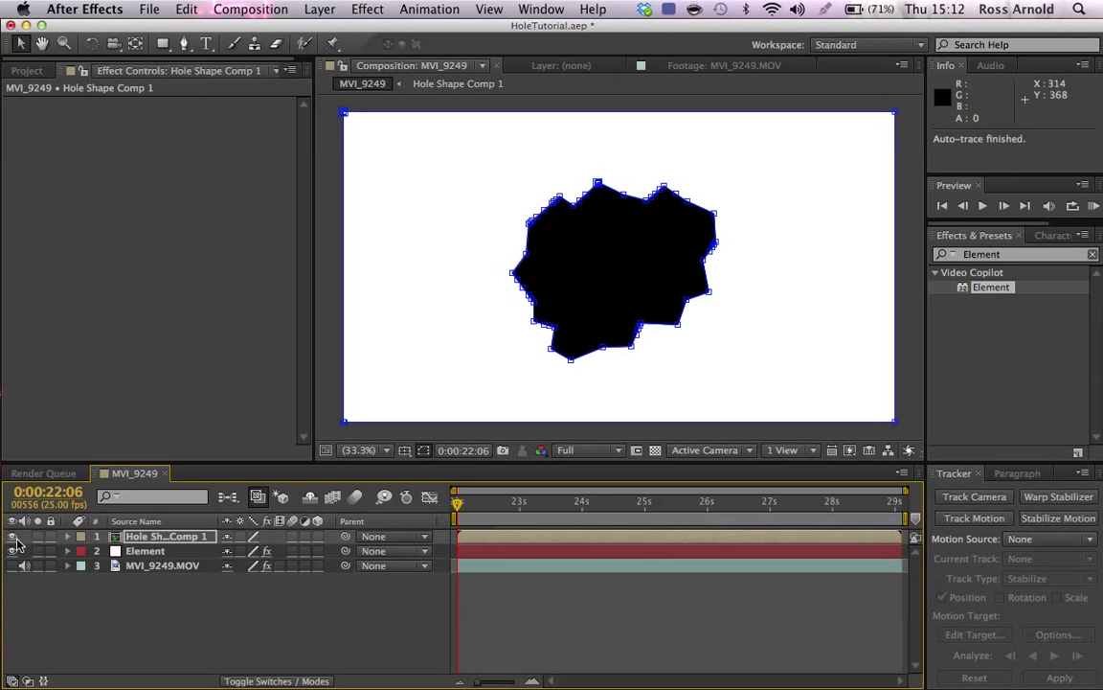
pyautogui.click(146, 552)
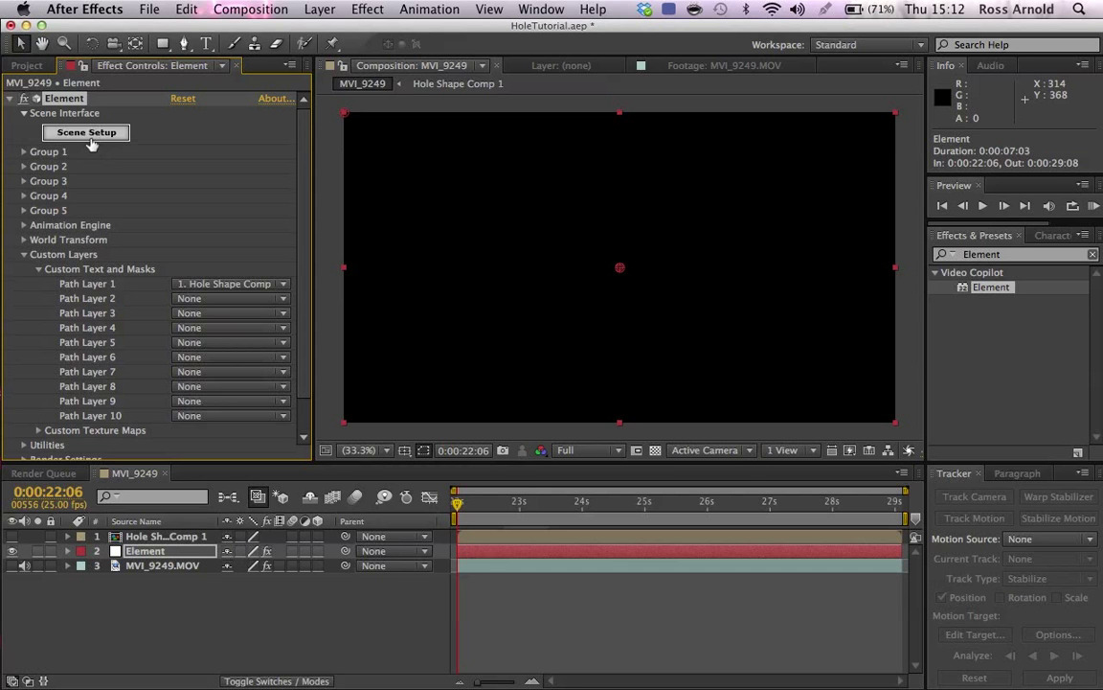
# Extrude the hole path into a 3D wall in Scene Setup and select Bevel 1
pyautogui.click(86, 133)
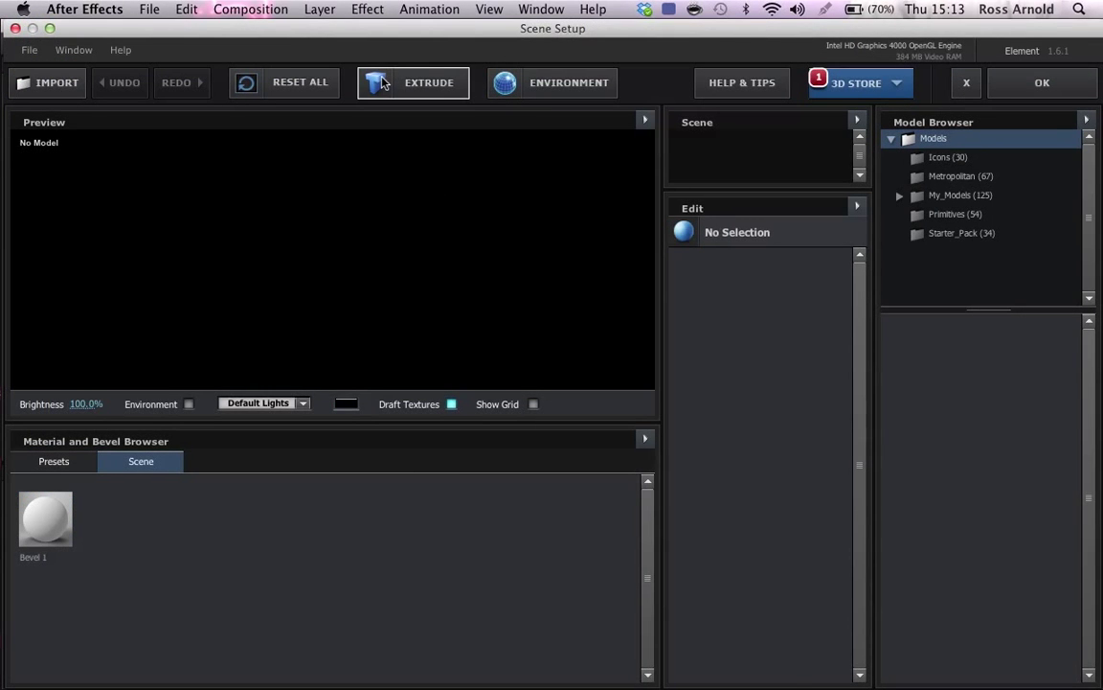
pyautogui.click(413, 82)
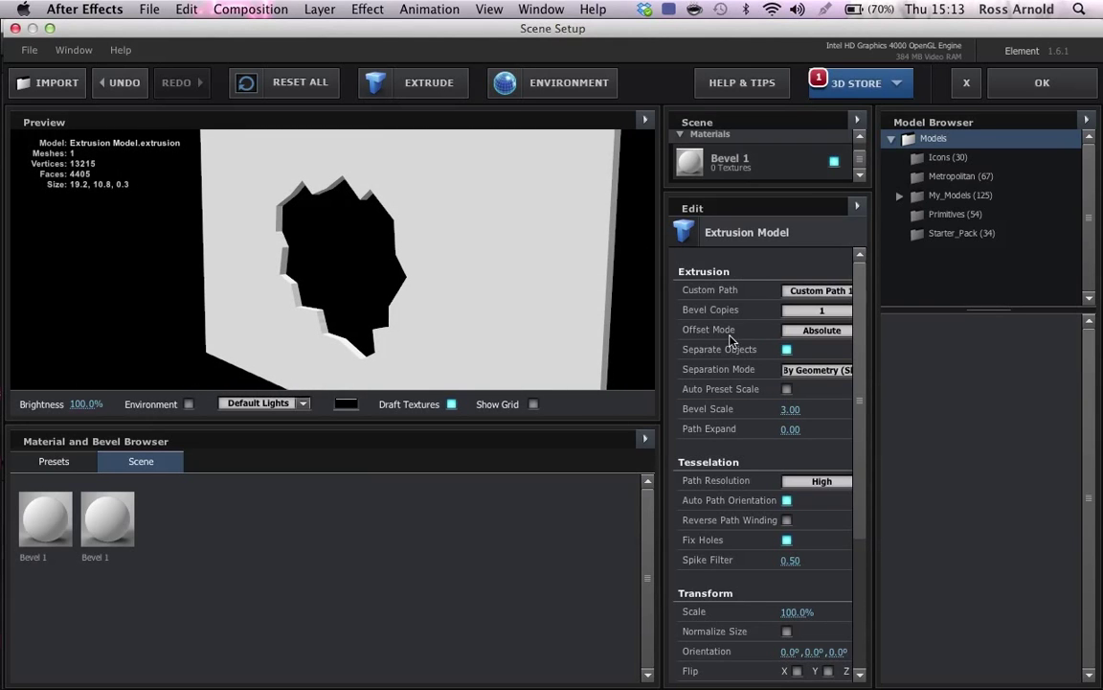
pyautogui.click(730, 161)
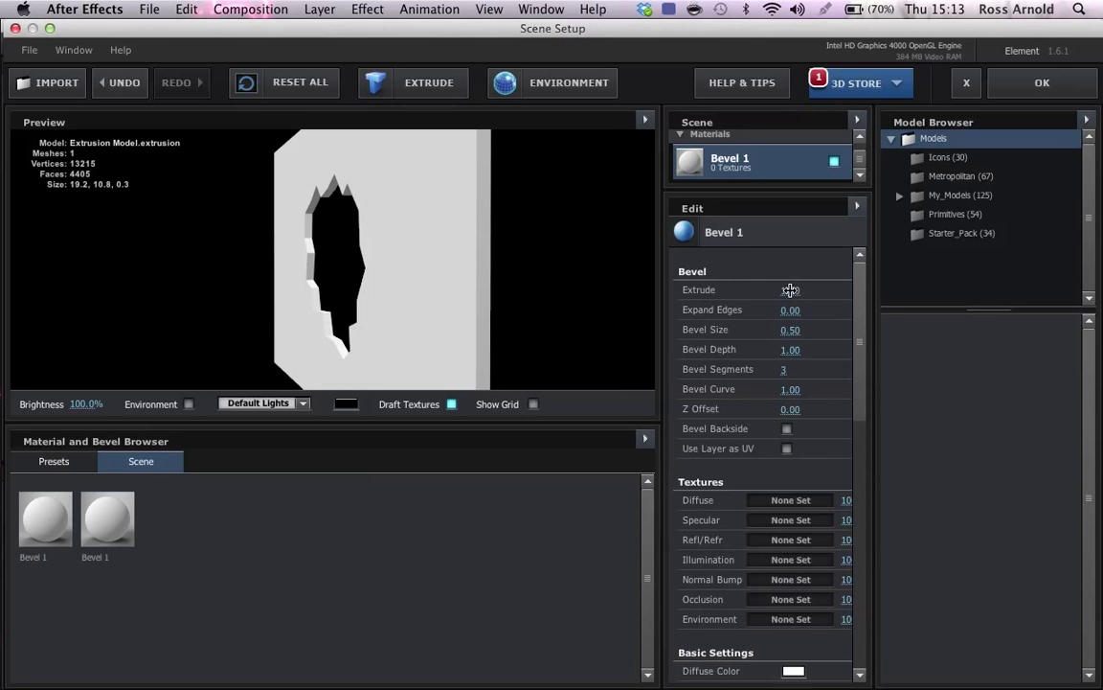
# Raise the Bevel 1 extrusion depth up to 20
pyautogui.moveTo(790, 289); pyautogui.dragTo(862, 289)
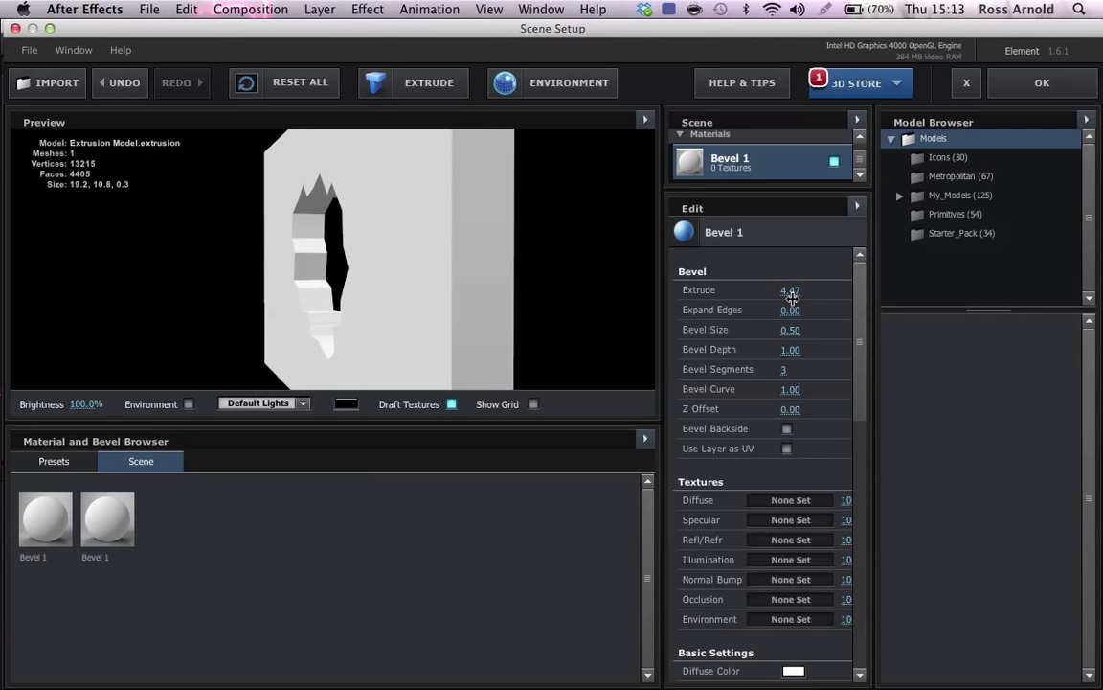
pyautogui.moveTo(789, 290); pyautogui.dragTo(805, 290)
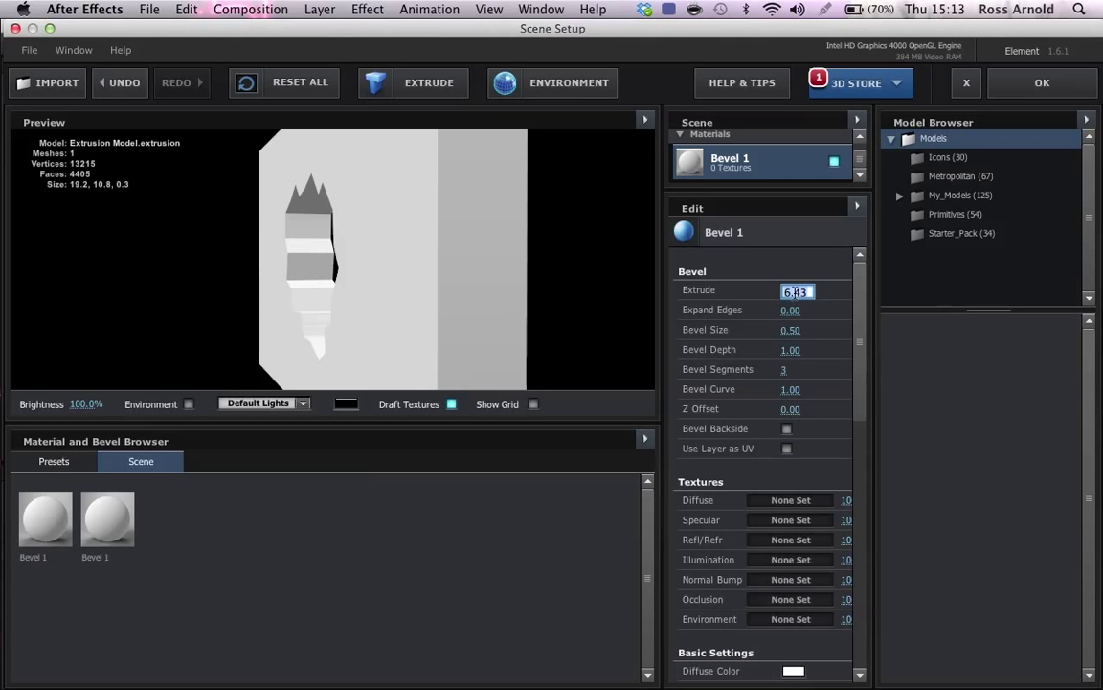
pyautogui.write('15.00')
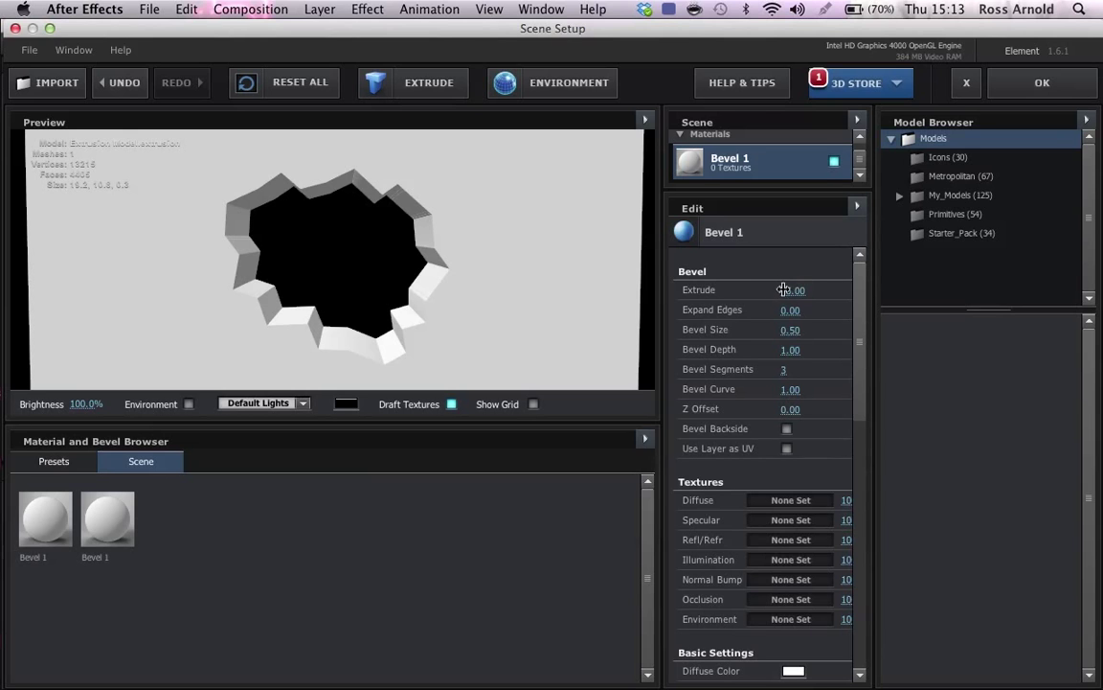
pyautogui.moveTo(793, 289); pyautogui.dragTo(793, 269)
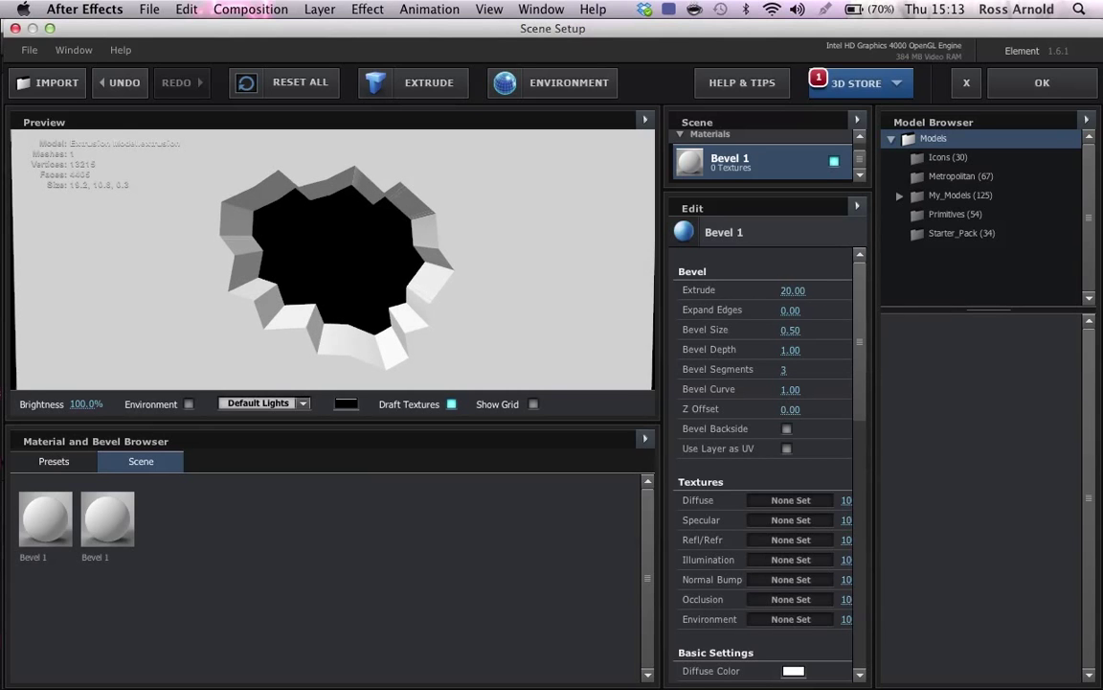
pyautogui.moveTo(529, 276)
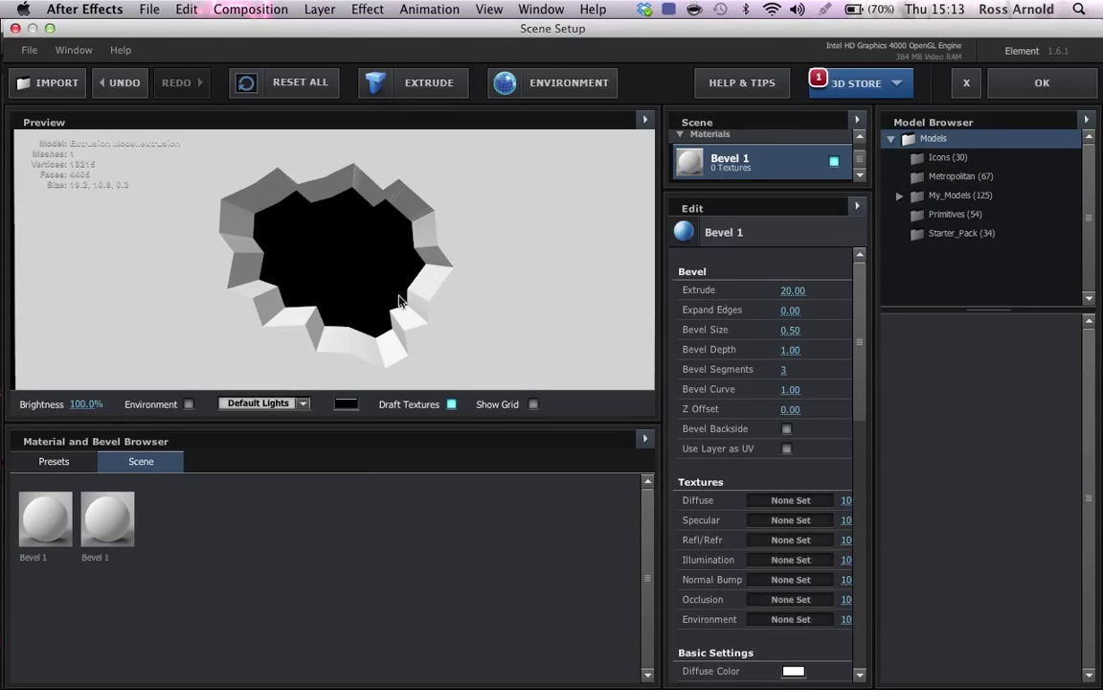
# Browse the Pro_Shaders Stone and Concrete material presets, then accept the scene setup with OK
pyautogui.click(53, 461)
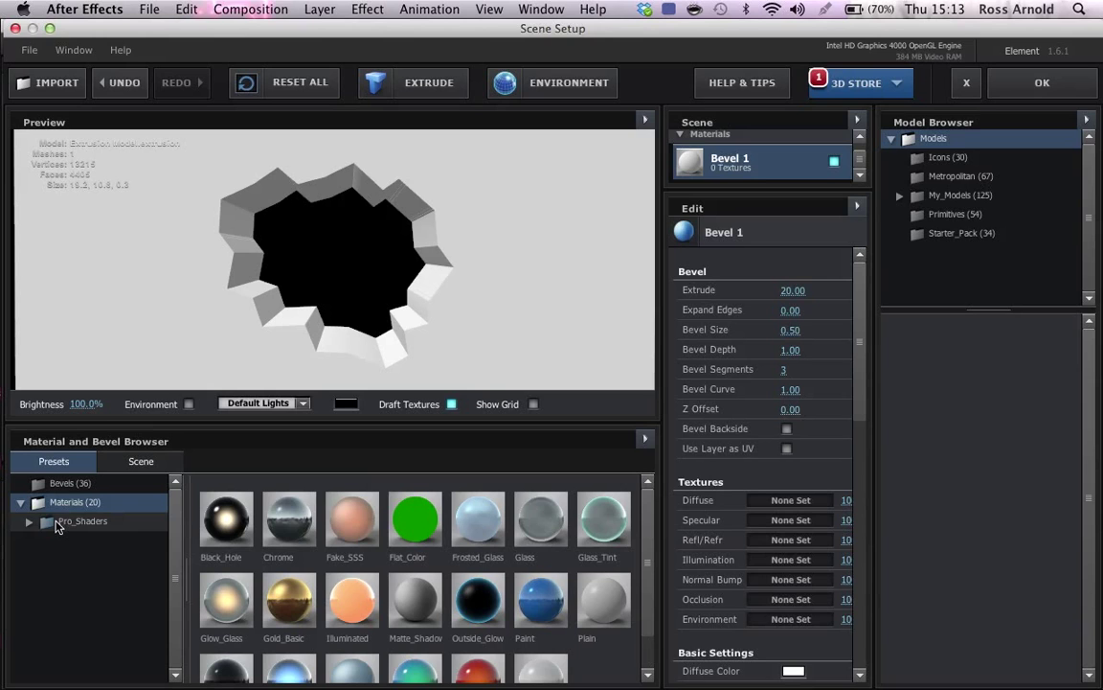
pyautogui.click(30, 521)
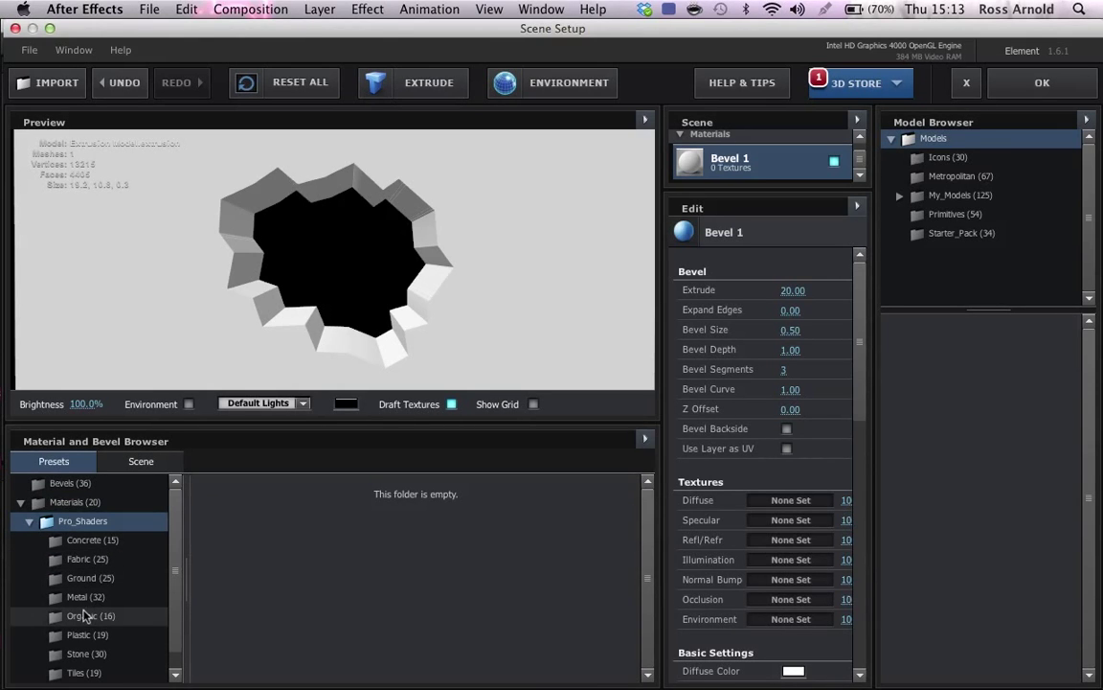
pyautogui.click(87, 655)
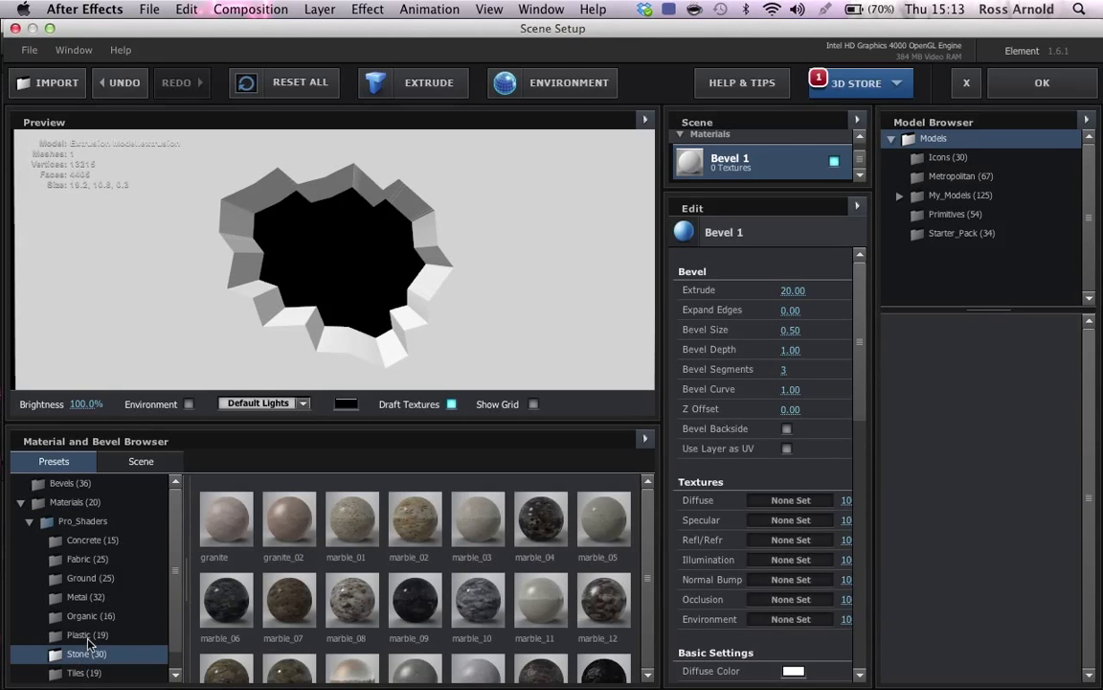
pyautogui.moveTo(87, 580)
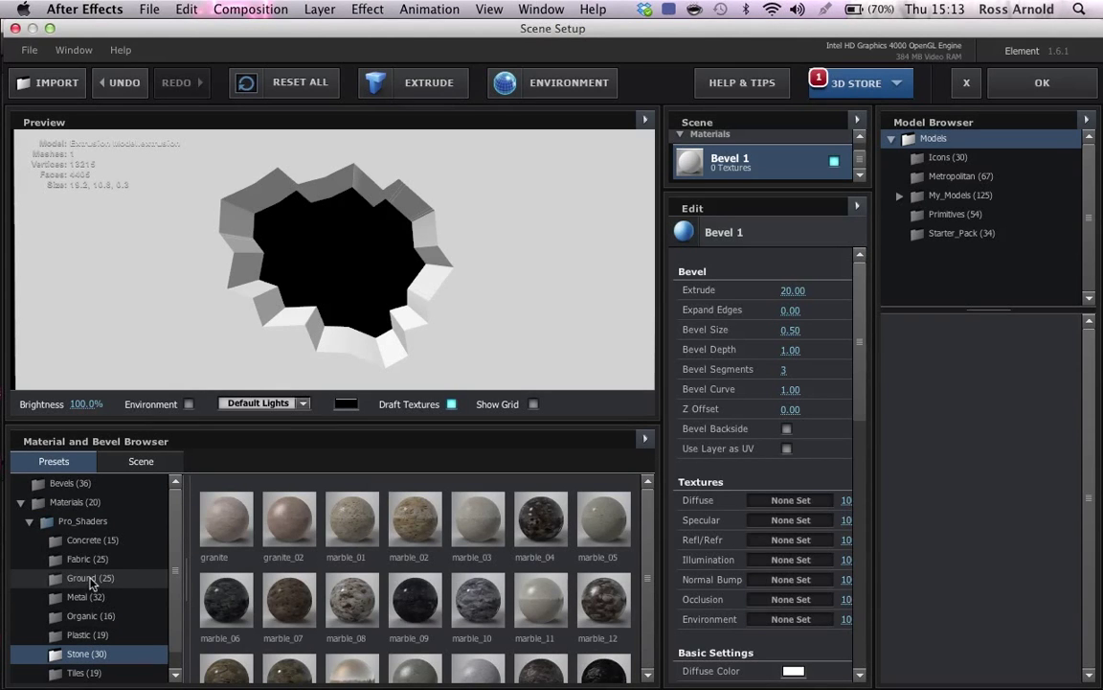
pyautogui.click(88, 541)
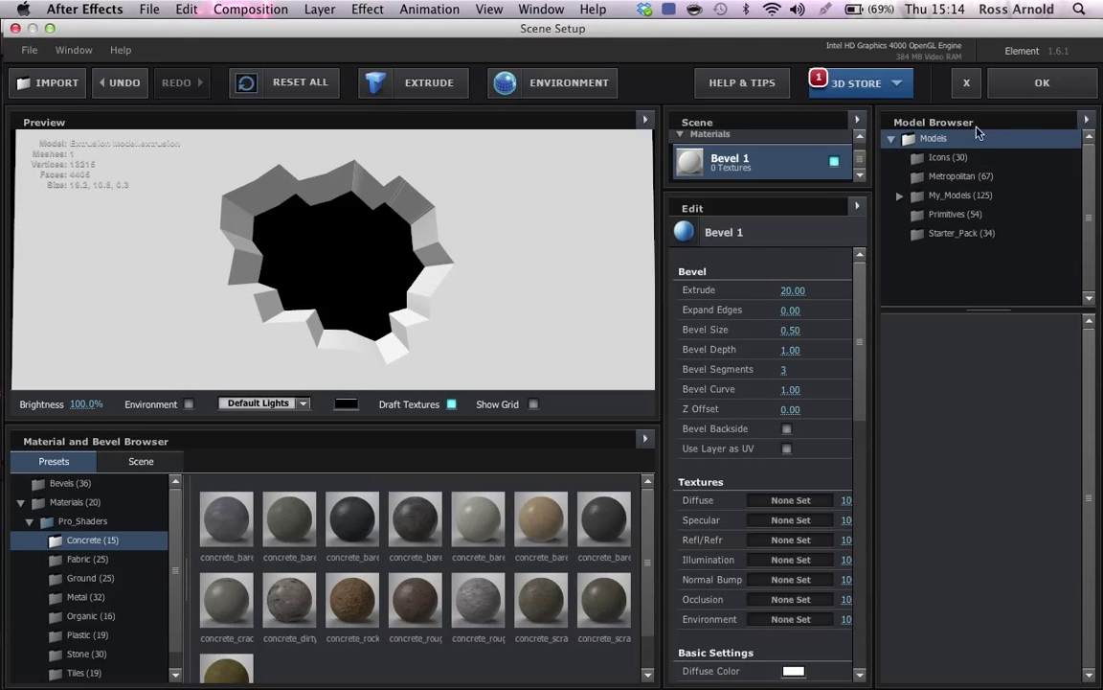
pyautogui.click(1042, 82)
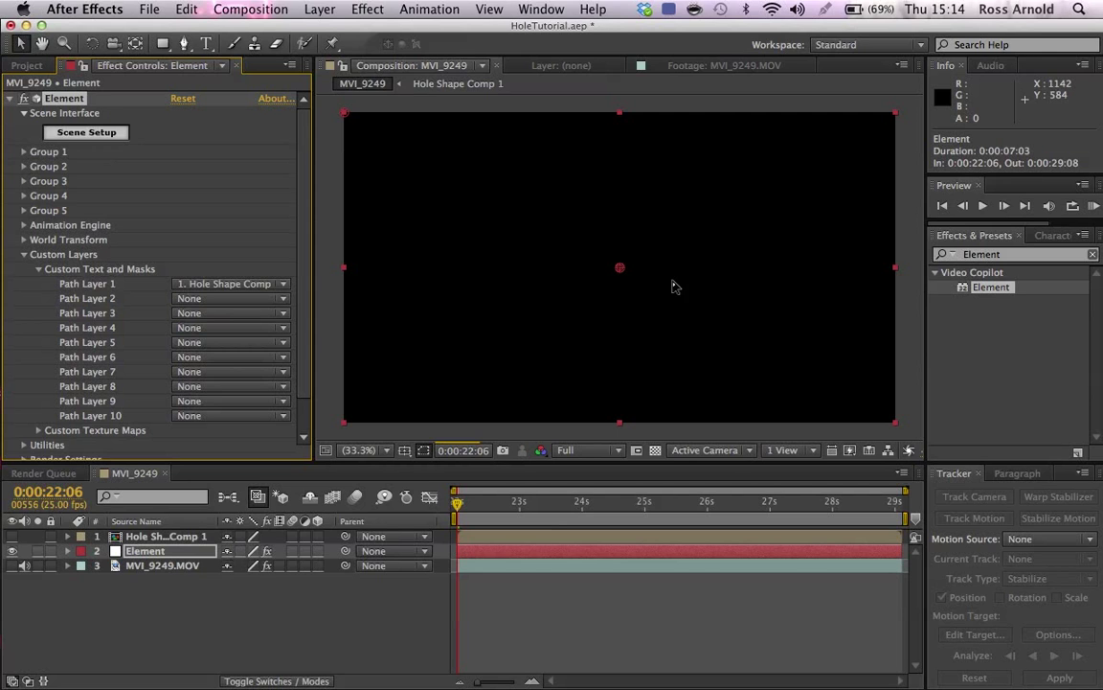
pyautogui.moveTo(582, 452)
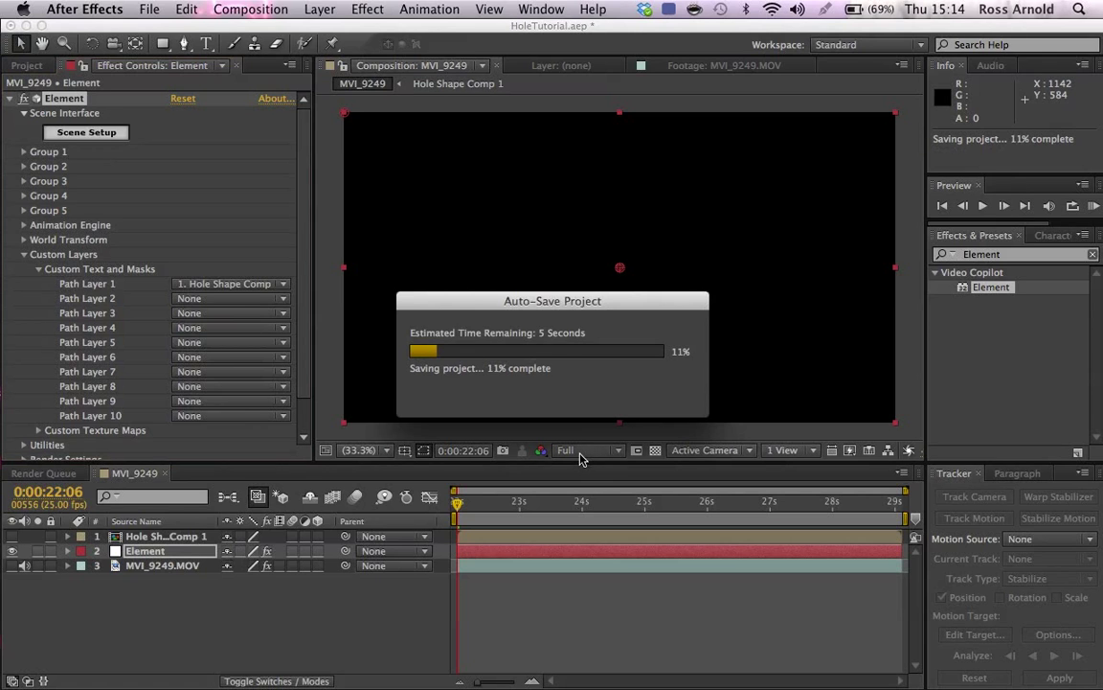
# Set the Composition panel resolution to Third and collapse the Element layer's Custom Layers settings
pyautogui.click(586, 450)
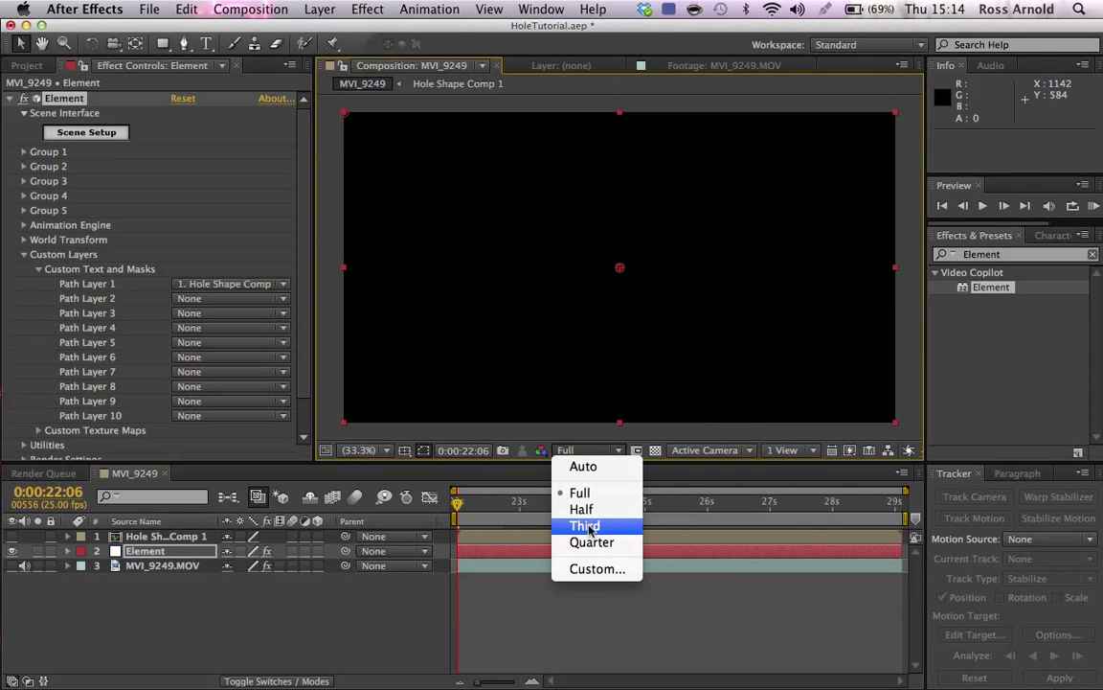
pyautogui.click(585, 525)
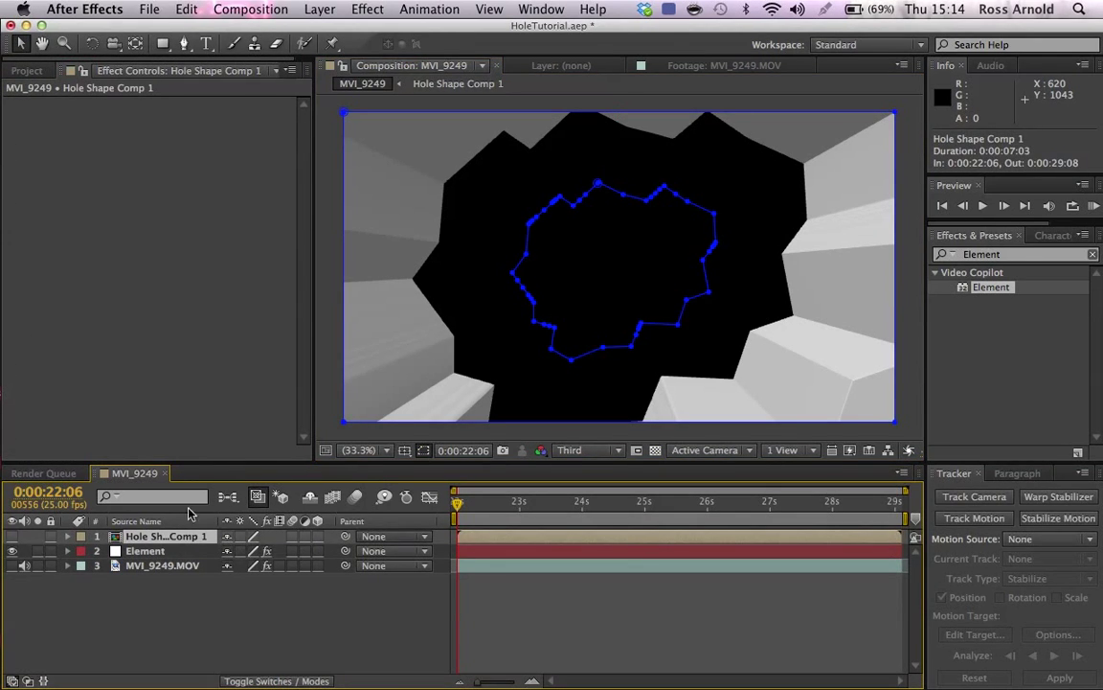
pyautogui.click(146, 552)
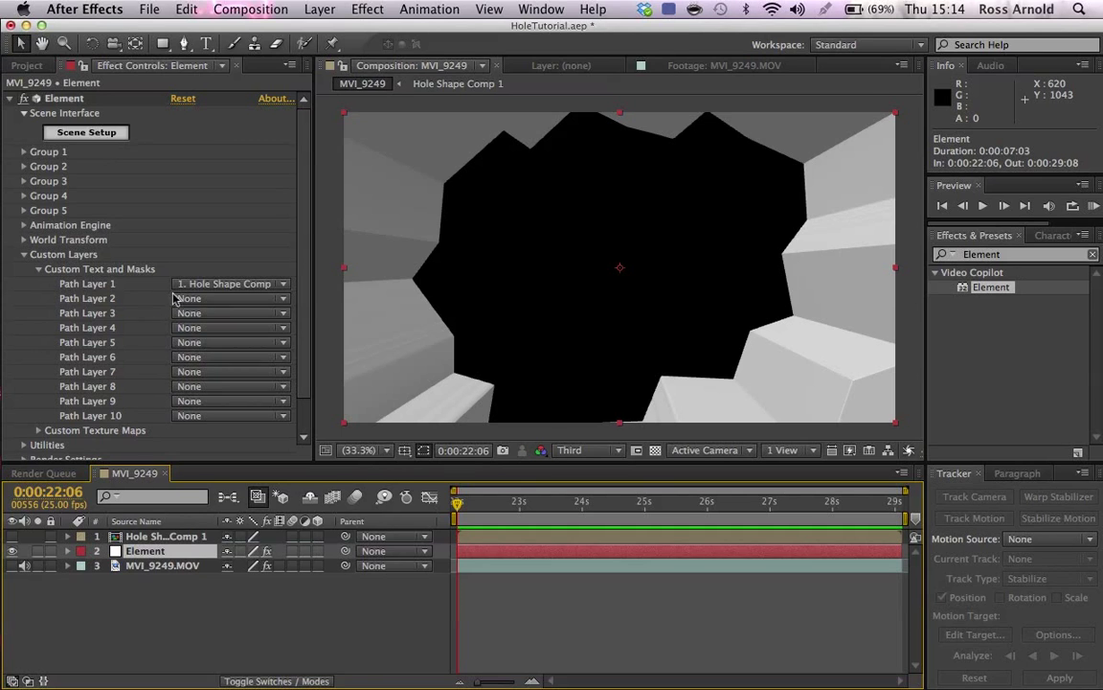
pyautogui.click(23, 253)
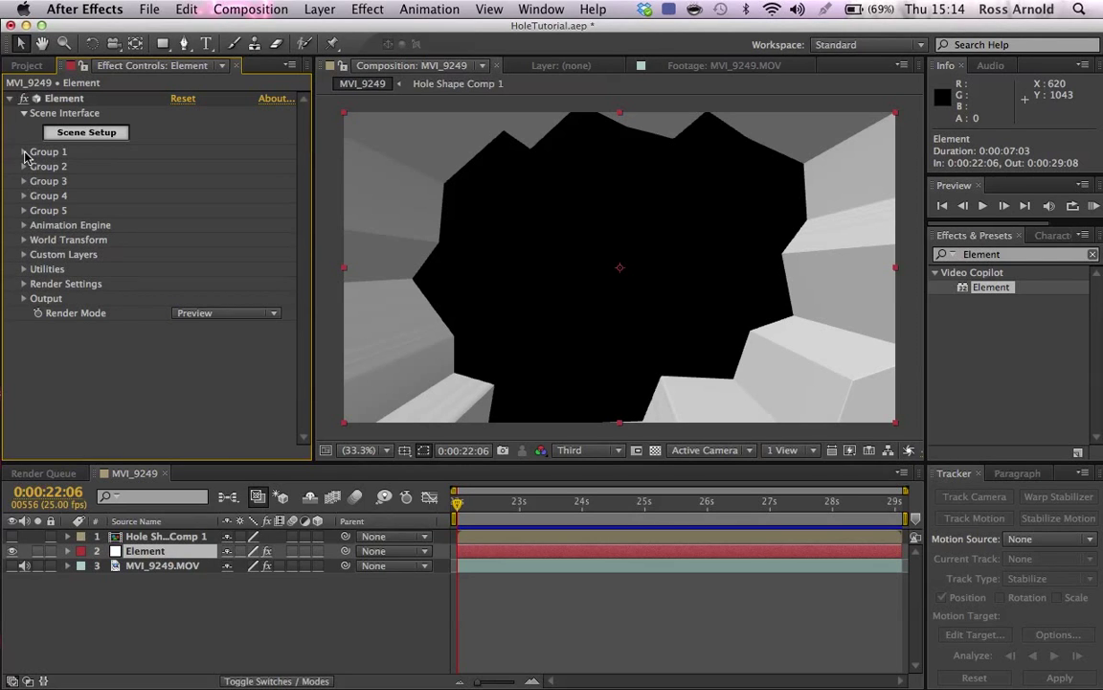
# Create a Group 1 Null via Group Utilities and scrub its Scale down to 28%
pyautogui.click(23, 154)
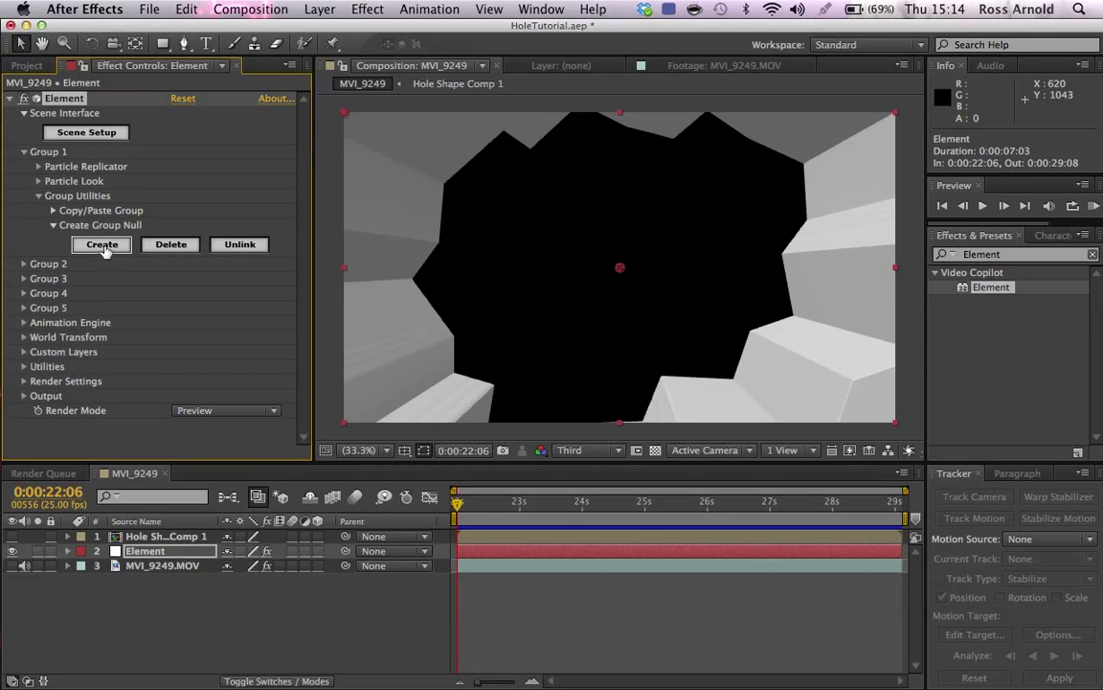
pyautogui.click(101, 245)
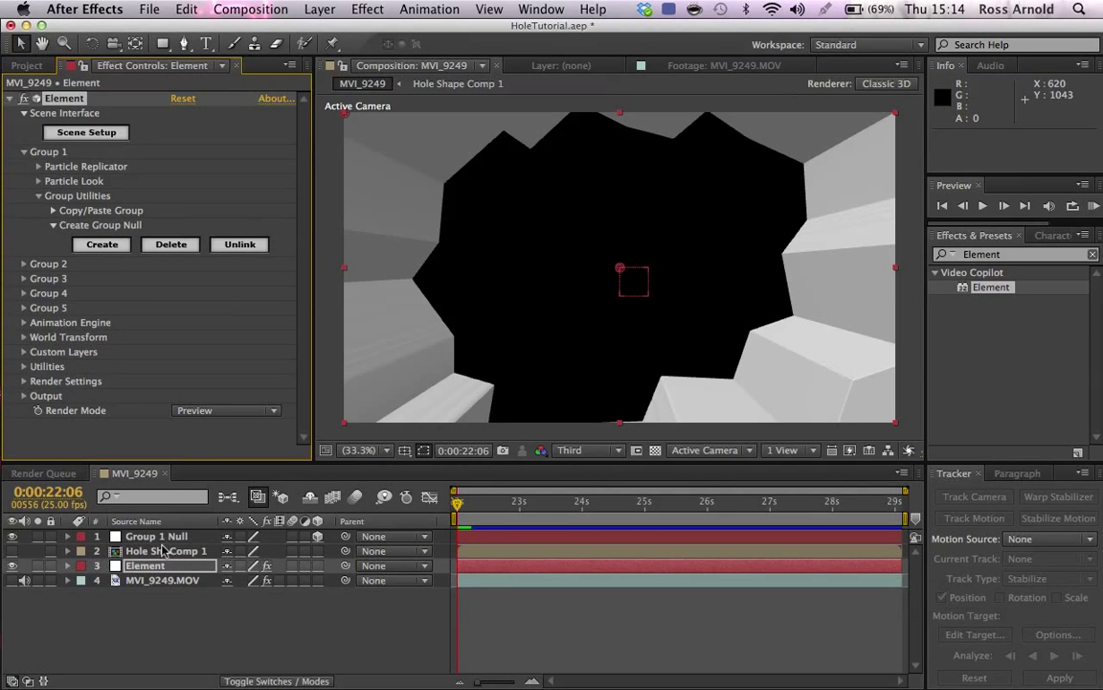
pyautogui.click(157, 537)
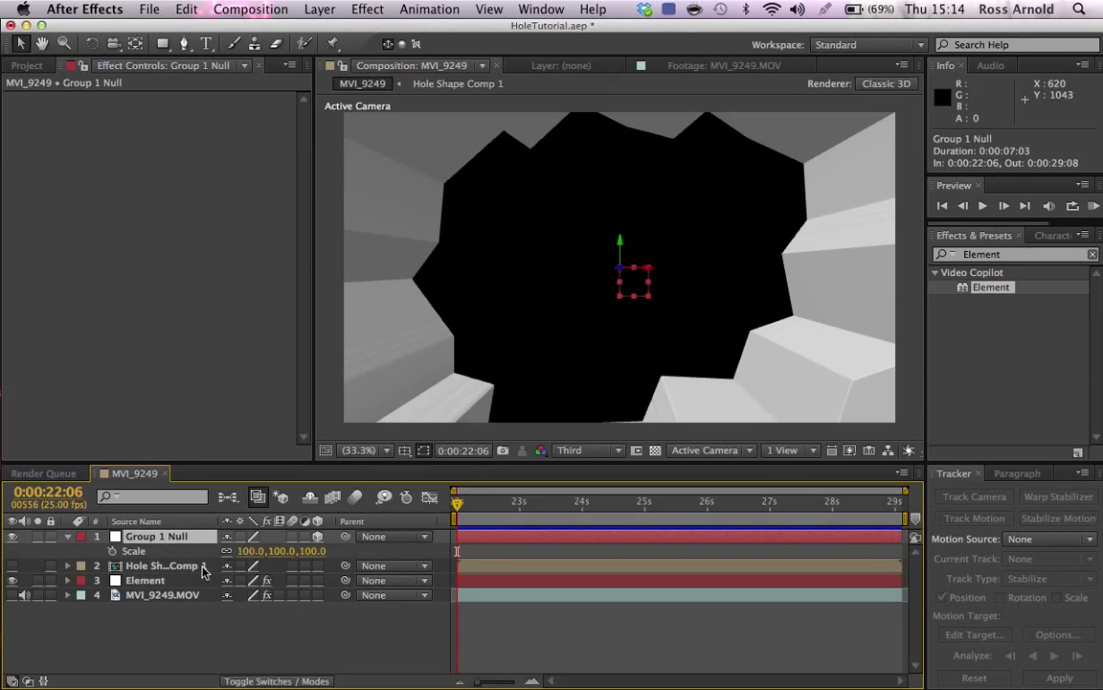
pyautogui.moveTo(281, 551); pyautogui.dragTo(249, 552)
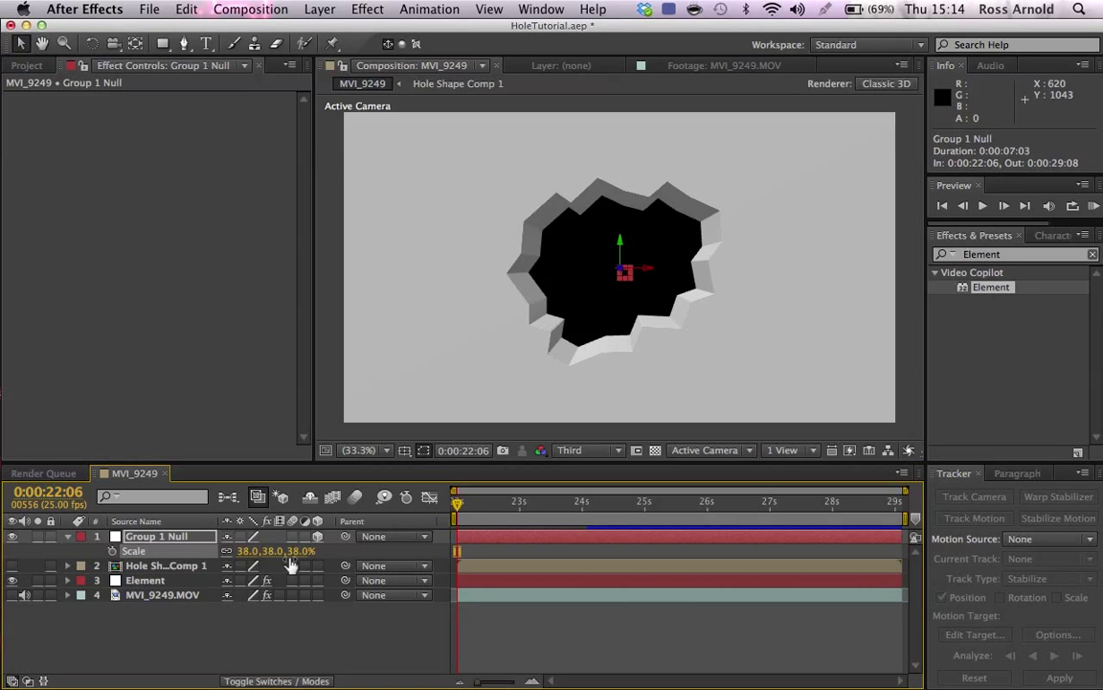
pyautogui.moveTo(272, 551); pyautogui.dragTo(284, 559)
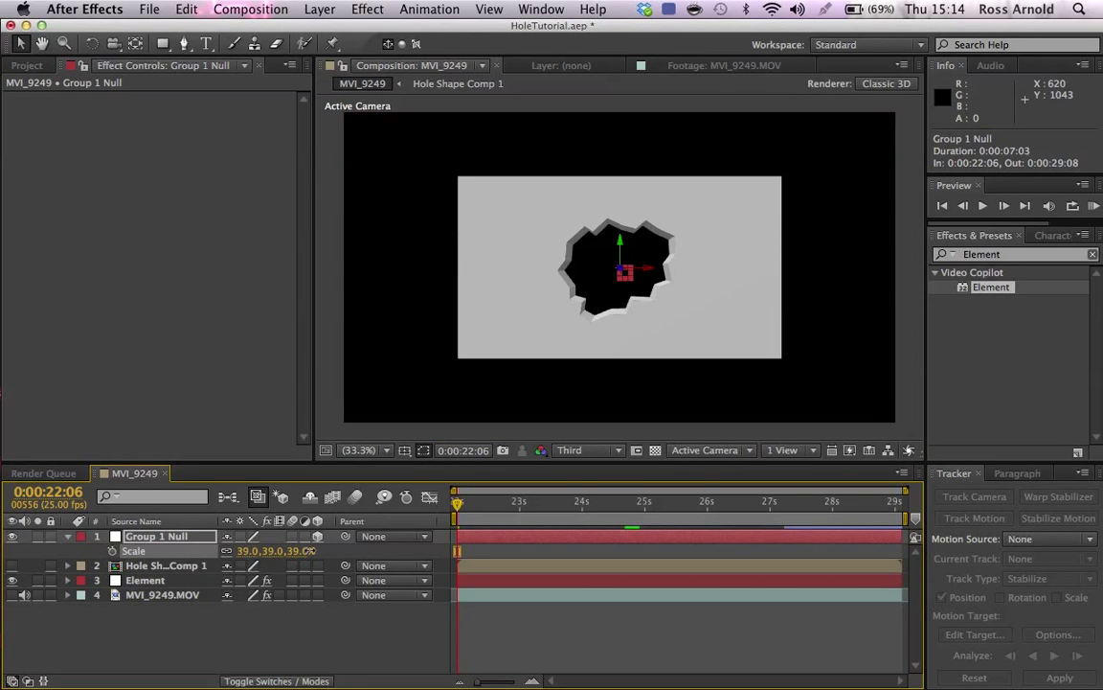
pyautogui.moveTo(278, 552); pyautogui.dragTo(303, 552)
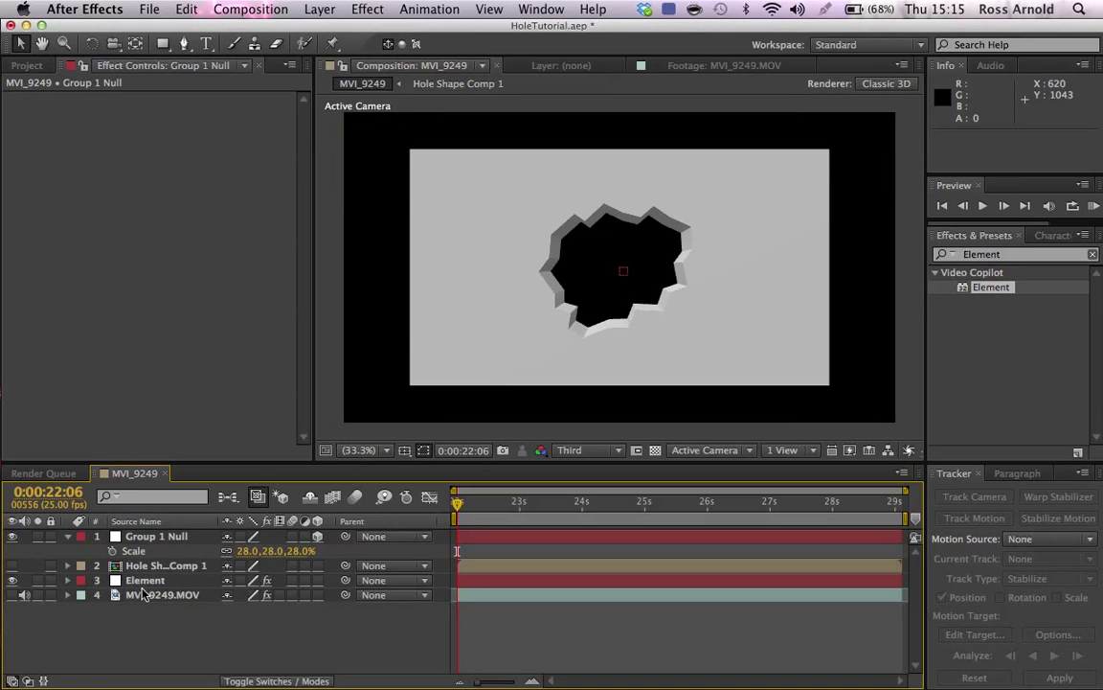
# Select the MVI_9249.MOV footage layer and run the 3D Camera Tracker on it
pyautogui.click(150, 605)
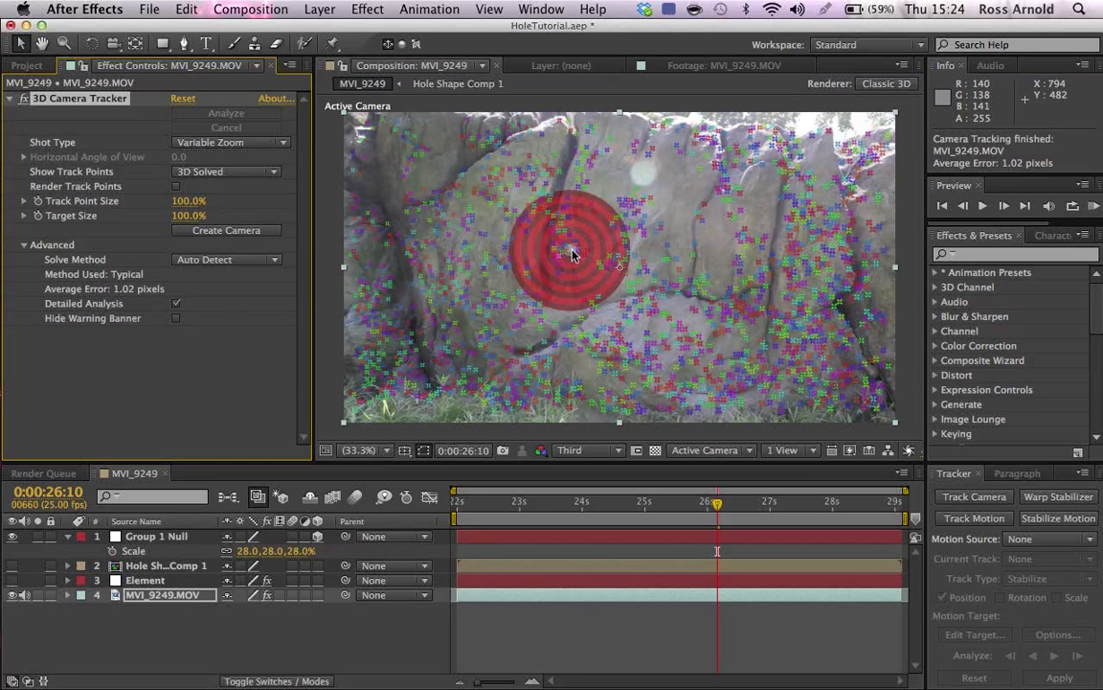
# Create a Track Null 1 and 3D Tracker Camera from the chosen target on the rock wall
pyautogui.rightClick(573, 257)
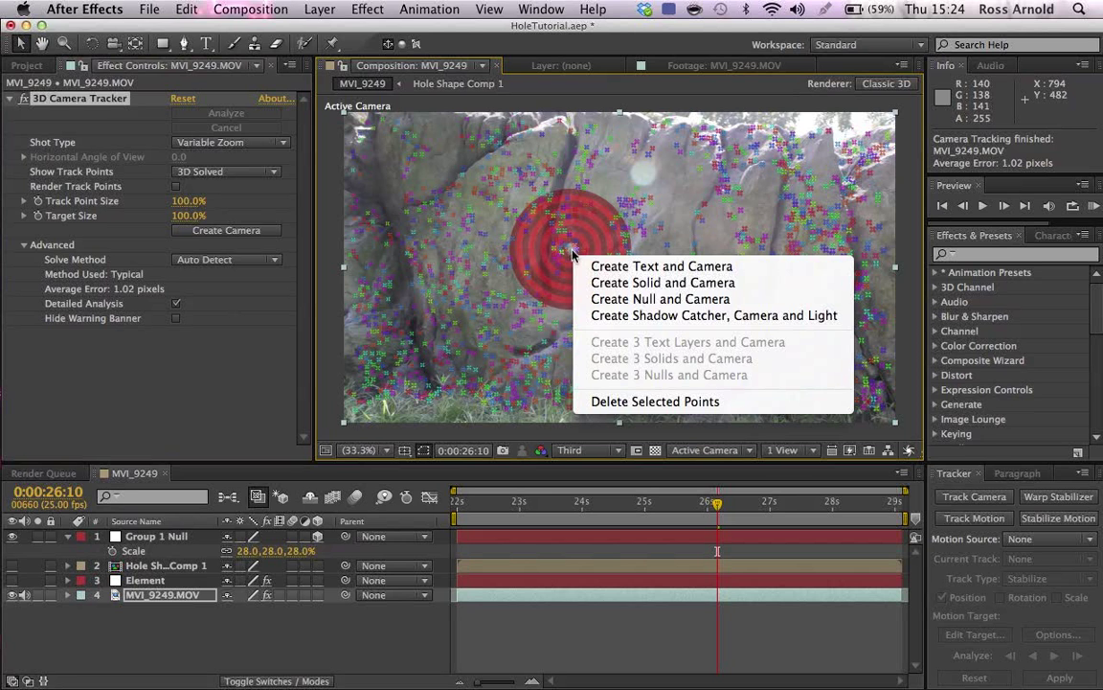
pyautogui.moveTo(661, 266)
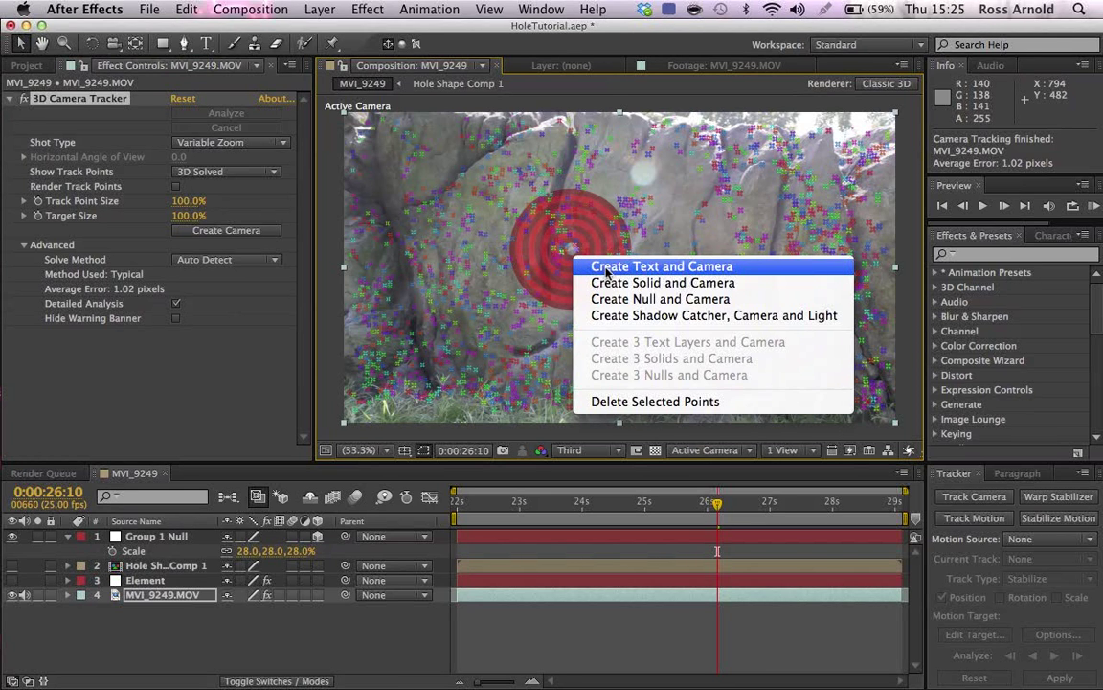
pyautogui.click(661, 264)
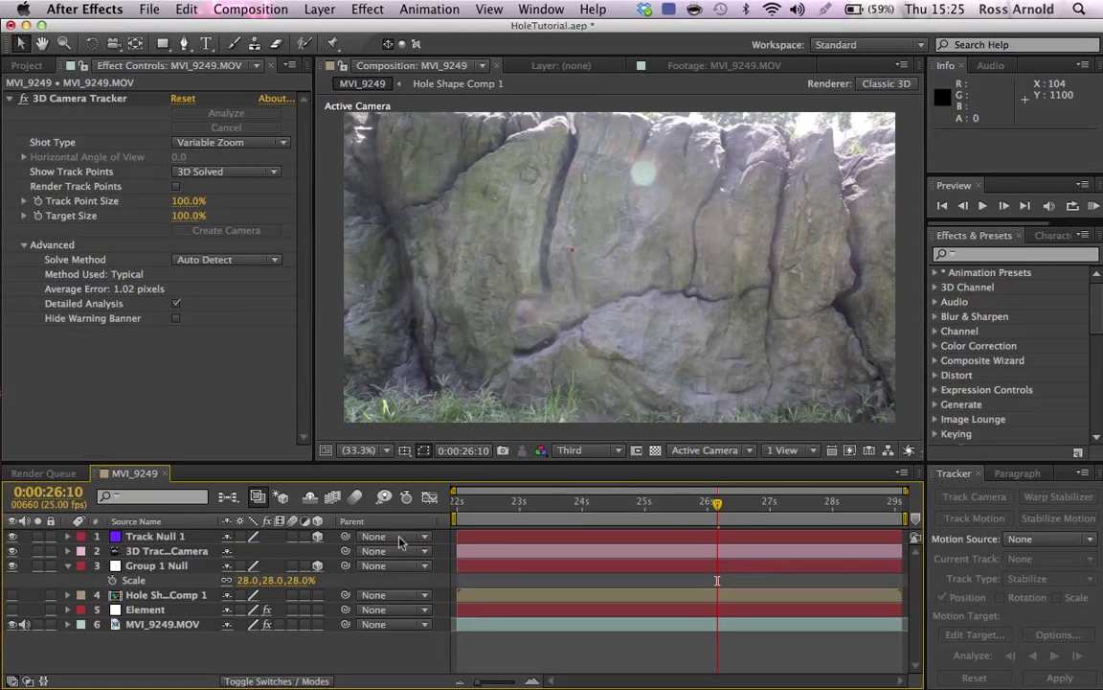
# Scrub and RAM-preview the shot with the 3D Tracker Camera selected, rename Group 1 Null to Hole Null, select Track Null 1
pyautogui.click(165, 552)
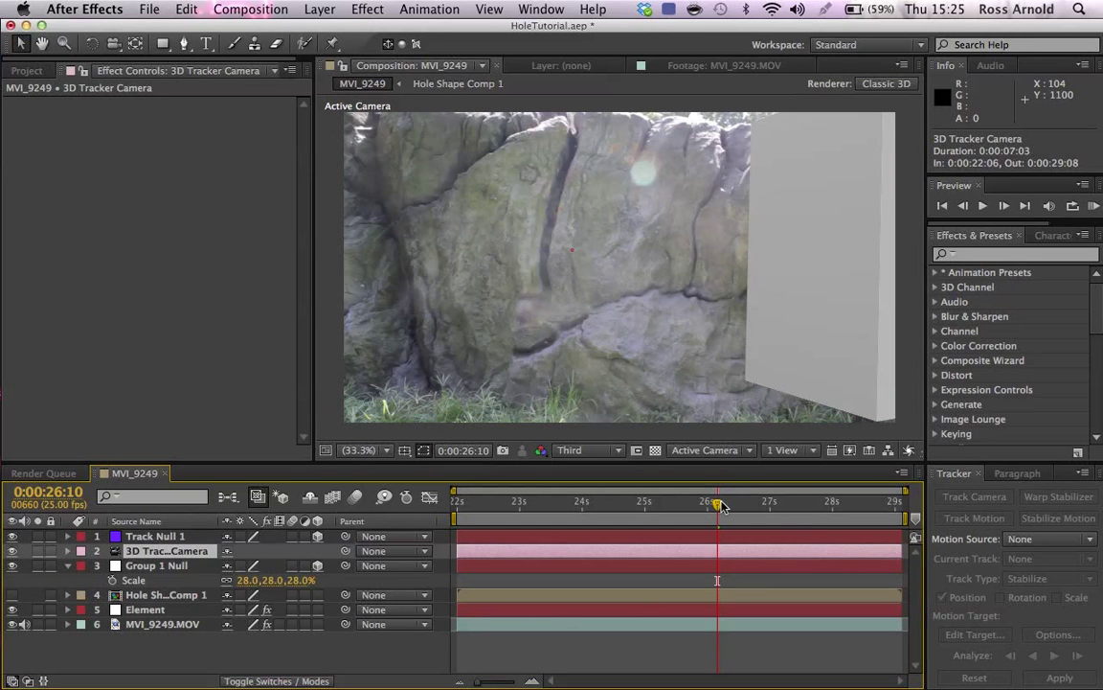
pyautogui.moveTo(719, 502); pyautogui.dragTo(750, 502)
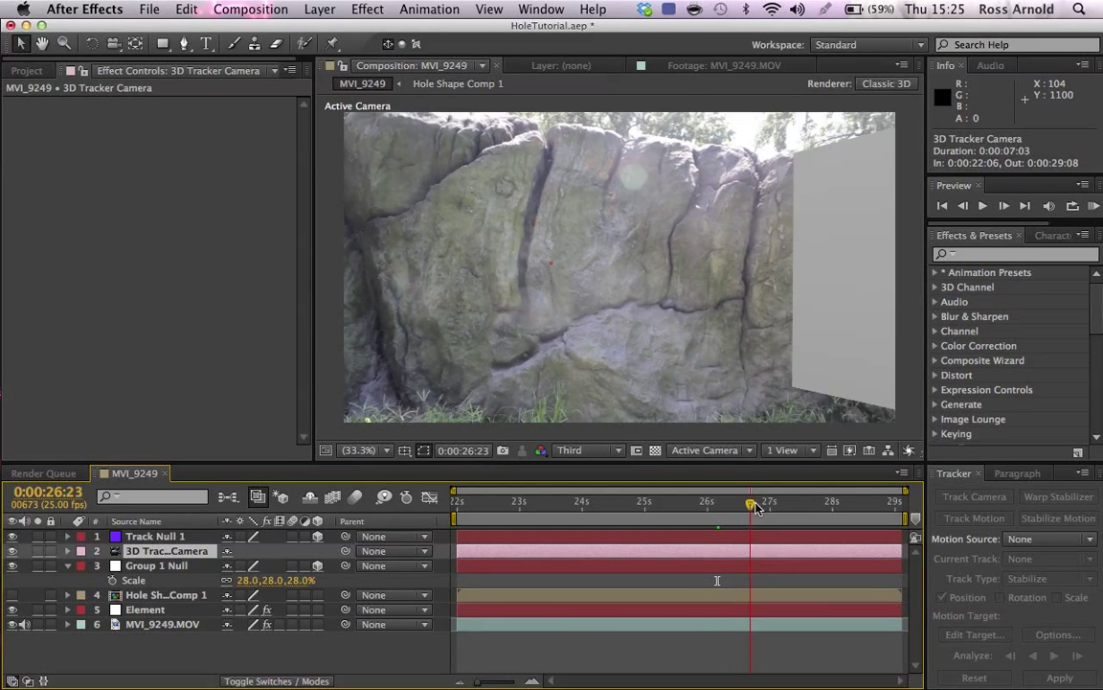
pyautogui.moveTo(751, 502); pyautogui.dragTo(770, 502)
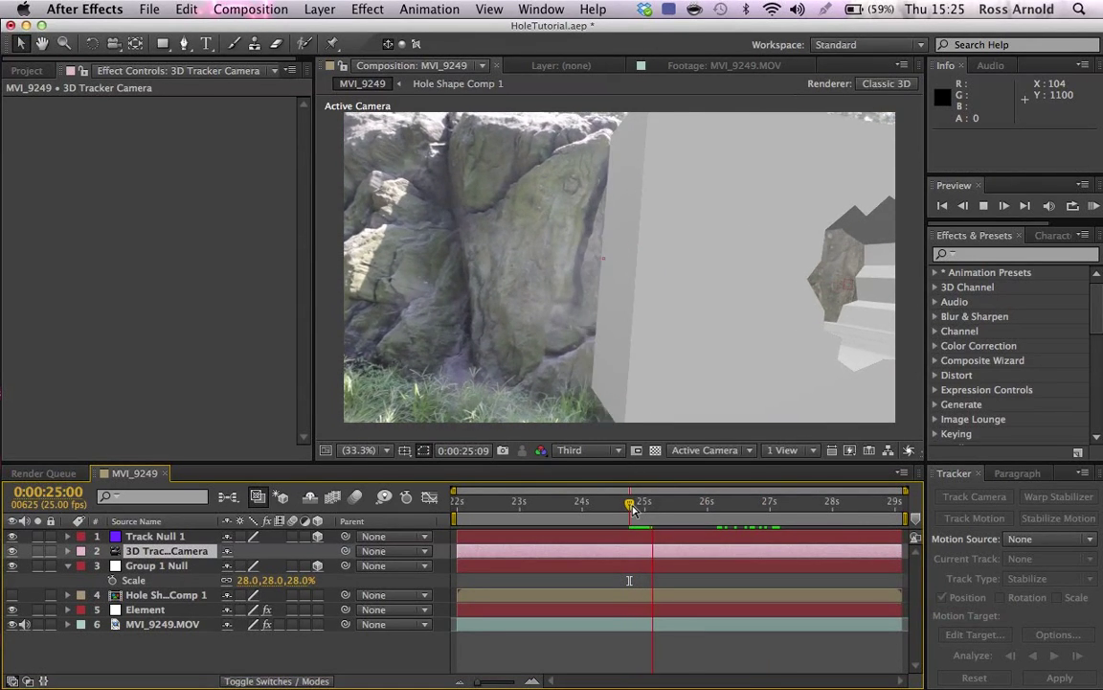
pyautogui.click(1000, 205)
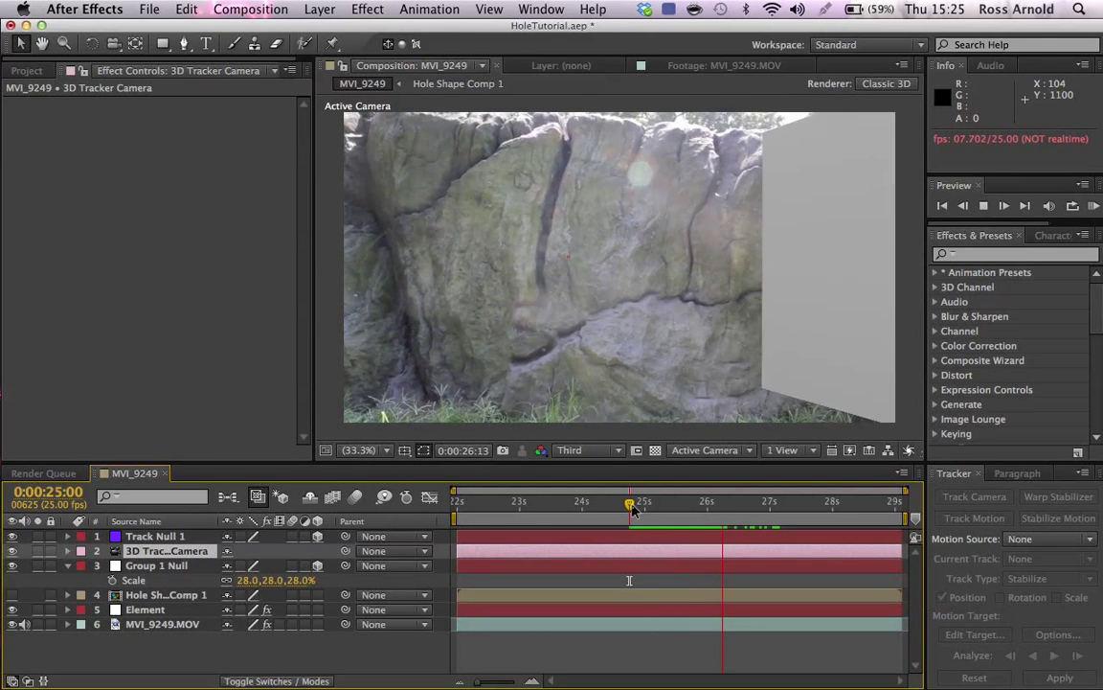
pyautogui.moveTo(630, 500); pyautogui.dragTo(659, 500)
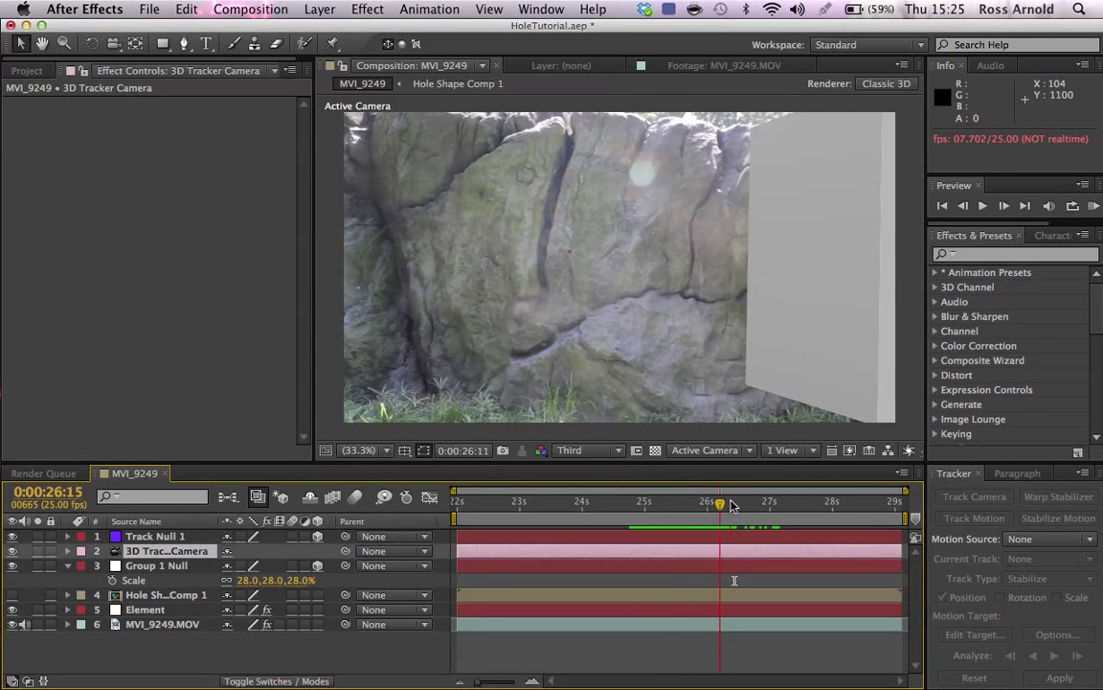
pyautogui.moveTo(721, 502); pyautogui.dragTo(628, 502)
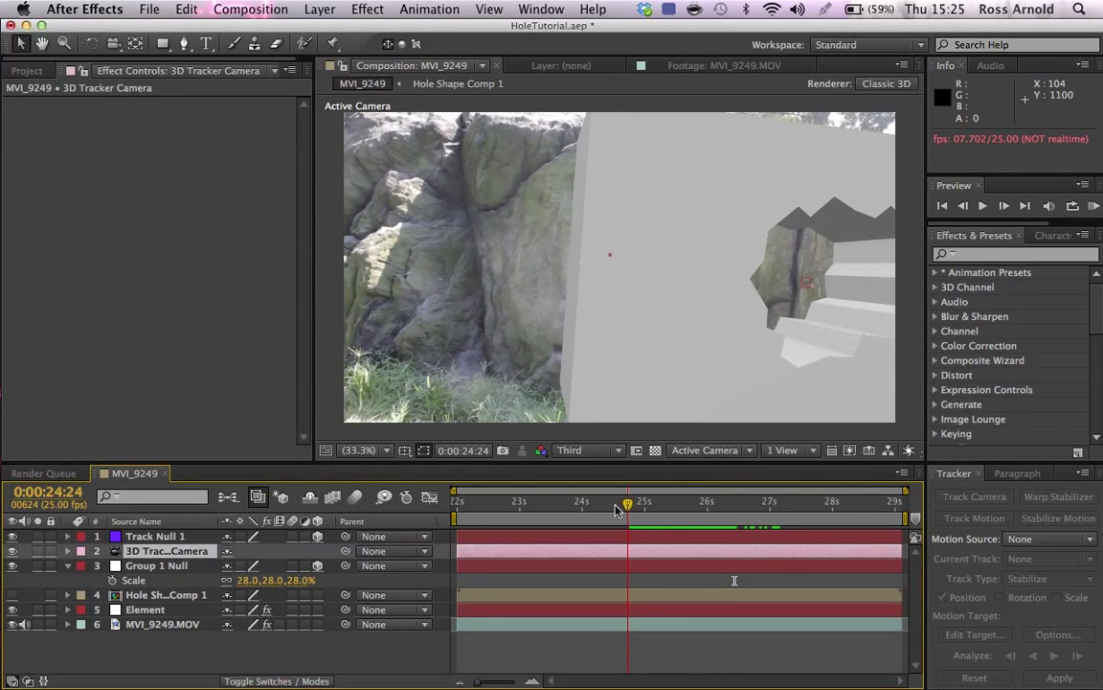
pyautogui.moveTo(628, 502); pyautogui.dragTo(647, 501)
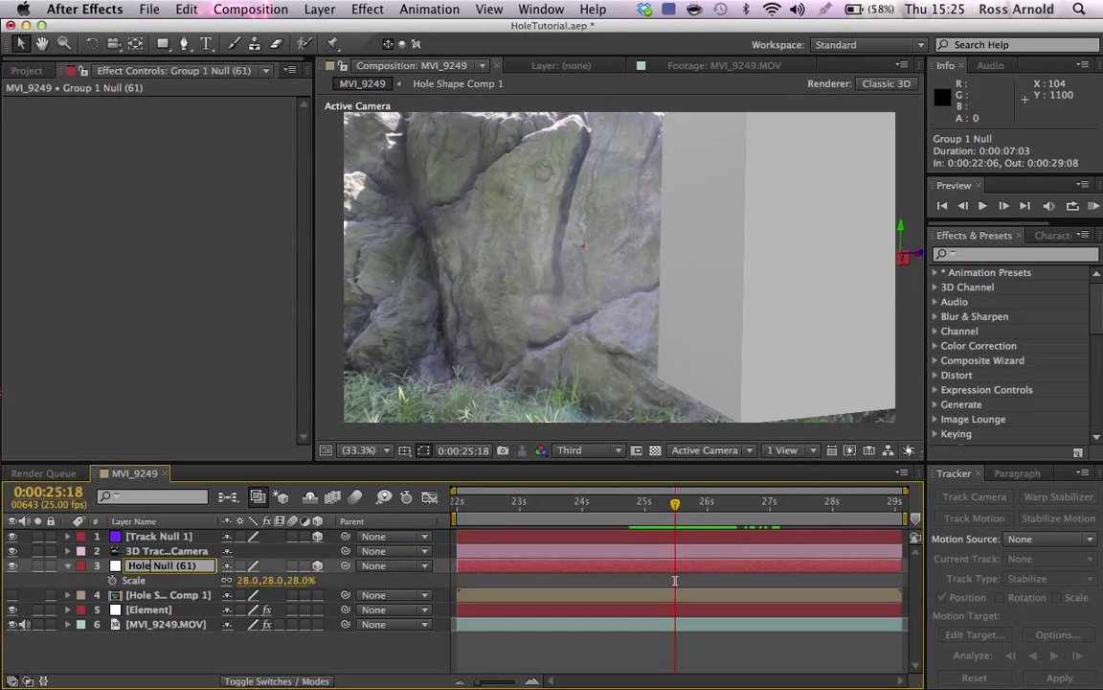
pyautogui.click(159, 537)
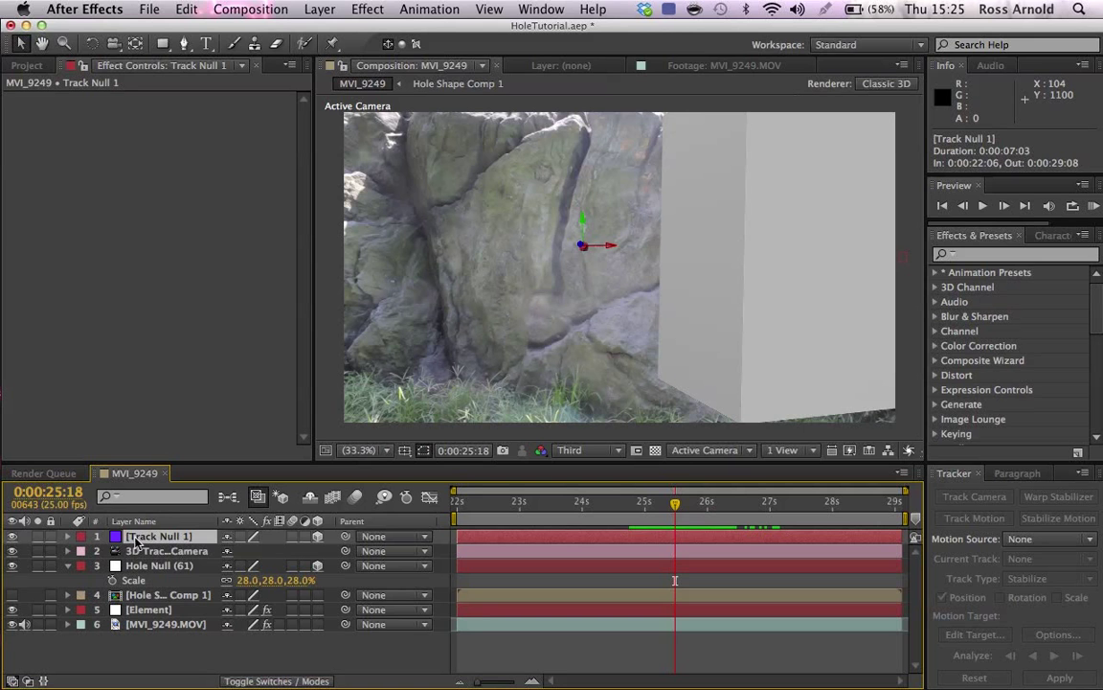
# Link Hole Null's Position to Track Null 1 by expression and set its Scale to 76%
pyautogui.click(155, 565)
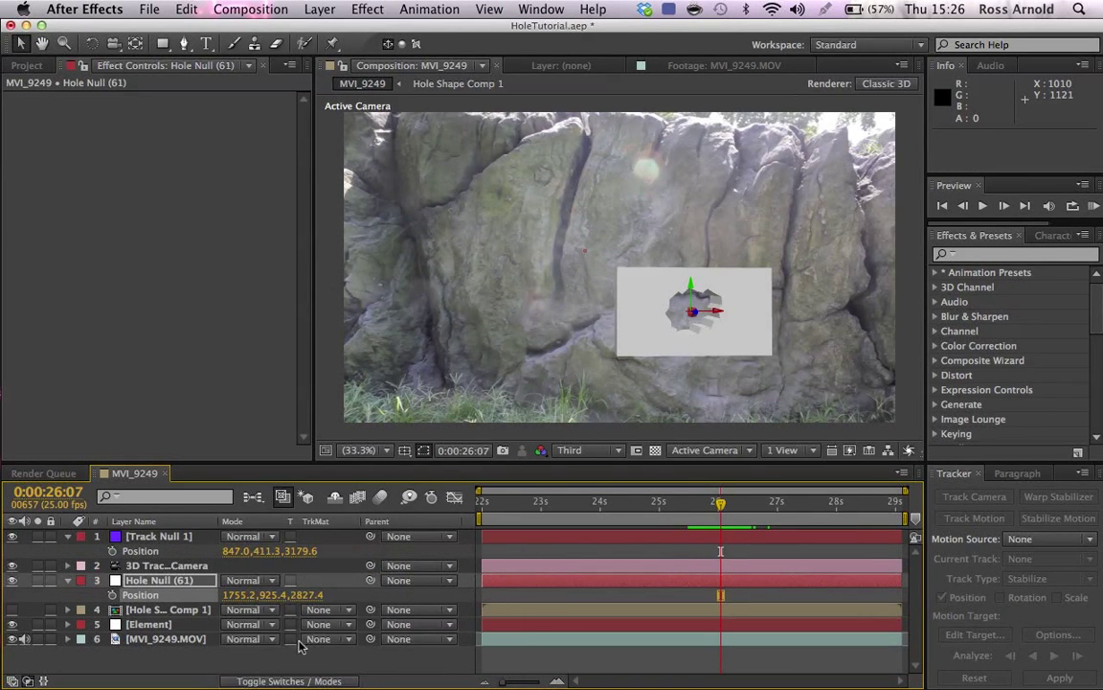
pyautogui.click(159, 581)
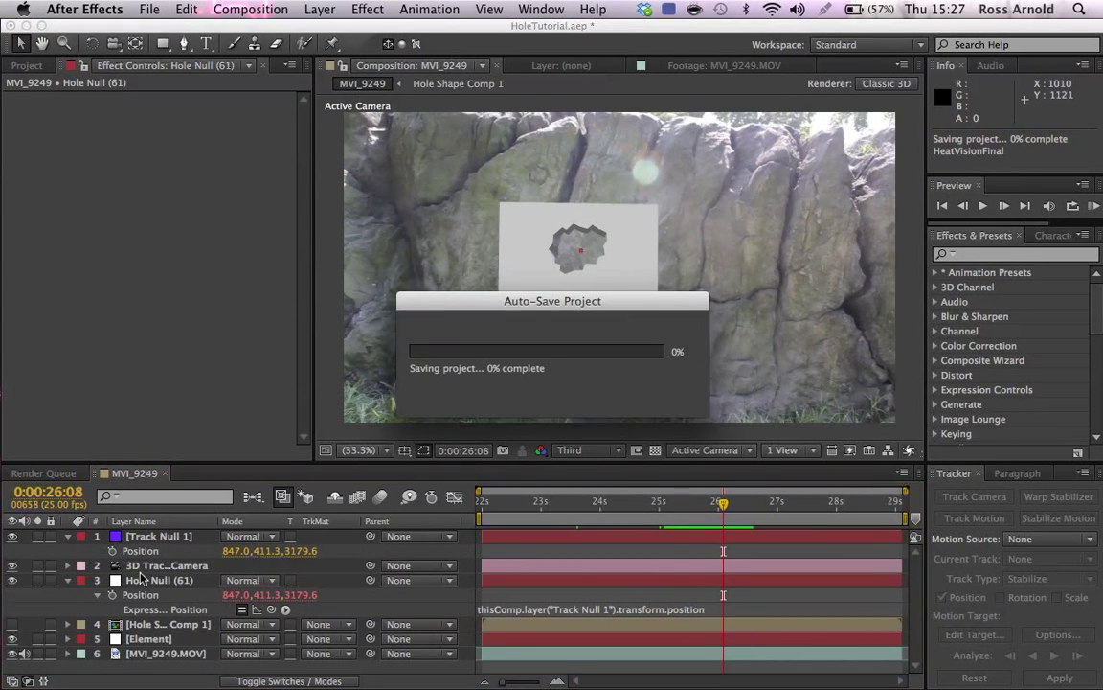
pyautogui.click(159, 578)
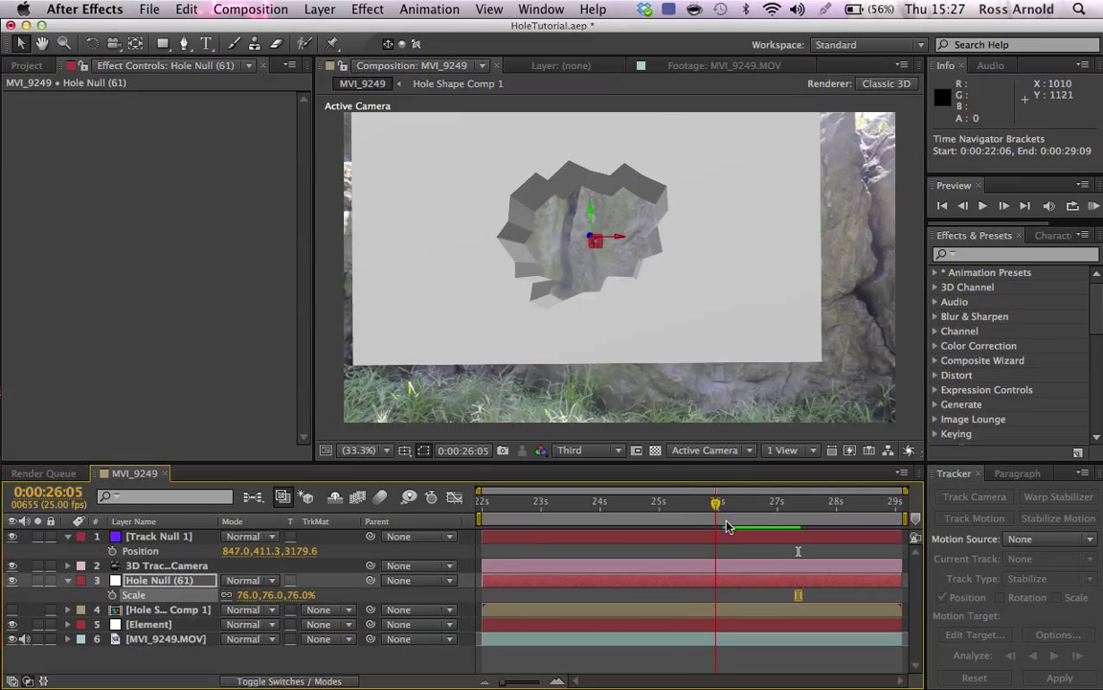
pyautogui.click(743, 502)
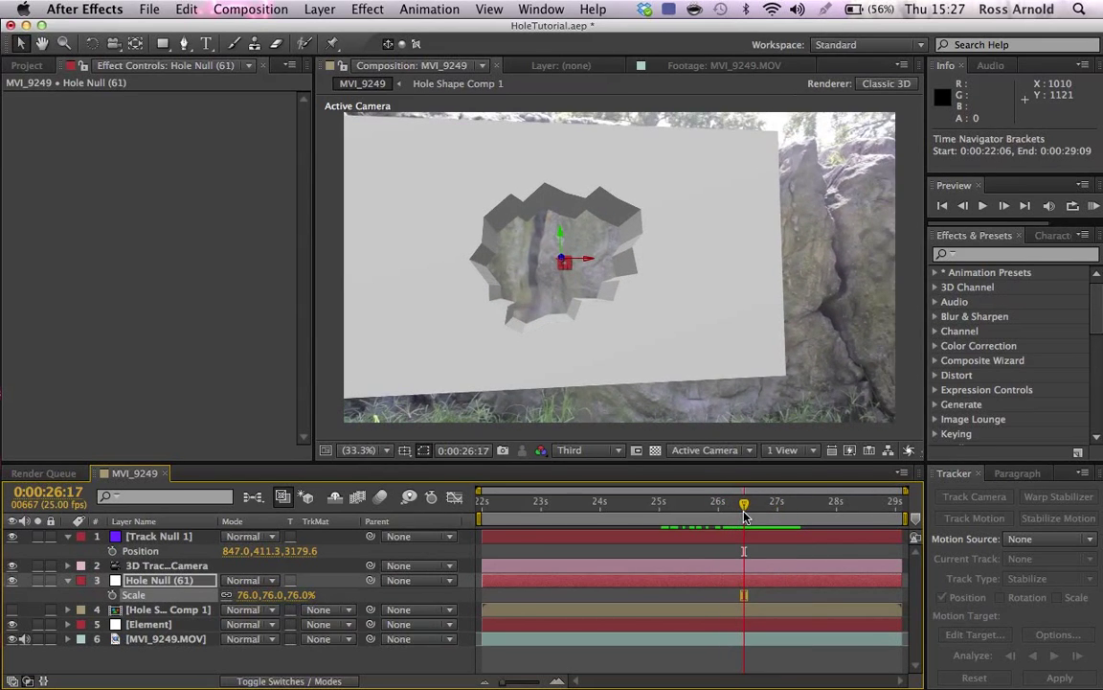
pyautogui.click(157, 537)
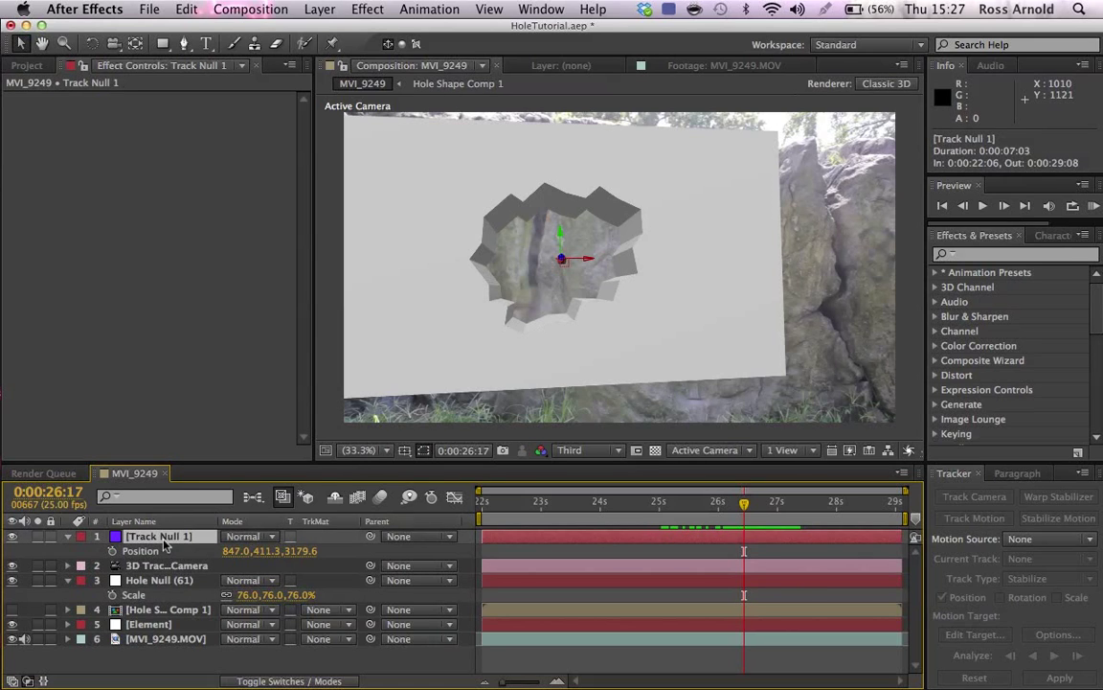
pyautogui.moveTo(521, 327)
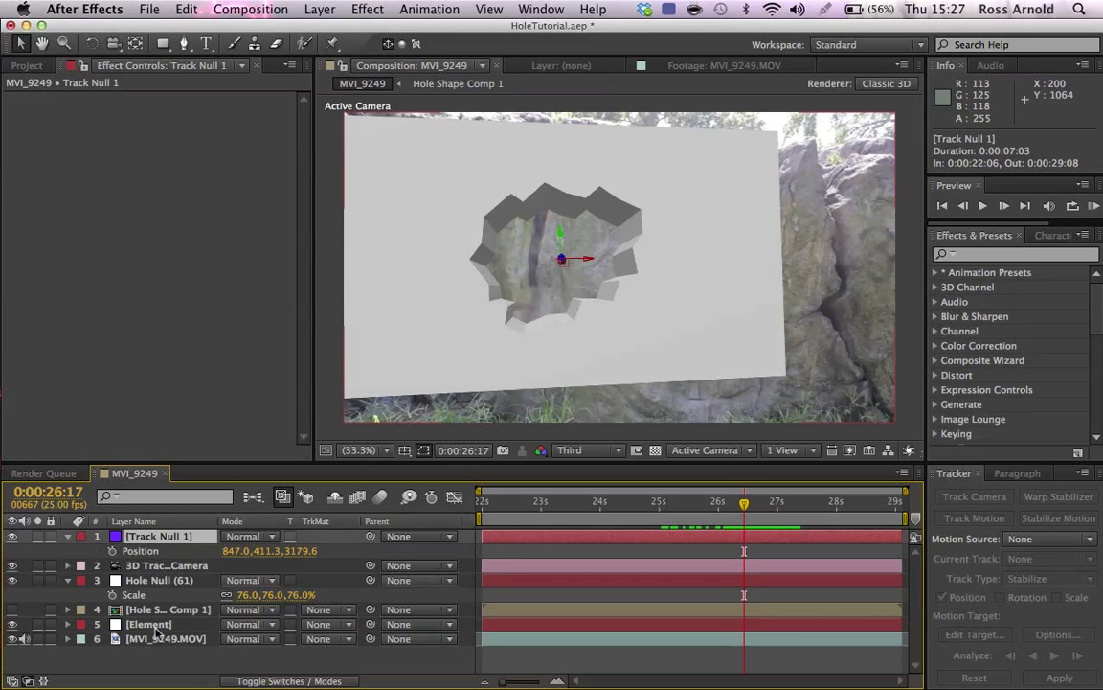
pyautogui.click(150, 625)
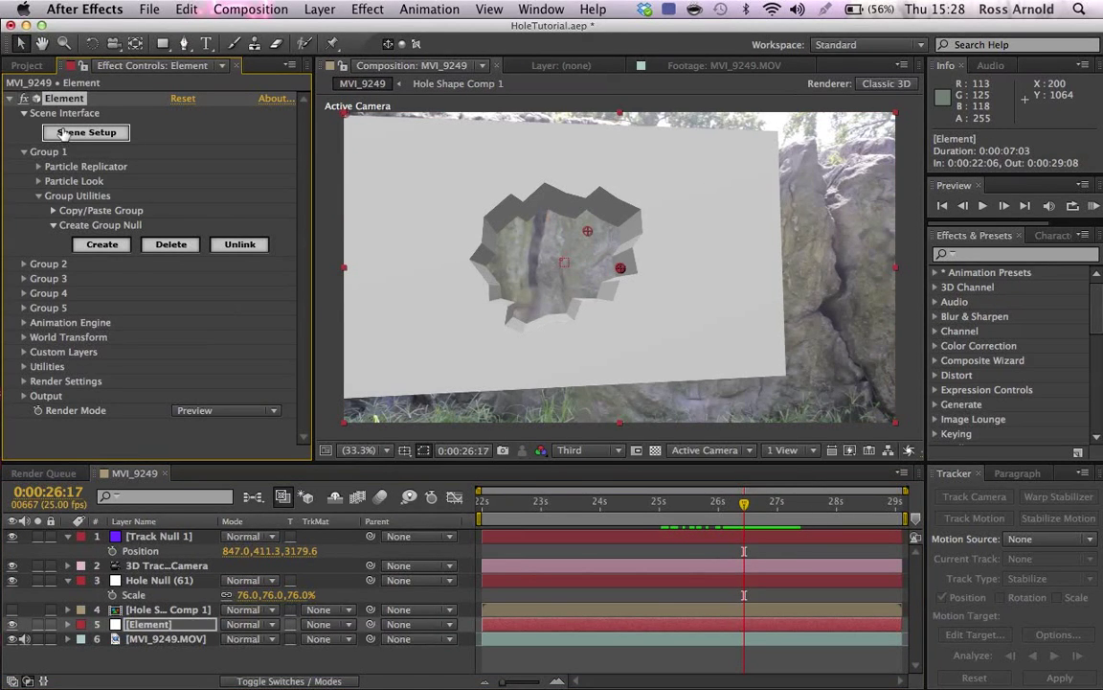
# Scrub through the MVI_9249 shot to confirm the hole stays locked to the wall, returning to the placement frame
pyautogui.click(84, 132)
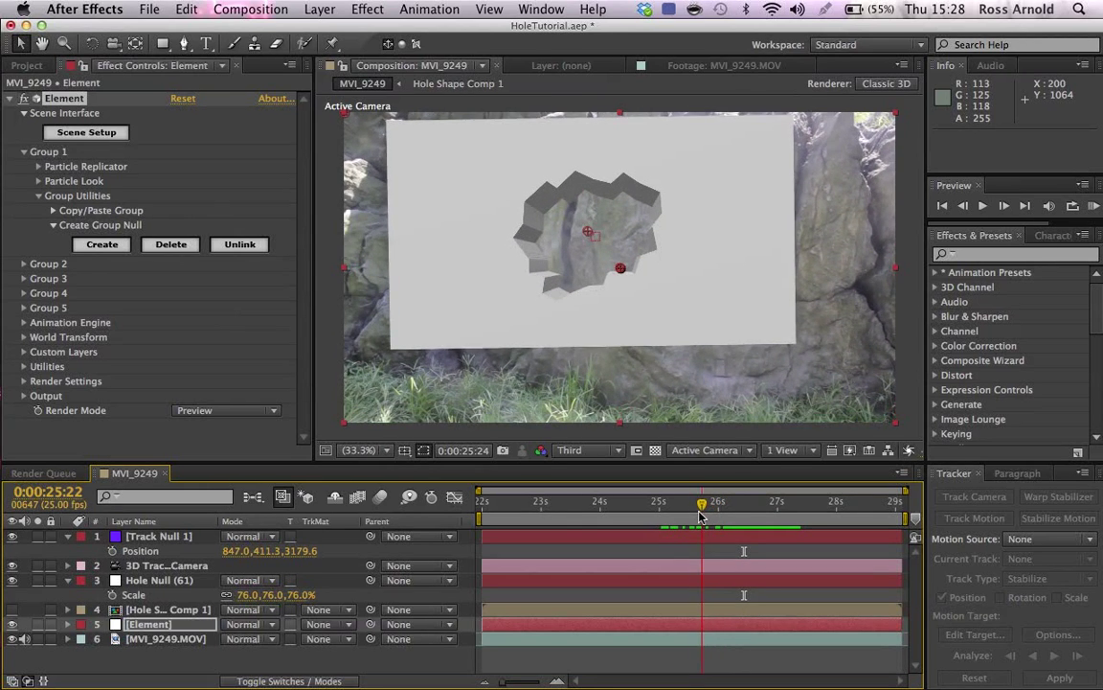
pyautogui.click(759, 502)
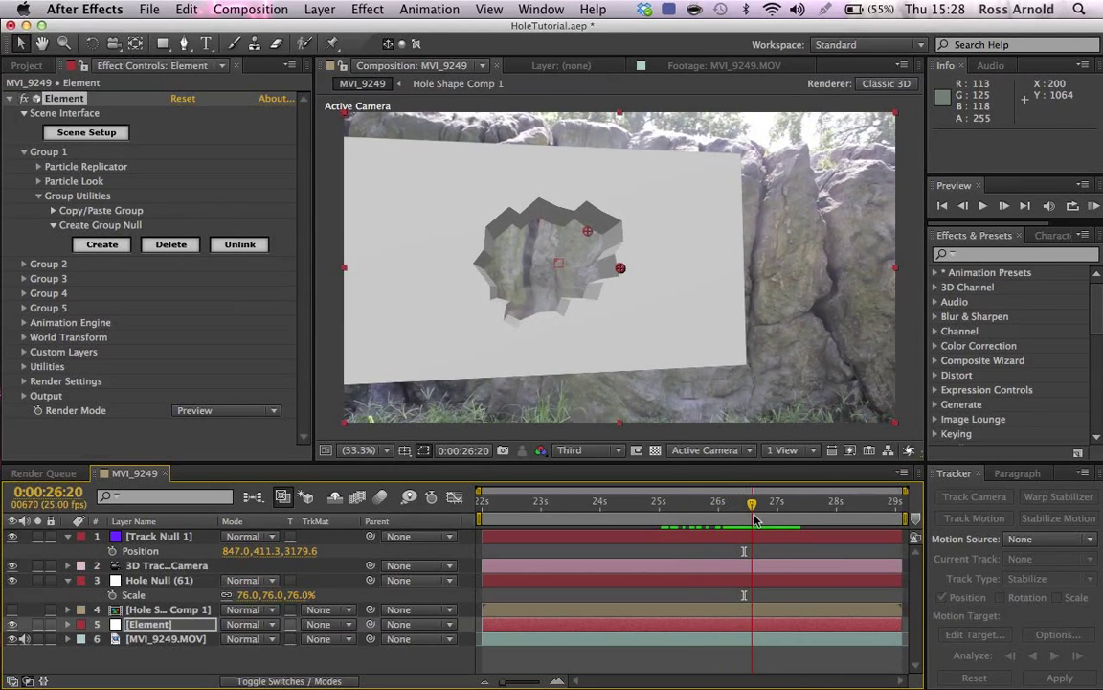
pyautogui.moveTo(751, 501); pyautogui.dragTo(801, 501)
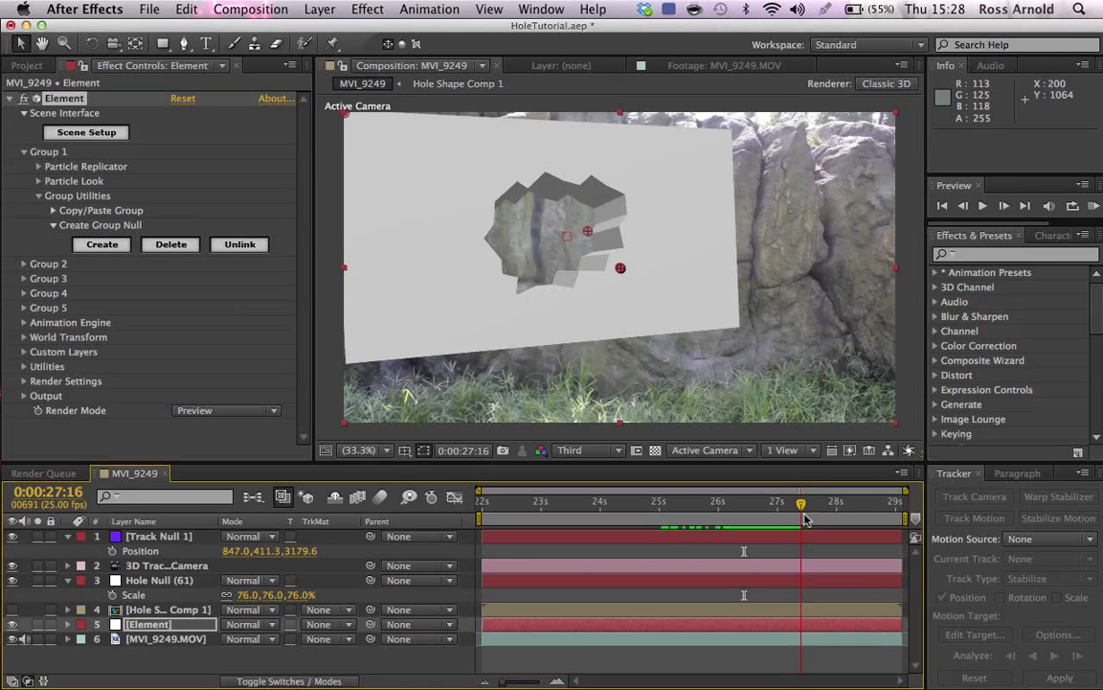
pyautogui.moveTo(801, 502); pyautogui.dragTo(712, 502)
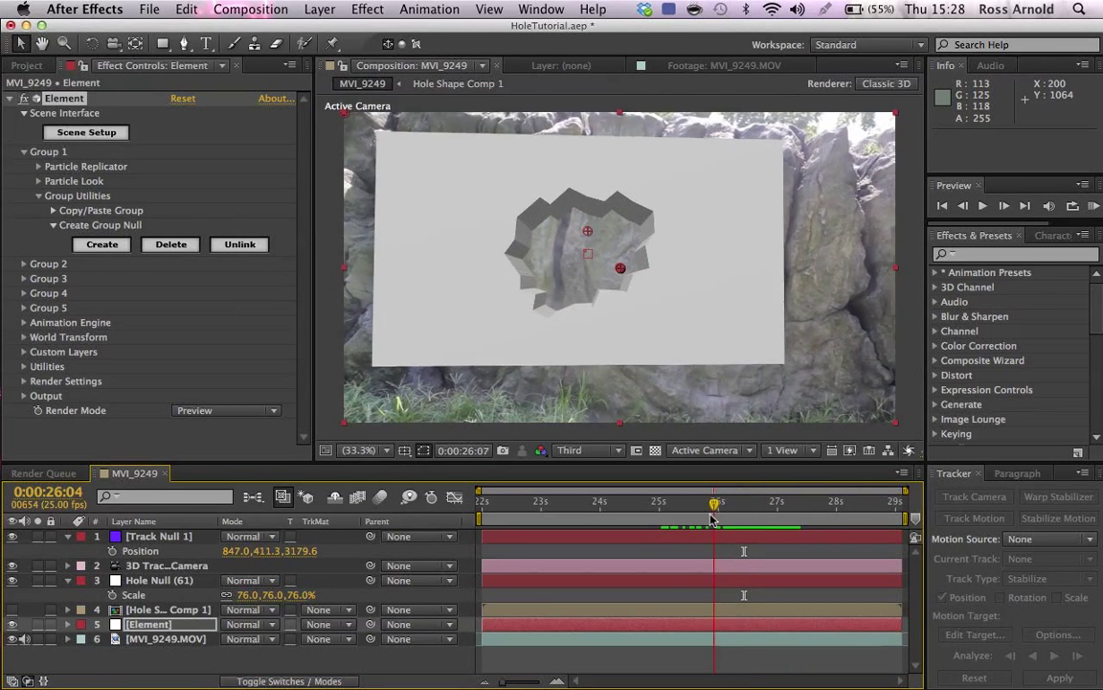
pyautogui.click(796, 502)
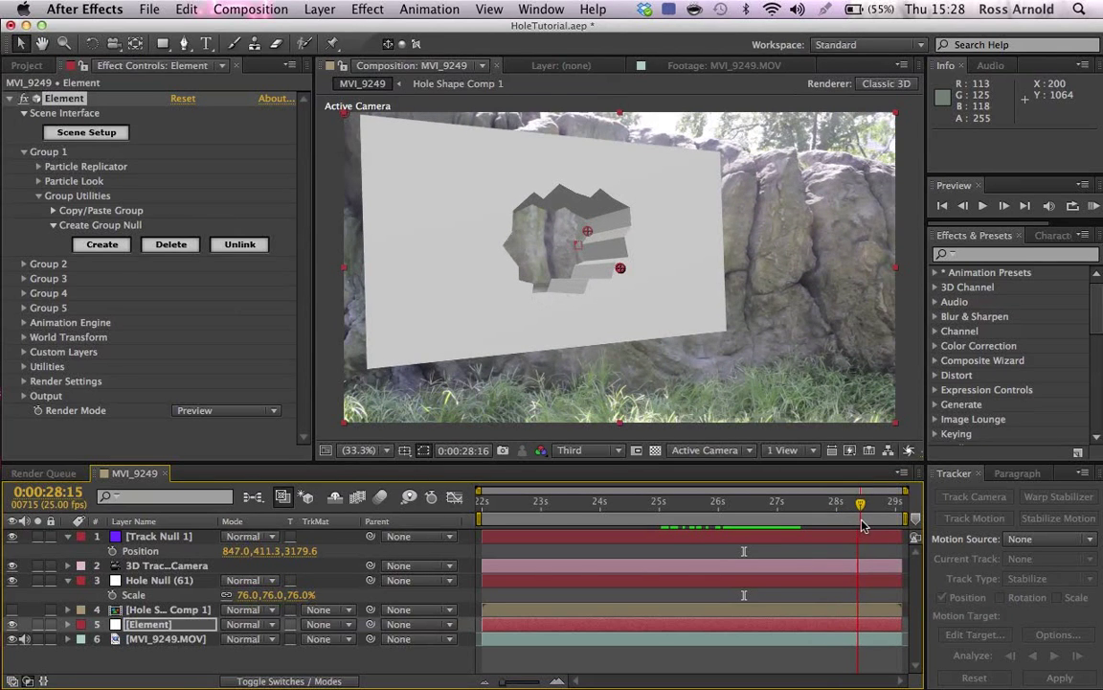
pyautogui.click(705, 523)
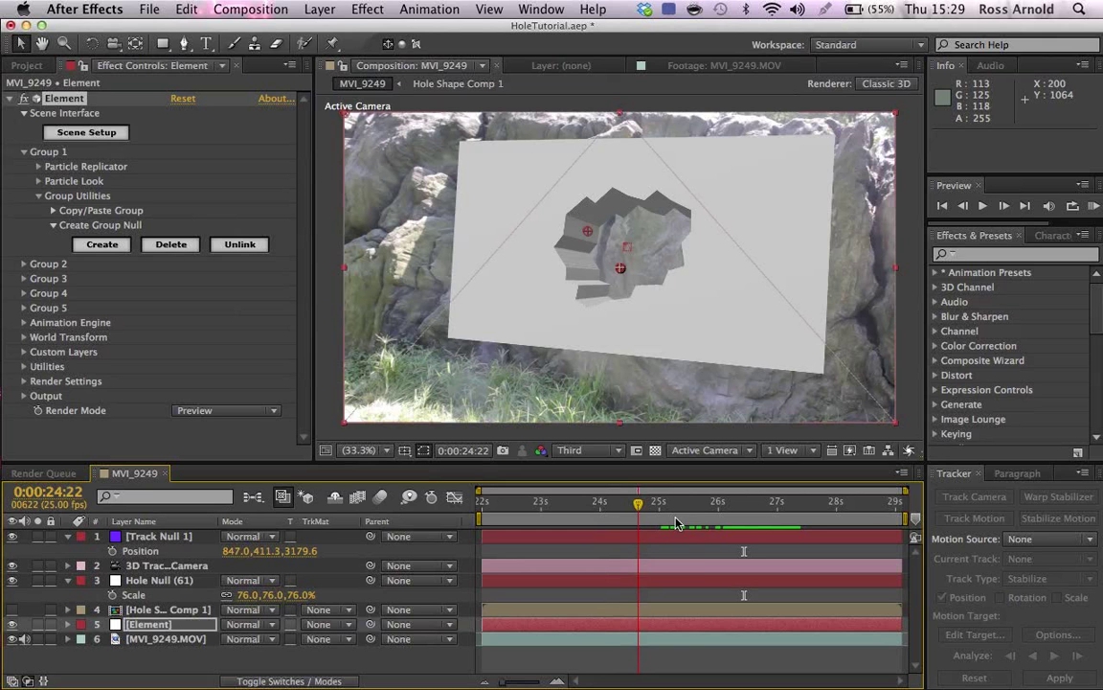
pyautogui.click(741, 501)
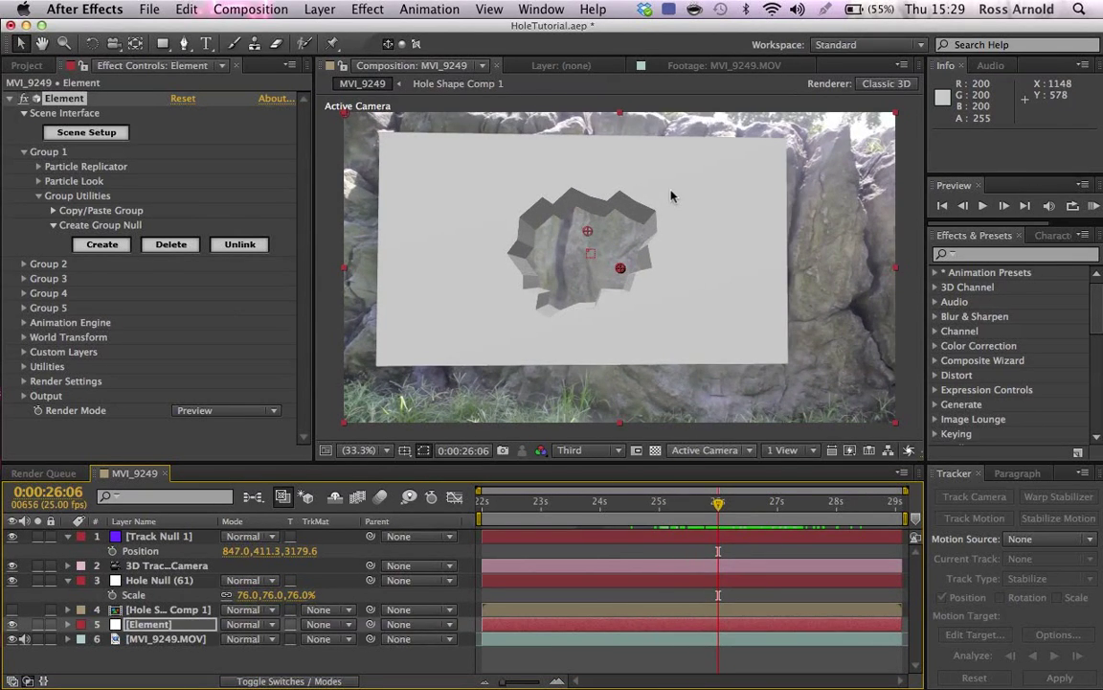
pyautogui.moveTo(517, 180)
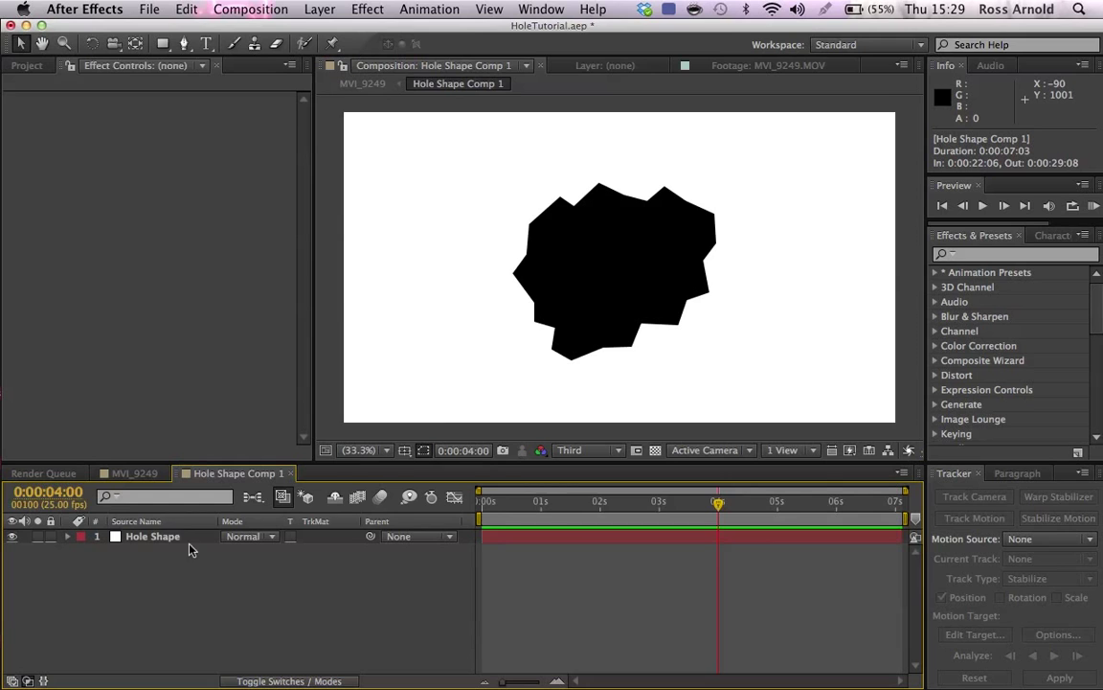
# Copy the hole mask and create a black comp-sized solid named ShapeMatte via Layer > New > Solid
pyautogui.click(154, 536)
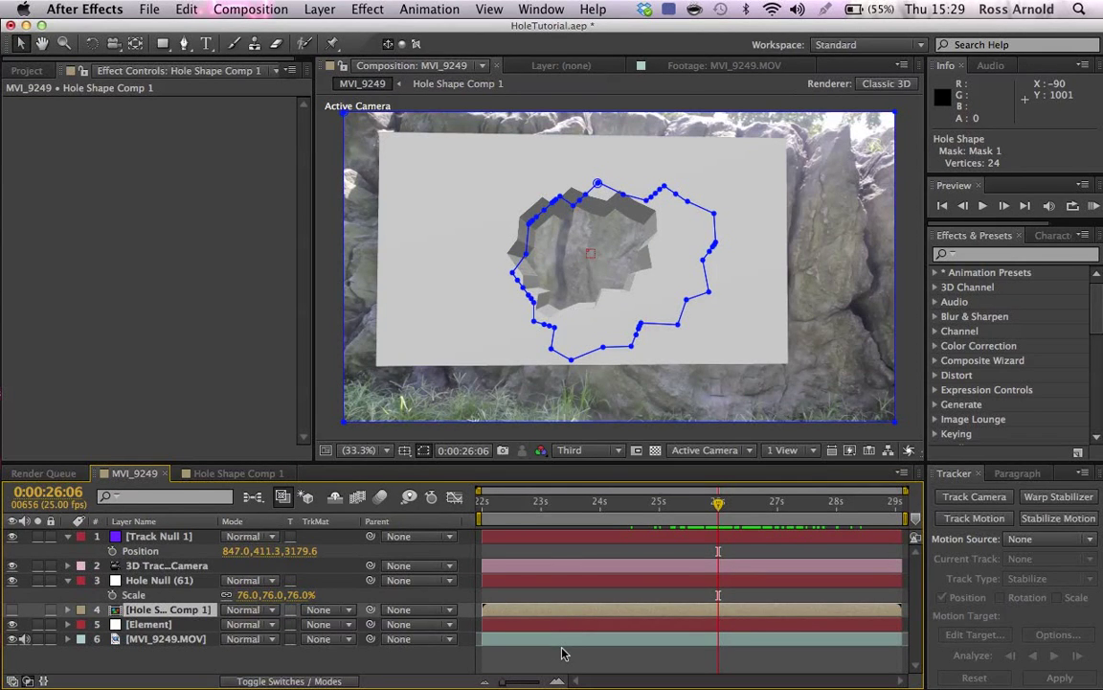
pyautogui.click(318, 7)
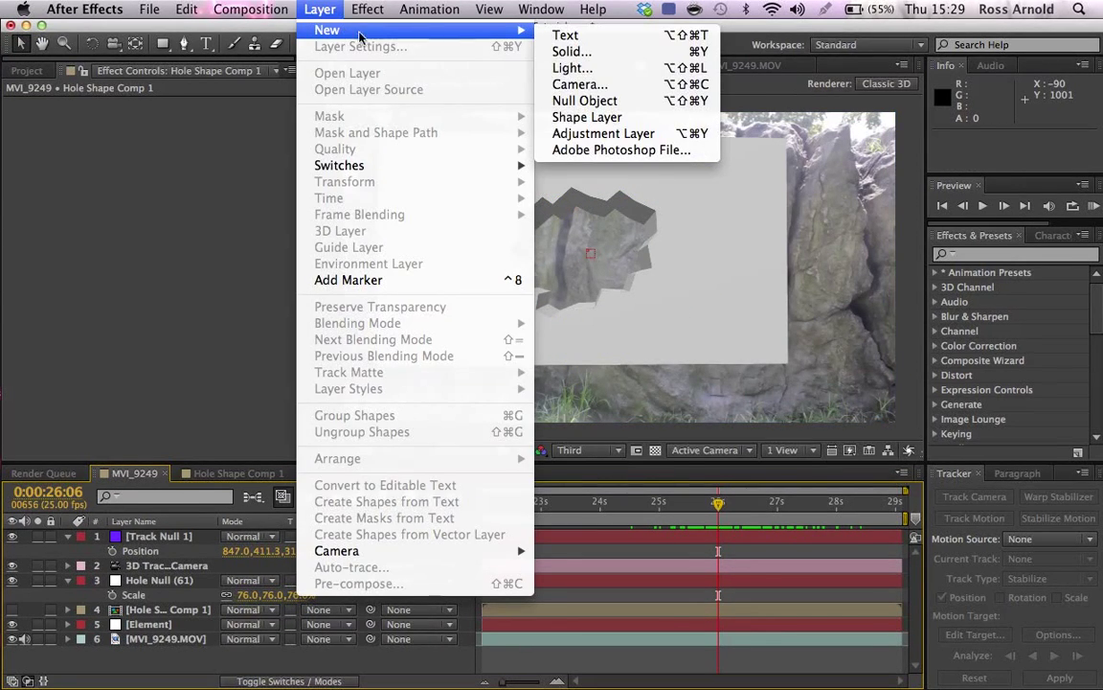
pyautogui.click(571, 50)
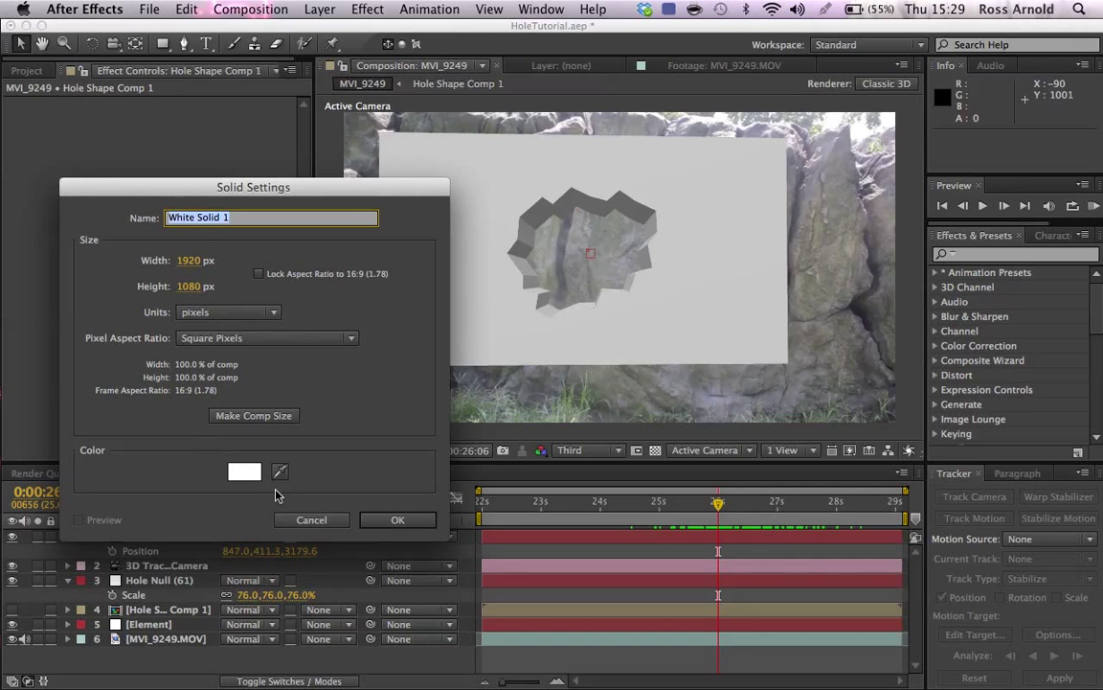
pyautogui.click(245, 471)
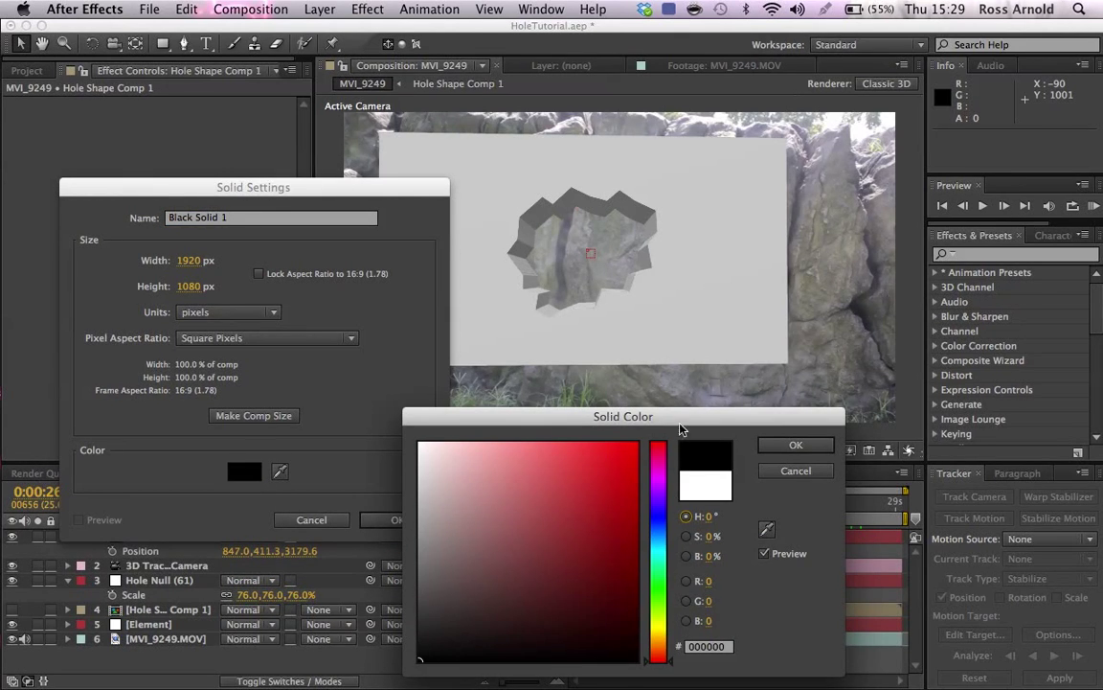
pyautogui.click(795, 445)
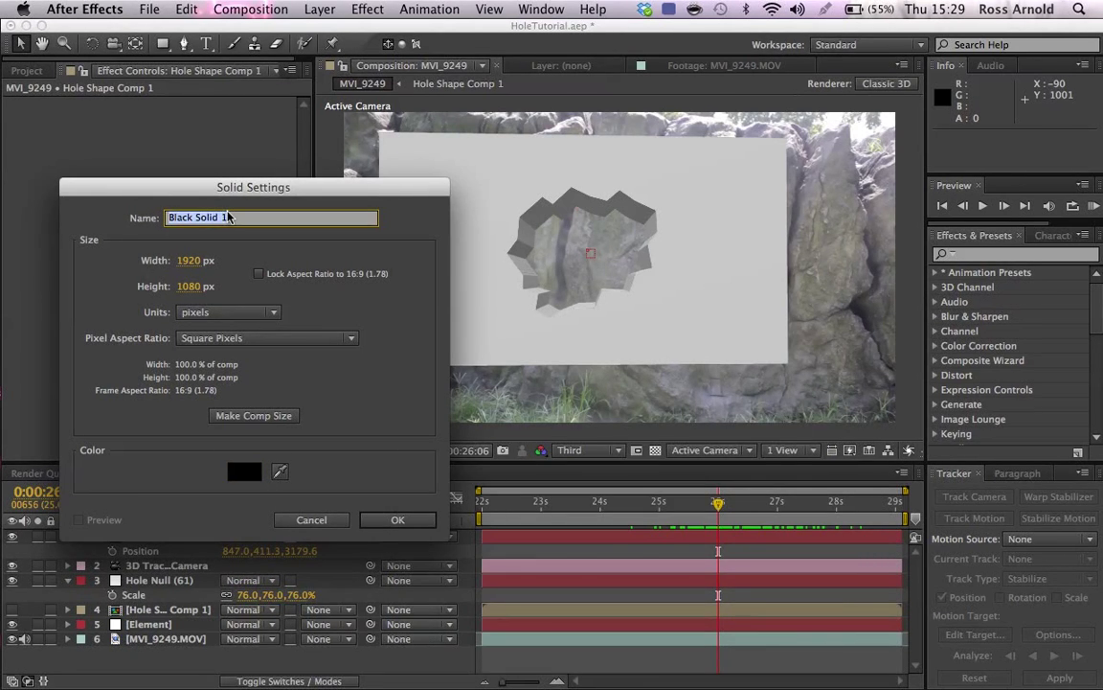
pyautogui.write('ShapeMat')
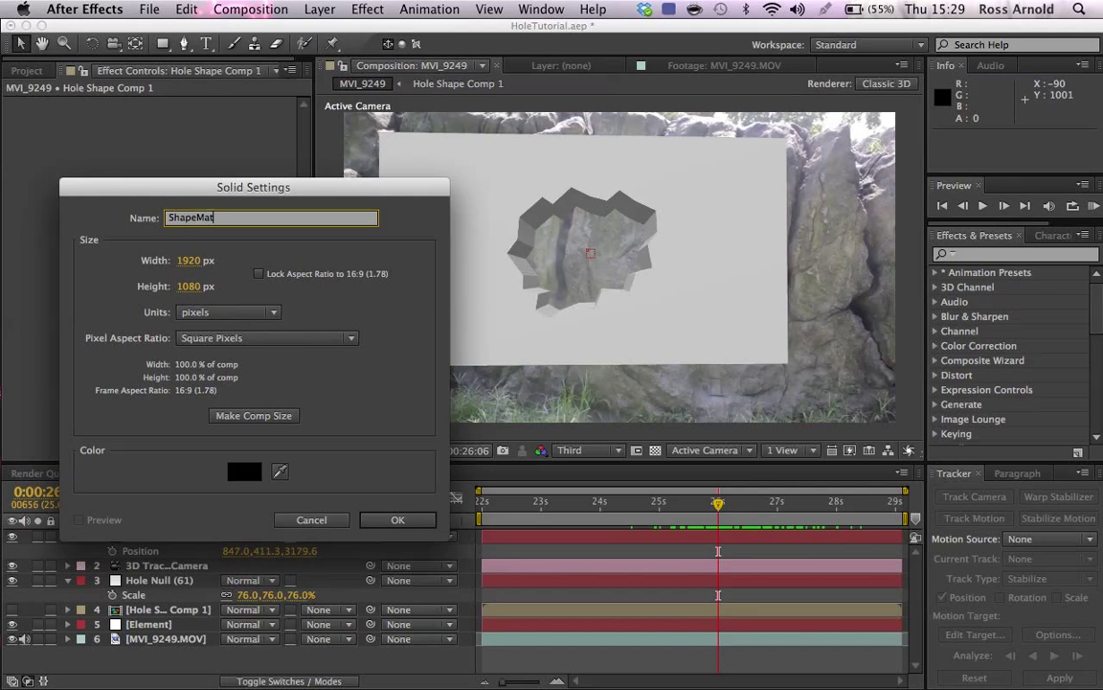
pyautogui.click(398, 519)
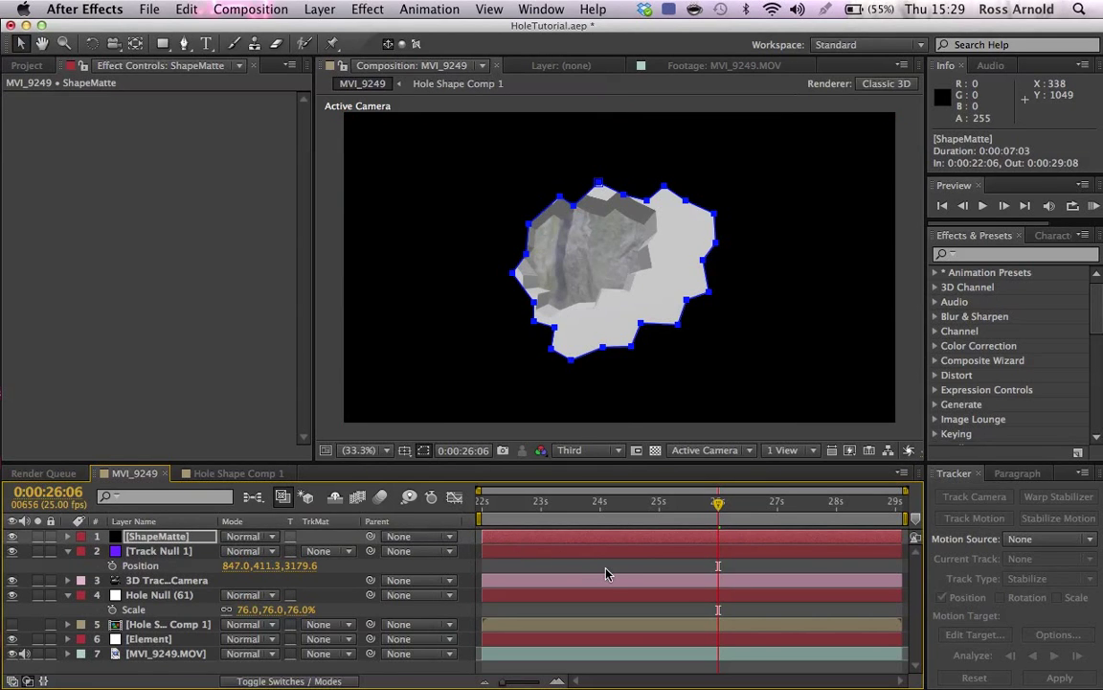
# Set ShapeMatte's mask to Add, pick-whip Position to Track Null 1, Scale 190% and Mask Feather 15 px
pyautogui.click(69, 536)
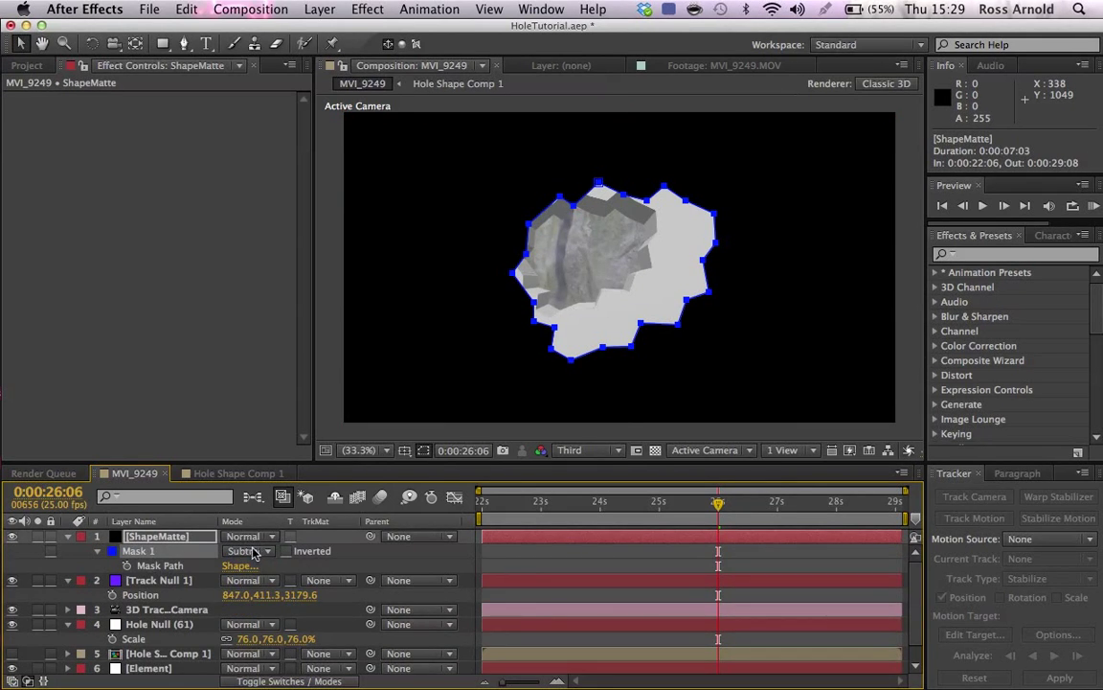
pyautogui.click(247, 552)
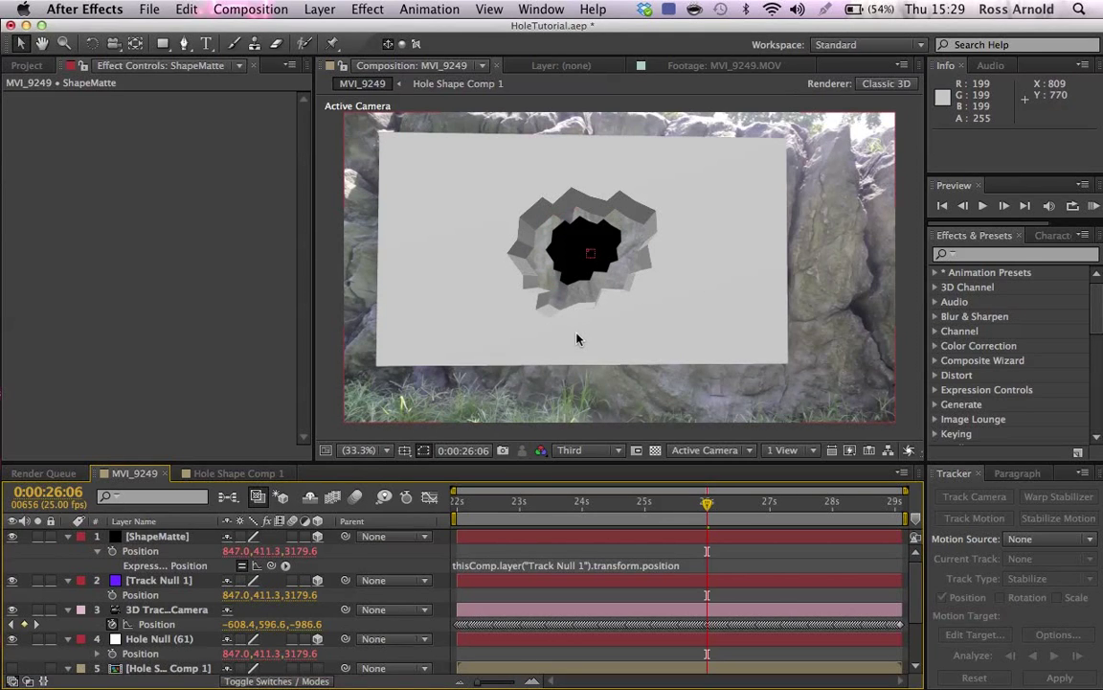
pyautogui.click(158, 537)
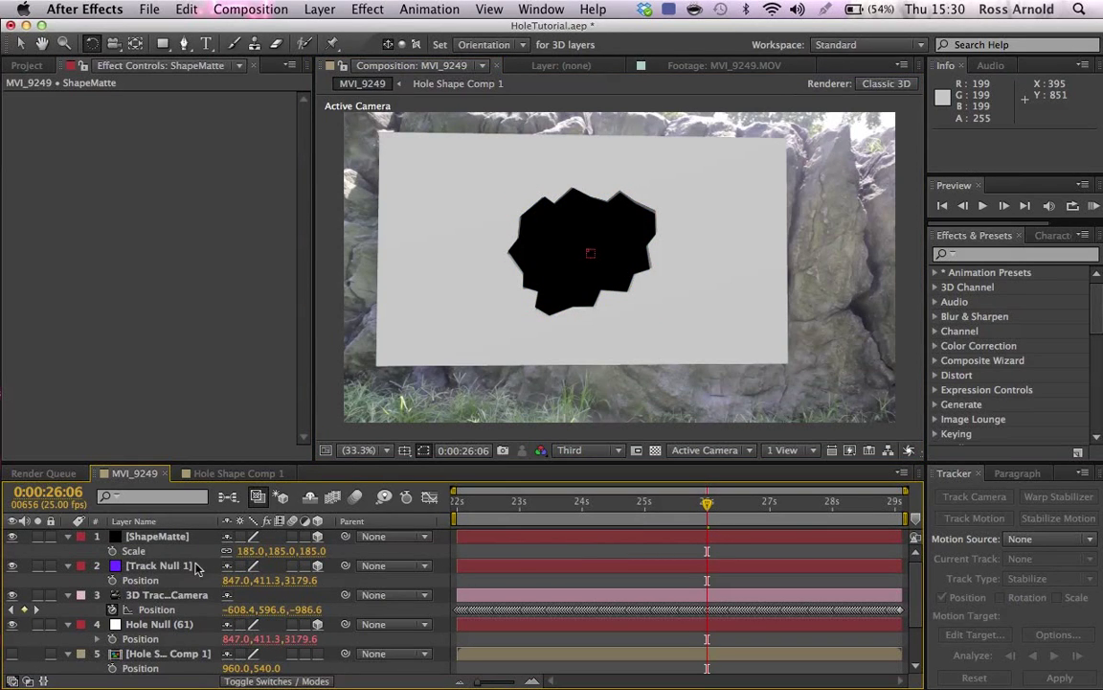
pyautogui.click(134, 552)
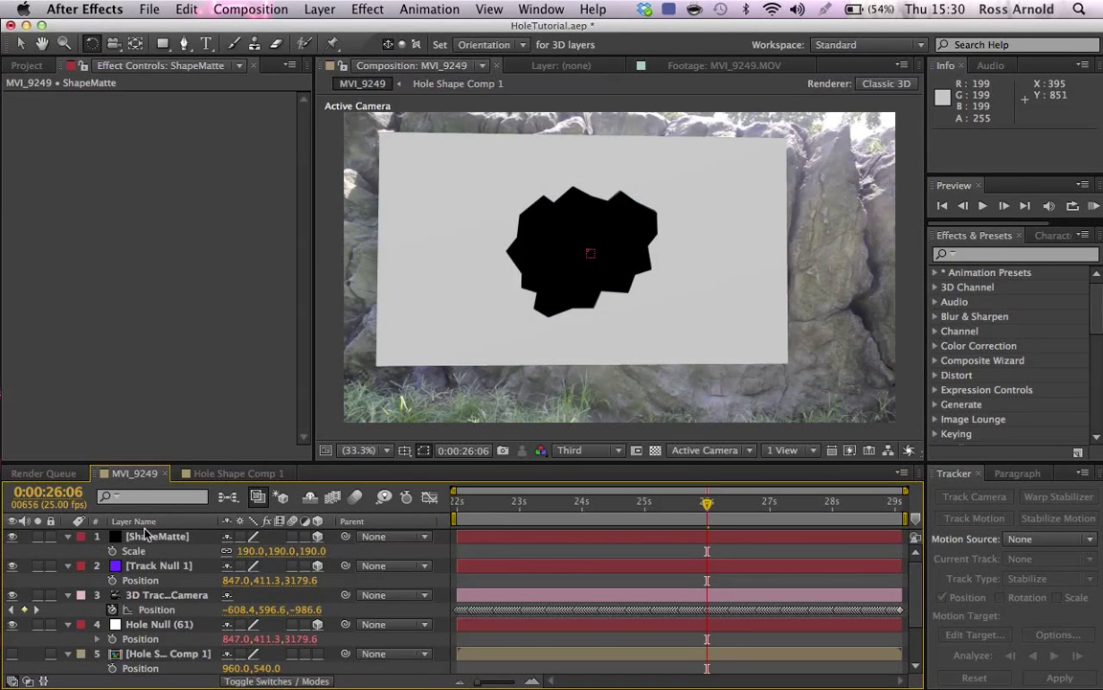
pyautogui.click(158, 536)
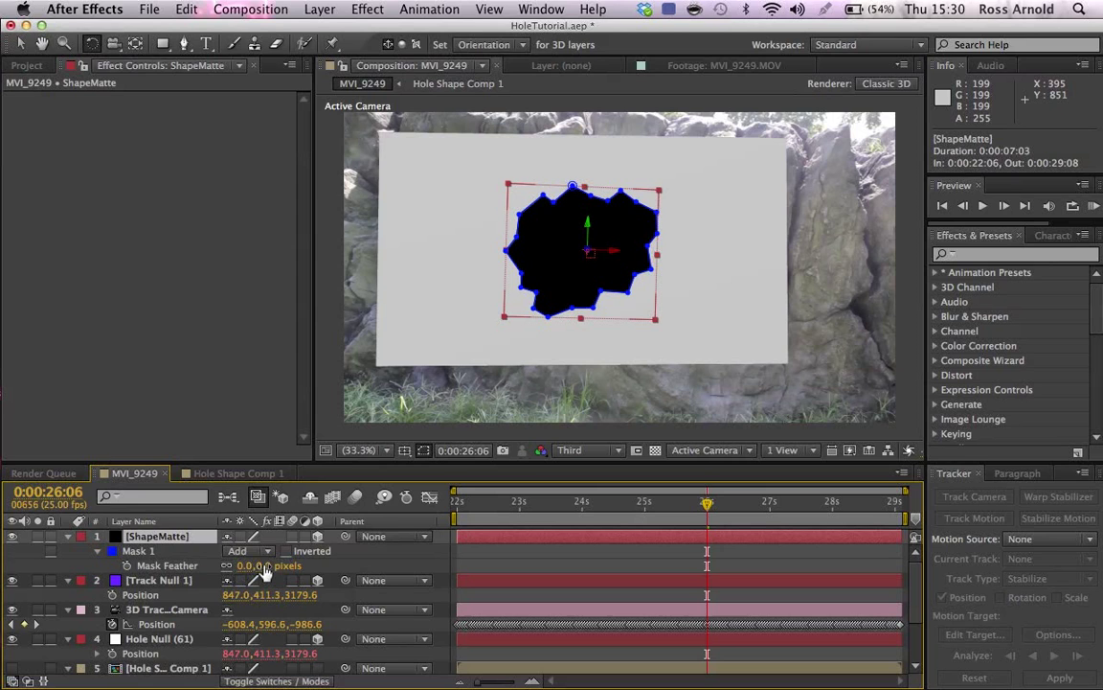
pyautogui.click(268, 565)
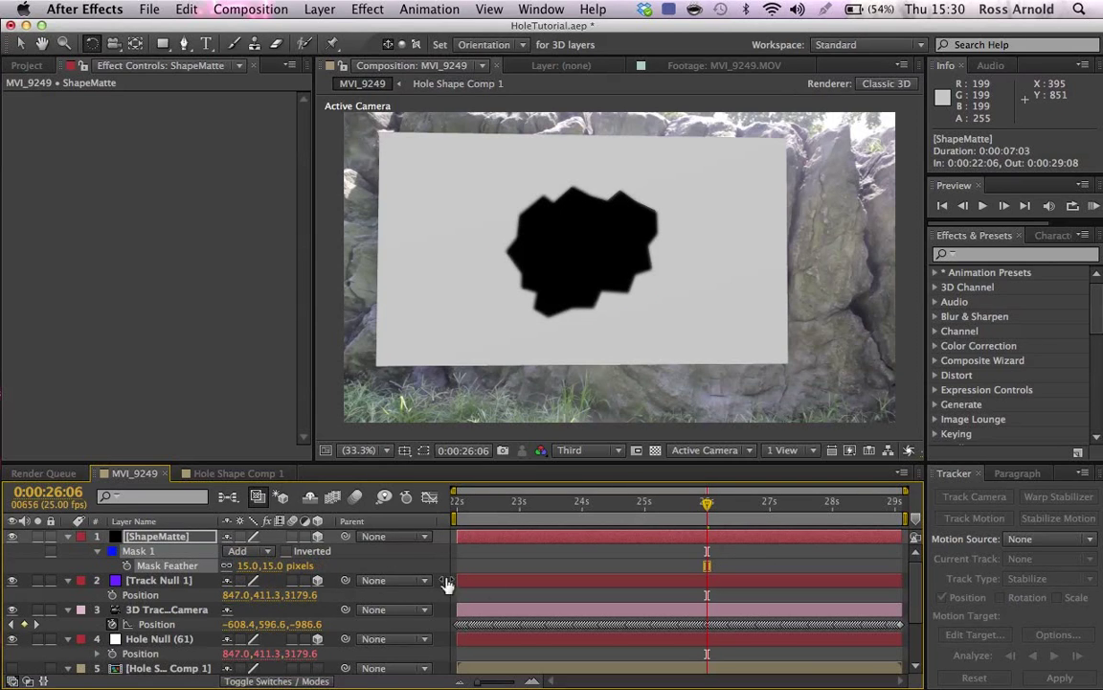
# Set the Element layer's track matte to Alpha Matte [ShapeMatte]
pyautogui.click(157, 536)
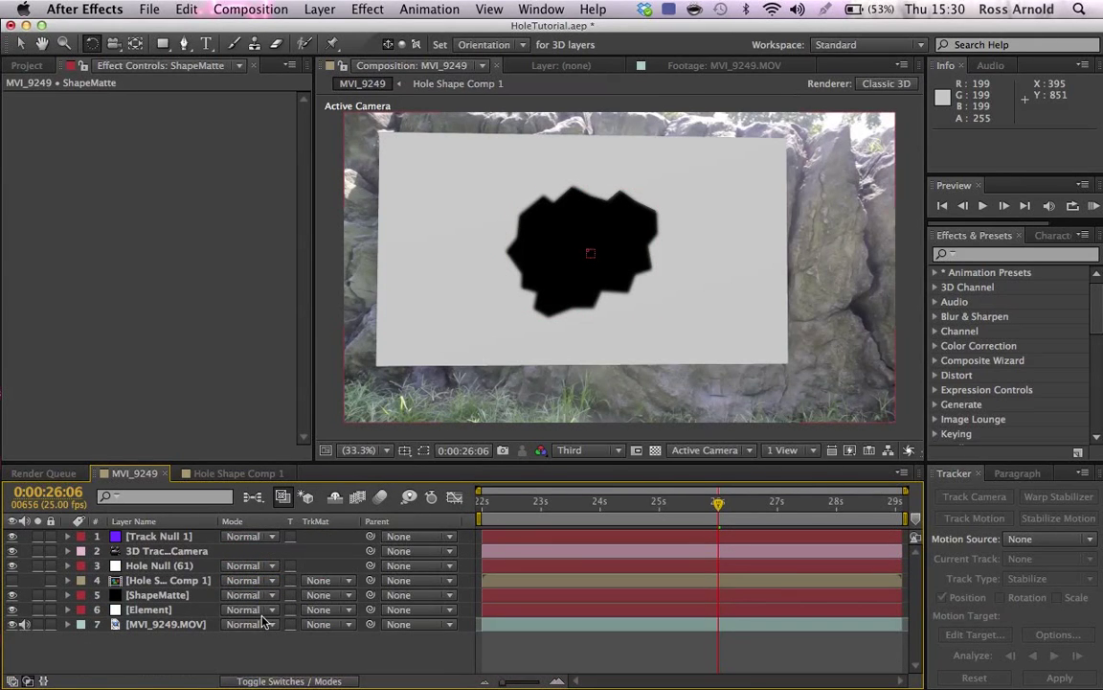
pyautogui.click(149, 610)
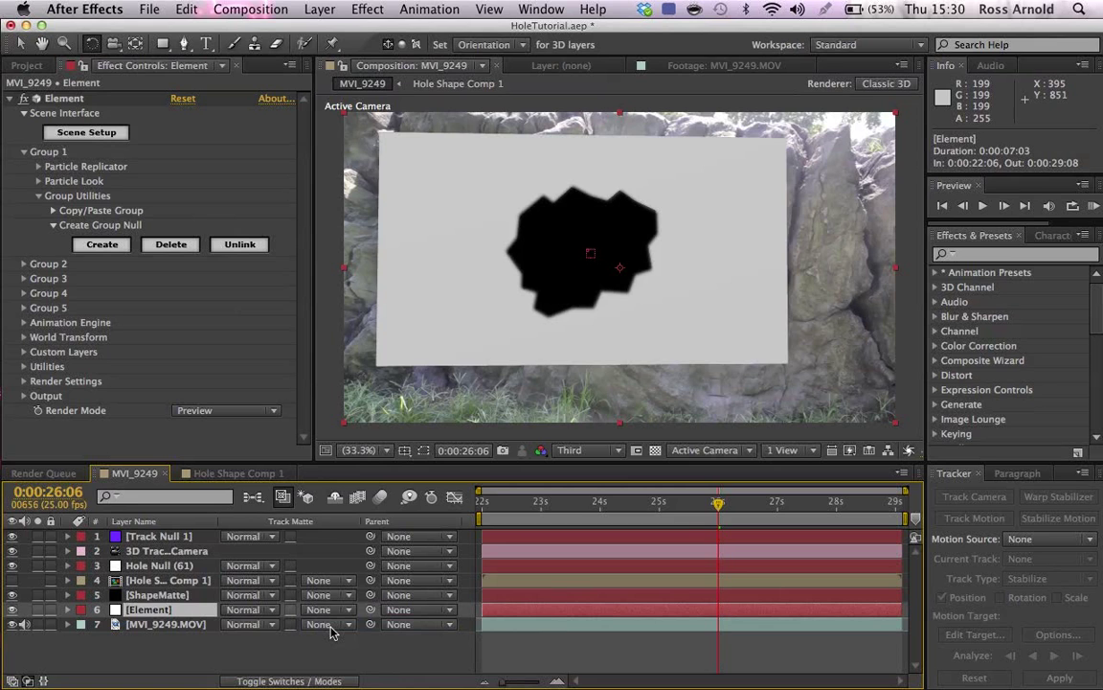
pyautogui.click(326, 609)
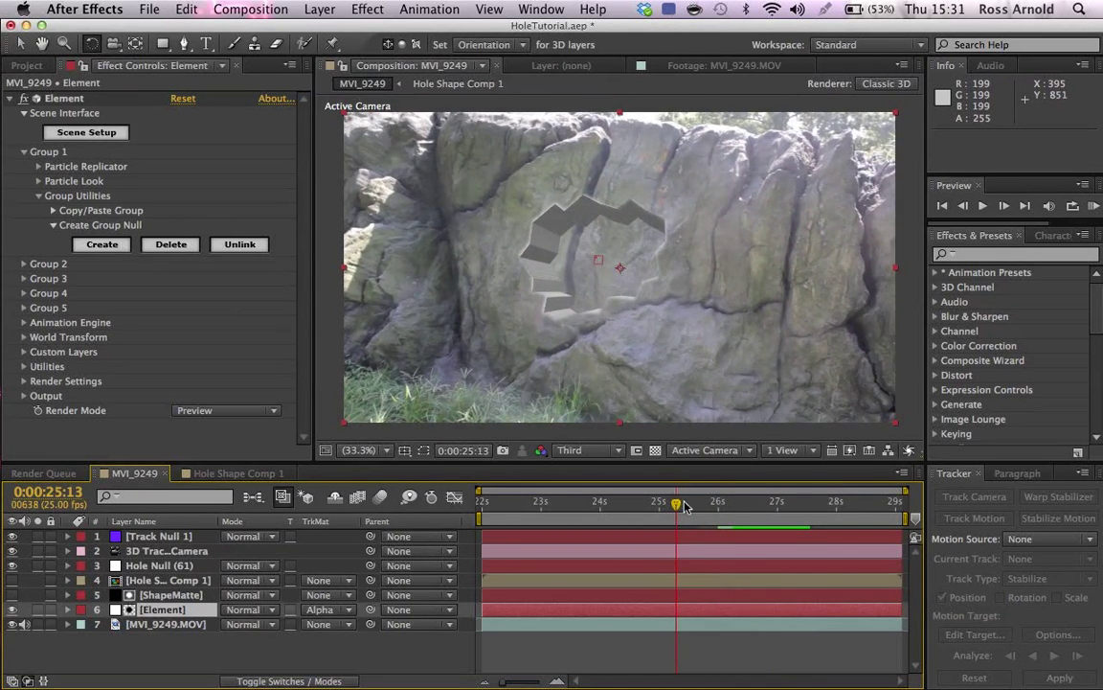
# Check the matted hole on another frame and select the Element layer to inspect its scale
pyautogui.click(822, 502)
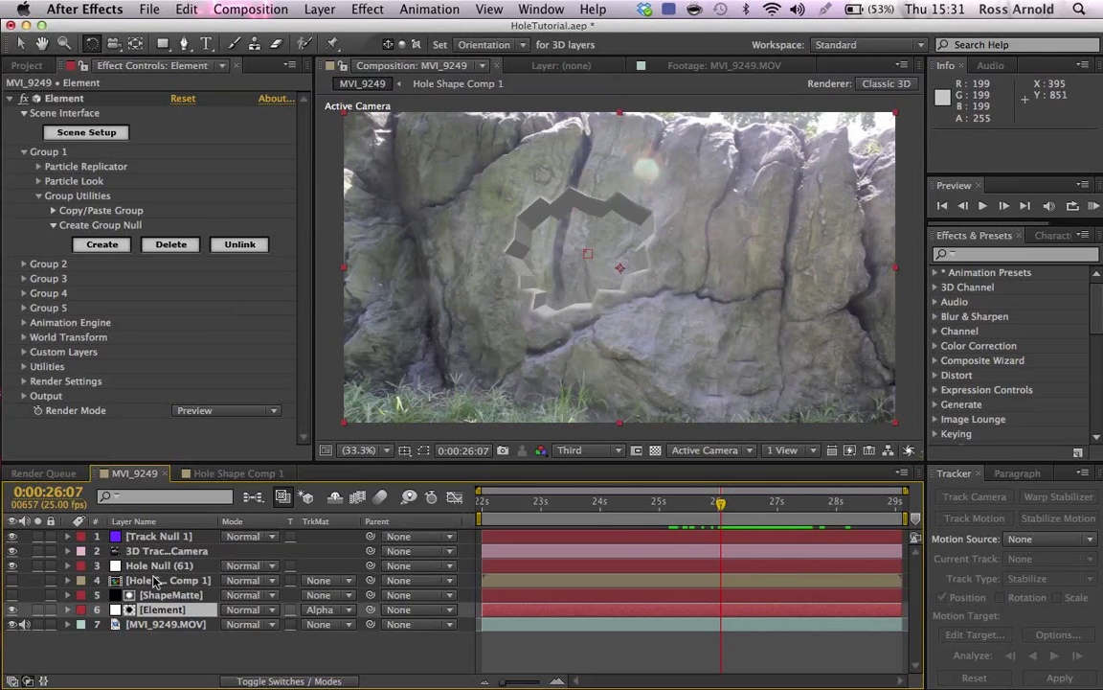
pyautogui.click(173, 594)
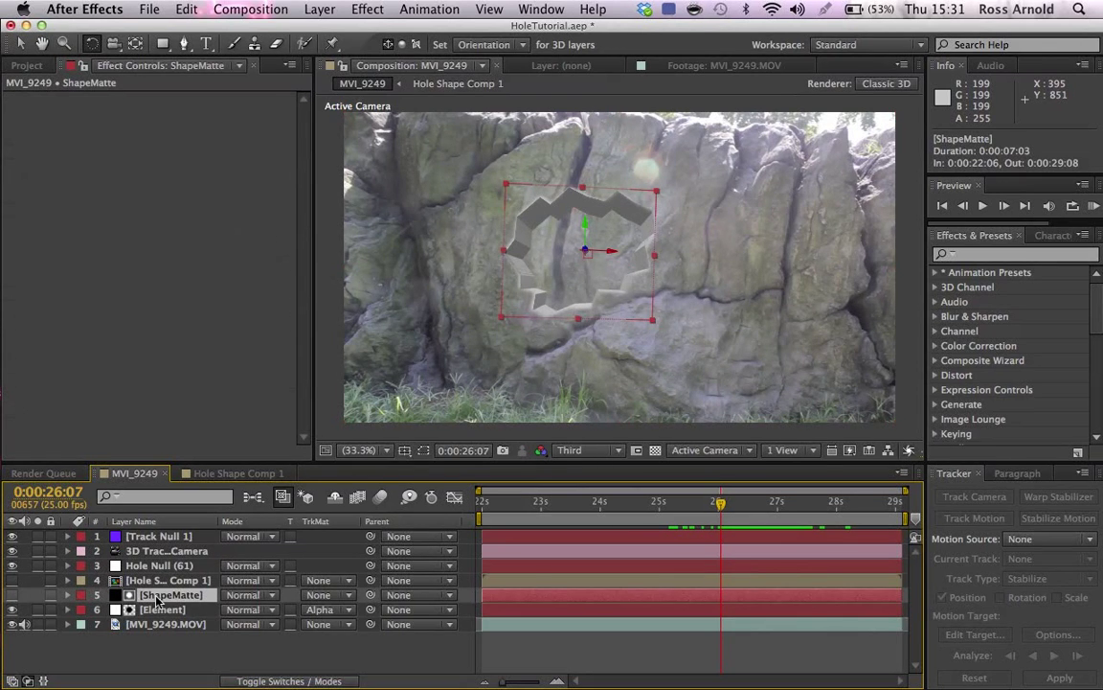
pyautogui.click(69, 594)
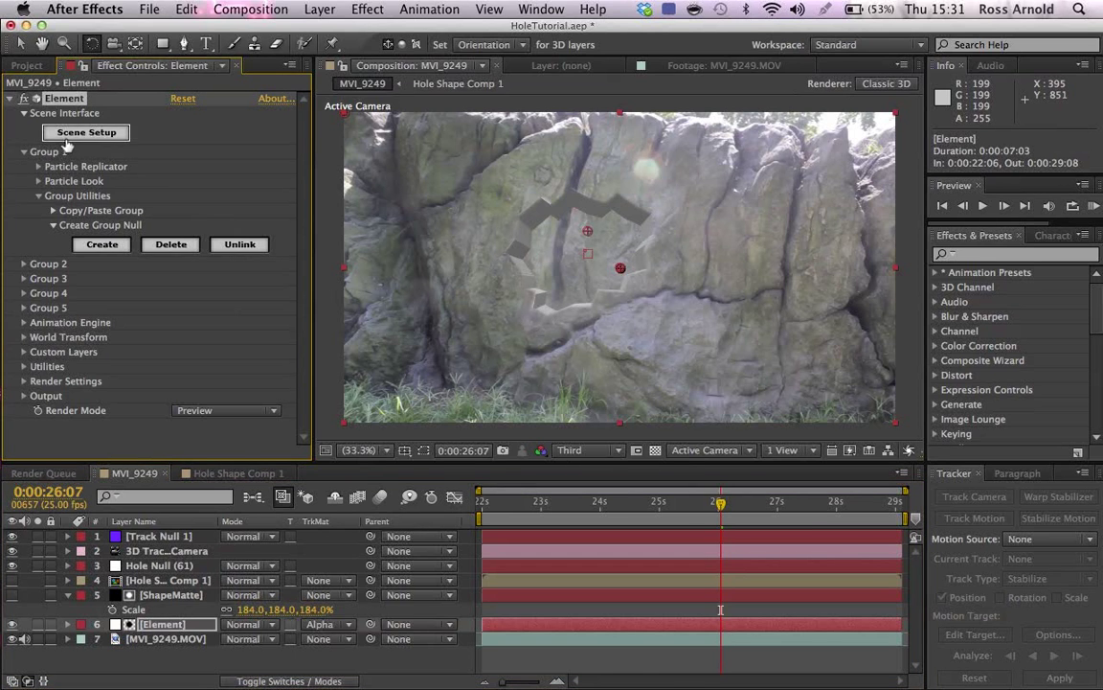
# In Scene Setup, raise the Bevel 1 material's Extrude from 20 to 40 and confirm with OK
pyautogui.click(84, 133)
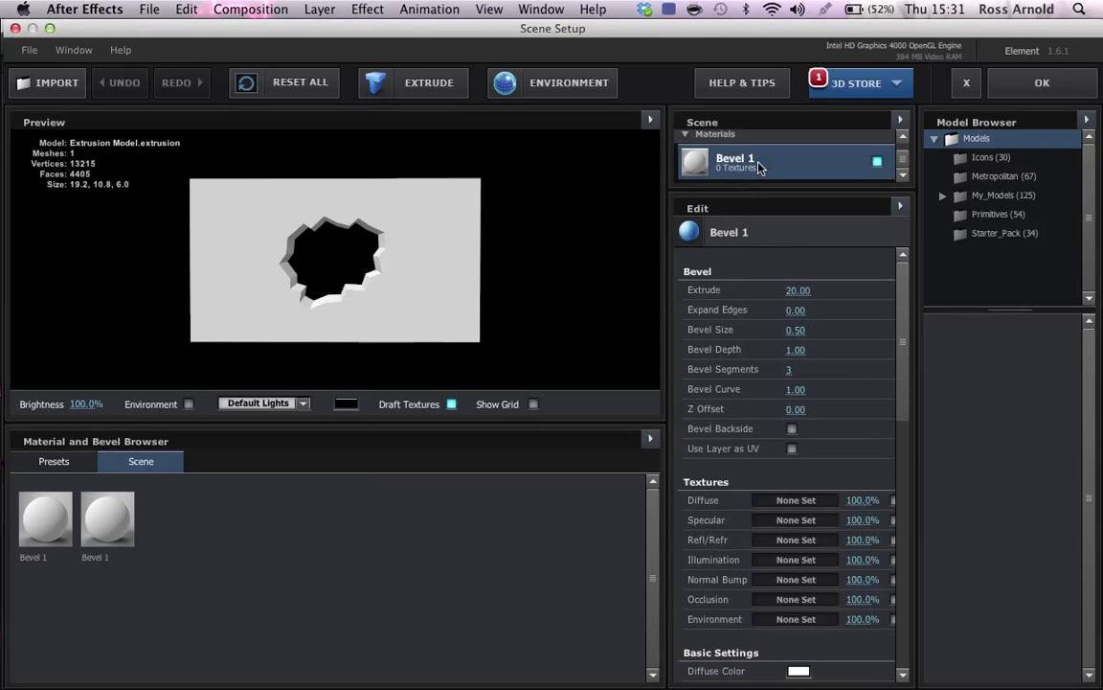
pyautogui.click(797, 289)
pyautogui.write('40')
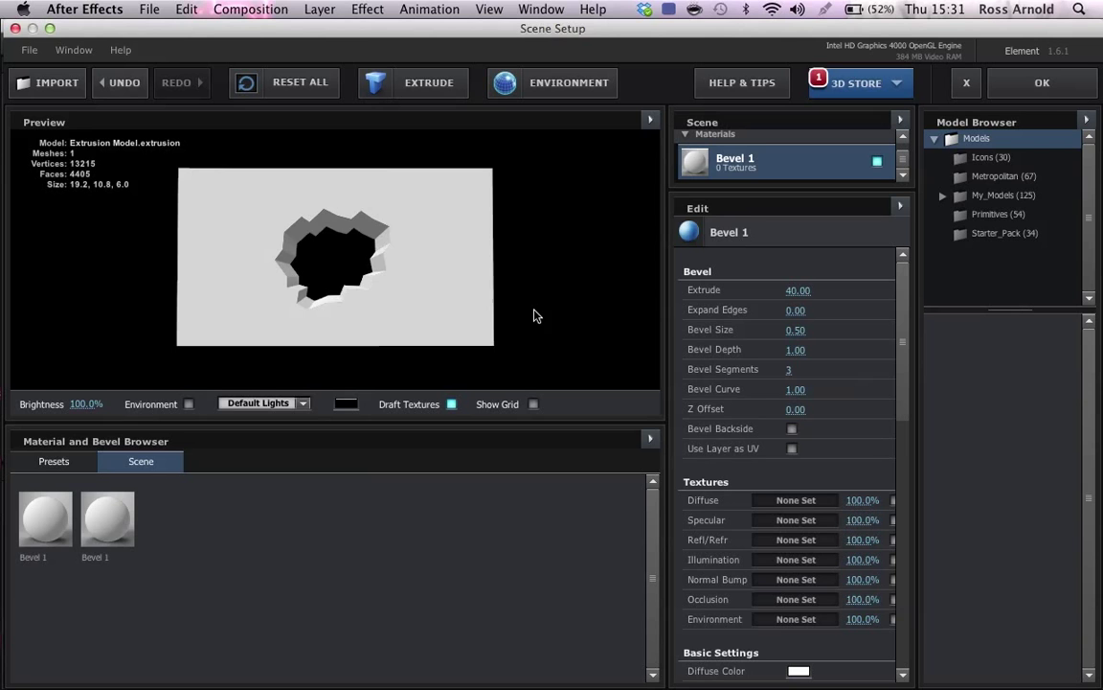
pyautogui.click(1039, 83)
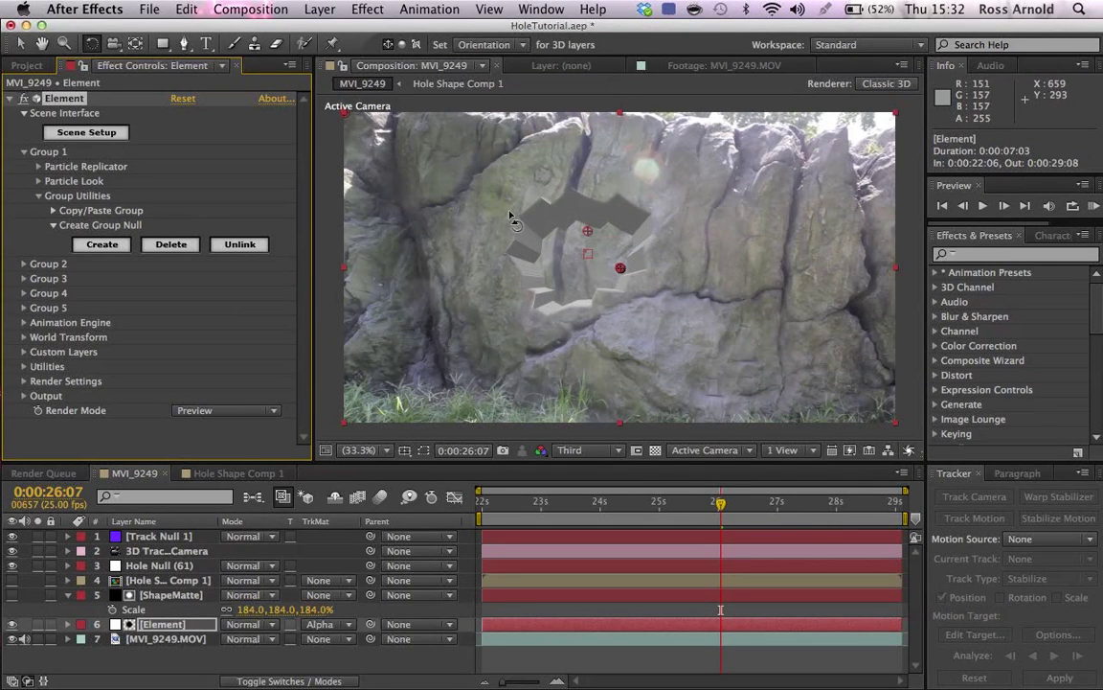
pyautogui.moveTo(656, 596)
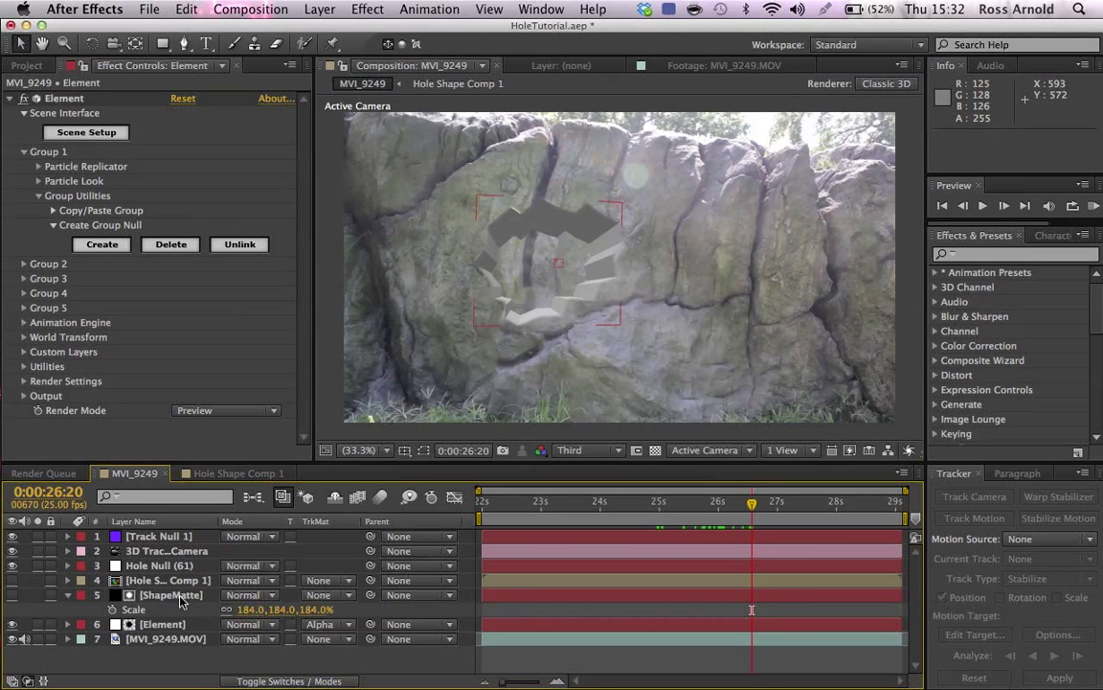
# Duplicate ShapeMatte below Element with an inverted mask at 174% scale, then preview the black hole
pyautogui.click(165, 593)
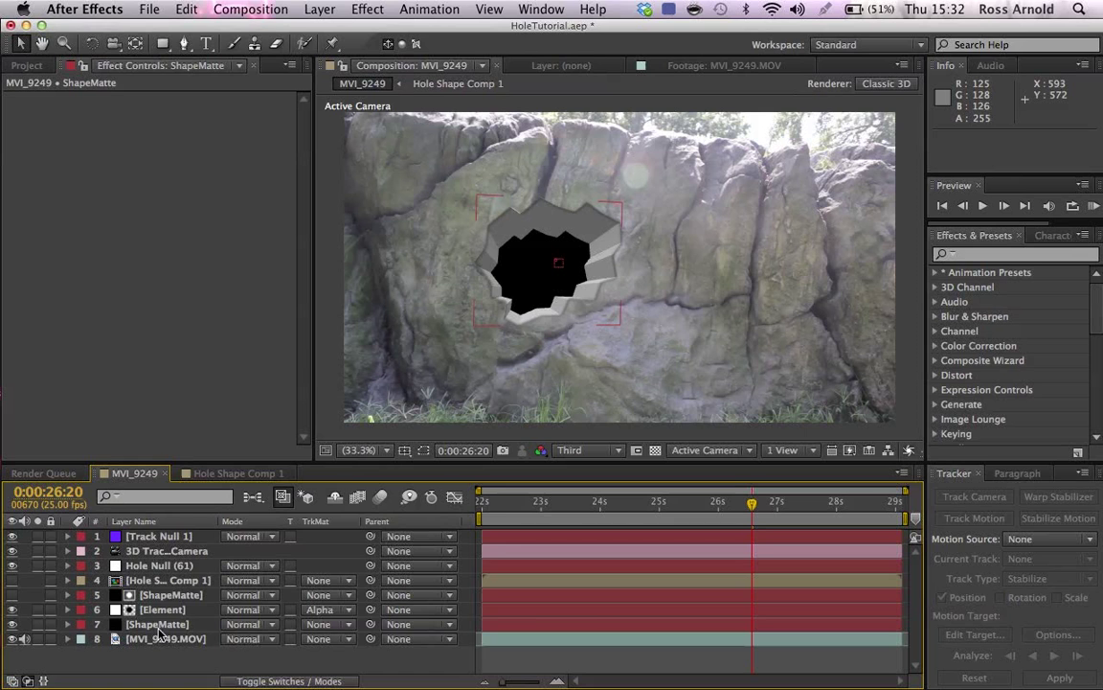
pyautogui.click(153, 624)
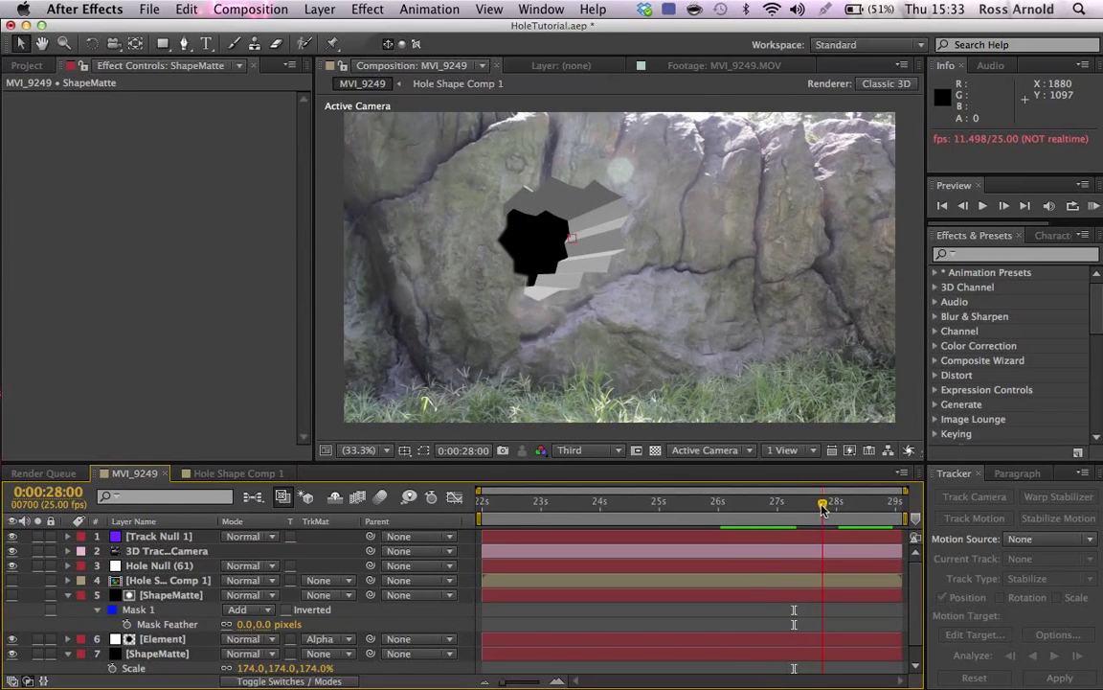
pyautogui.moveTo(822, 502); pyautogui.dragTo(651, 502)
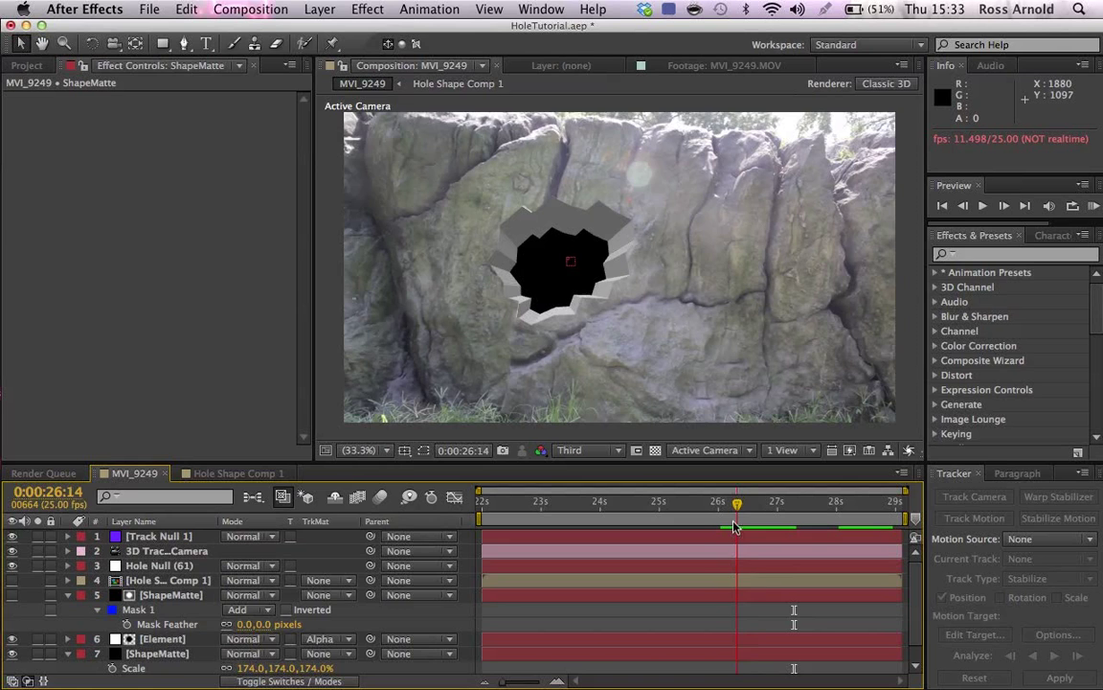
pyautogui.moveTo(735, 502); pyautogui.dragTo(719, 502)
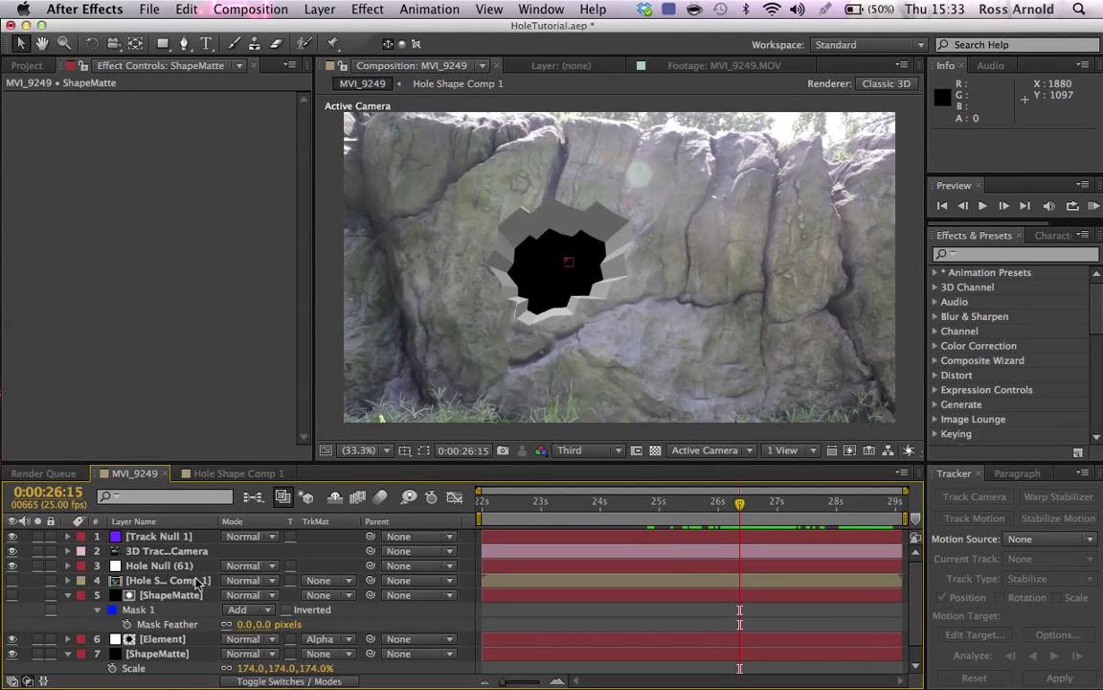
pyautogui.moveTo(220, 540)
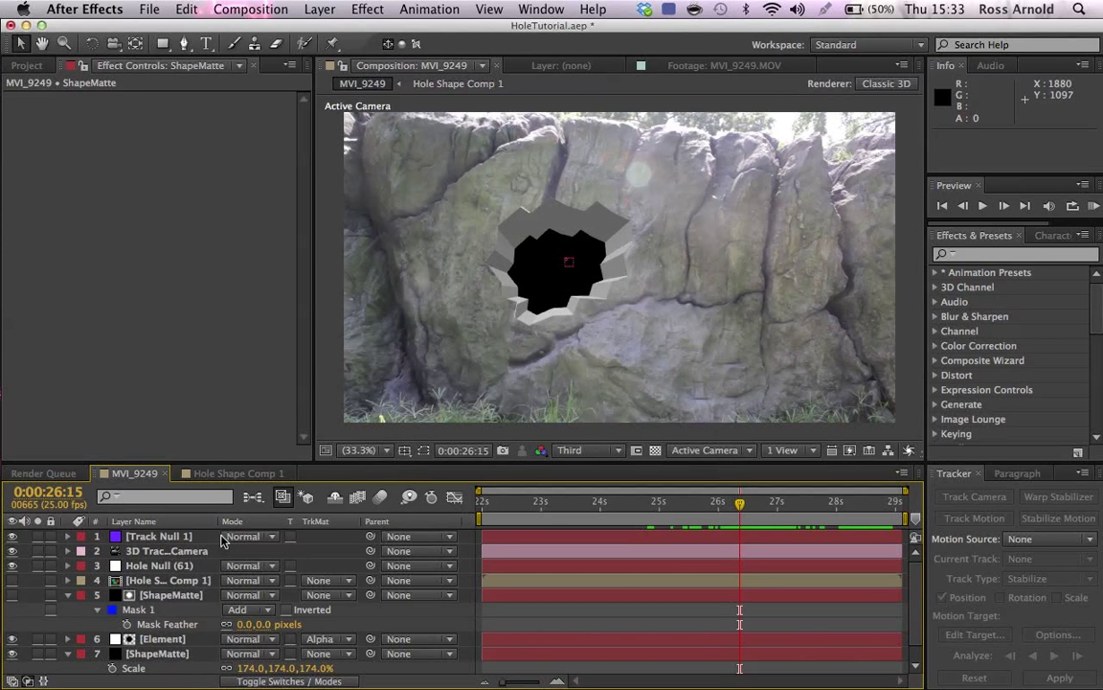
pyautogui.moveTo(711, 502)
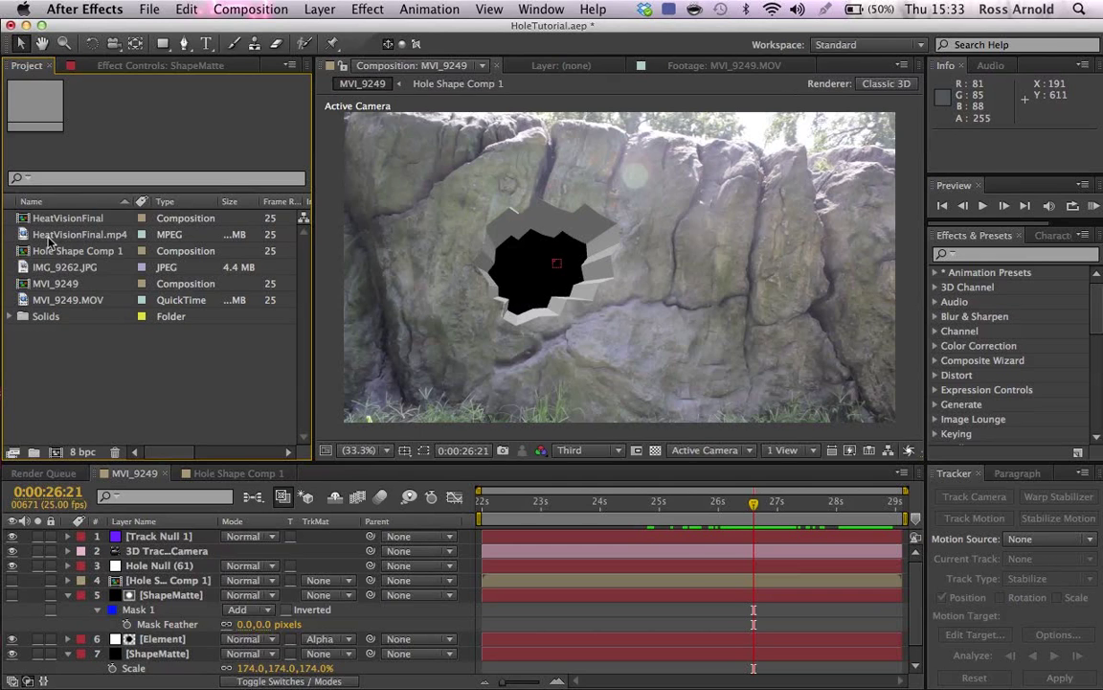
# Bring IMG_9262.JPG from the Project panel into the MVI_9249 composition as a layer
pyautogui.click(65, 266)
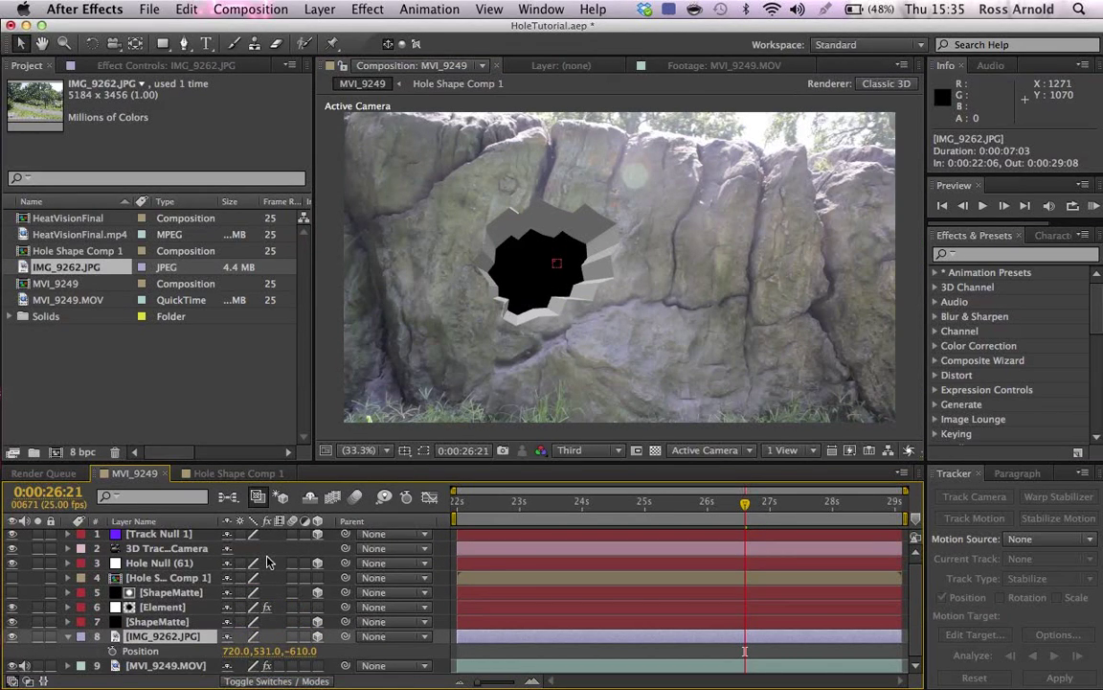
# Copy Track Null 1's position to the photo, then push its Z position deeper behind the wall
pyautogui.click(157, 537)
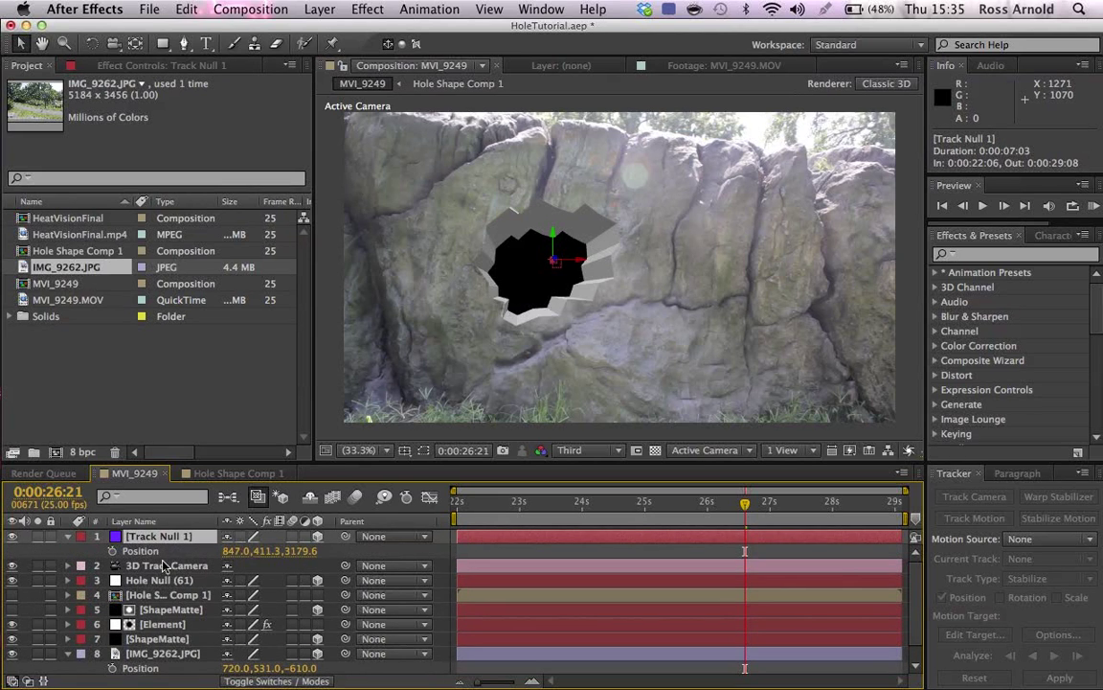
pyautogui.doubleClick(239, 552)
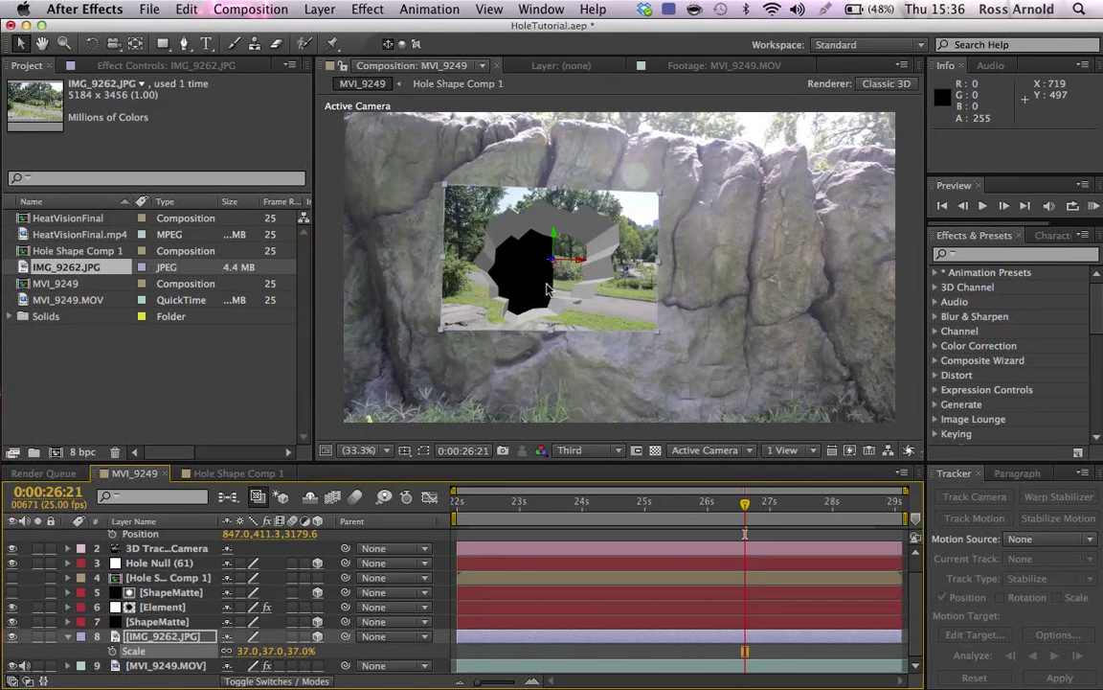
pyautogui.moveTo(552, 268)
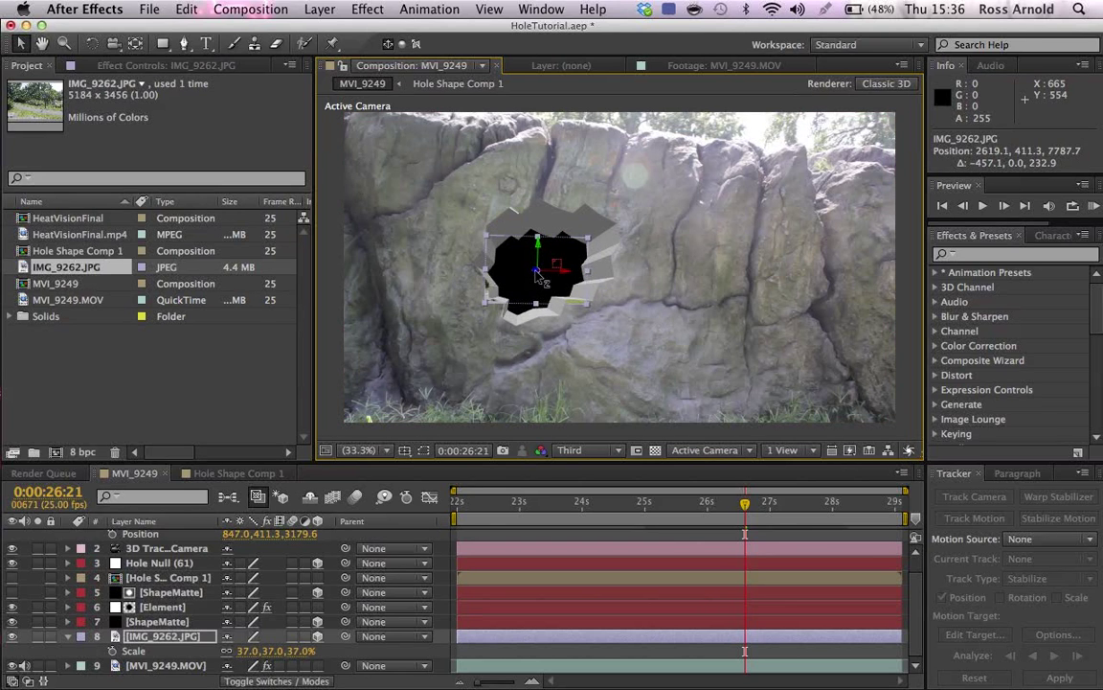
pyautogui.moveTo(539, 272); pyautogui.dragTo(560, 268)
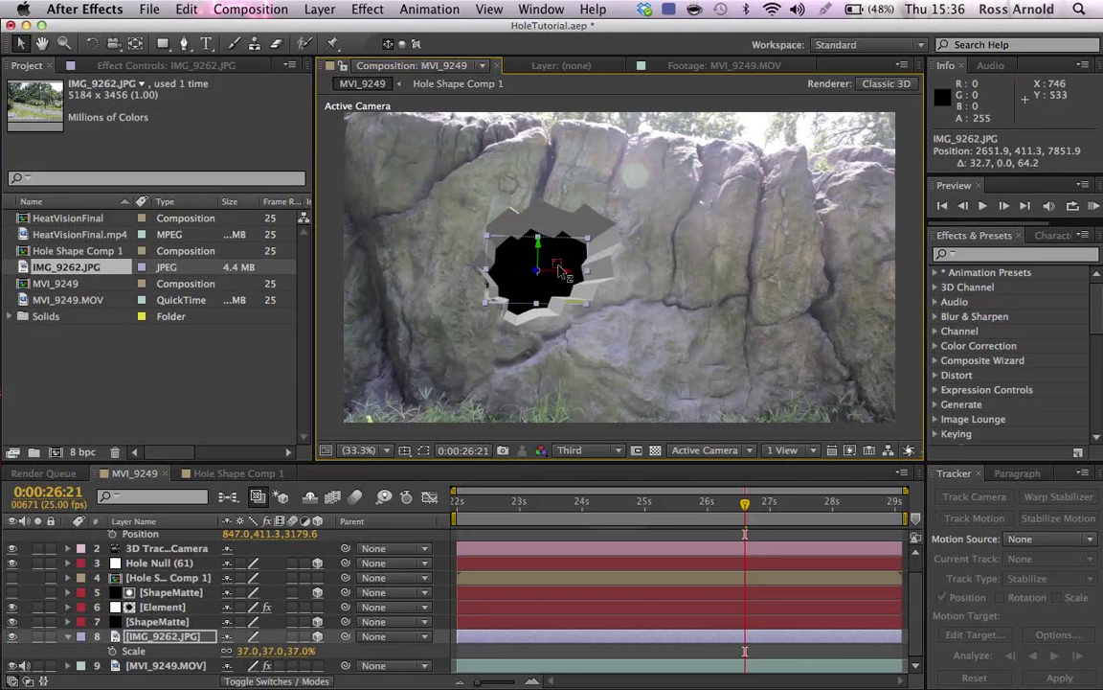
pyautogui.moveTo(559, 272); pyautogui.dragTo(540, 279)
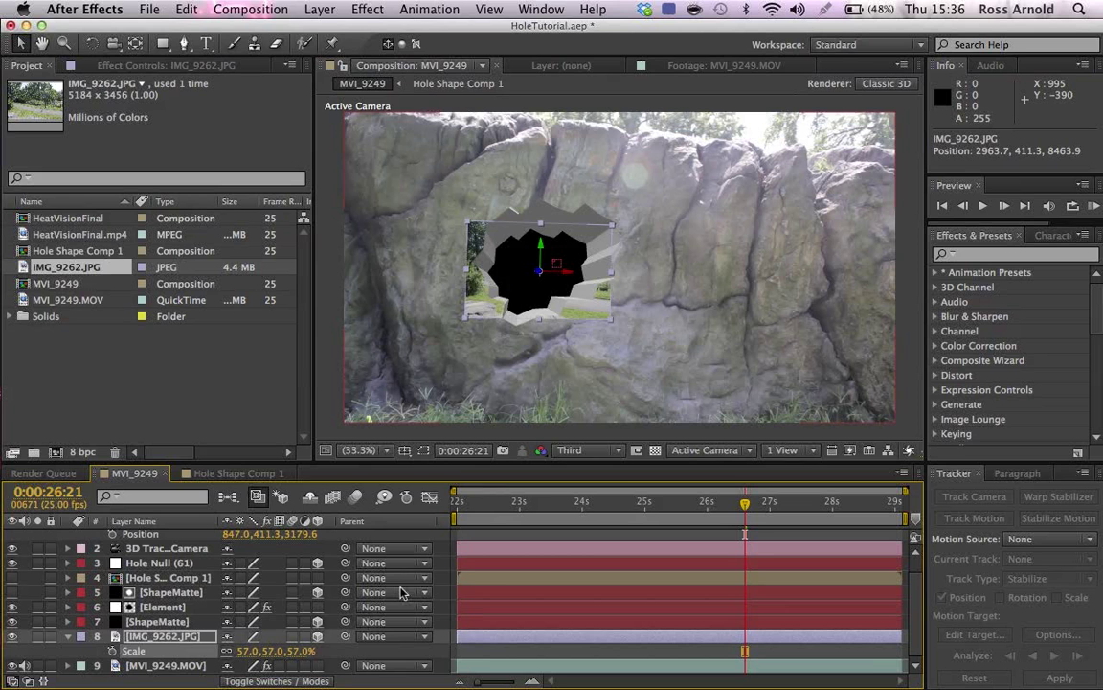
# Set the photo layer's track matte to Alpha Matte [ShapeMatte] and check it on another frame
pyautogui.click(157, 640)
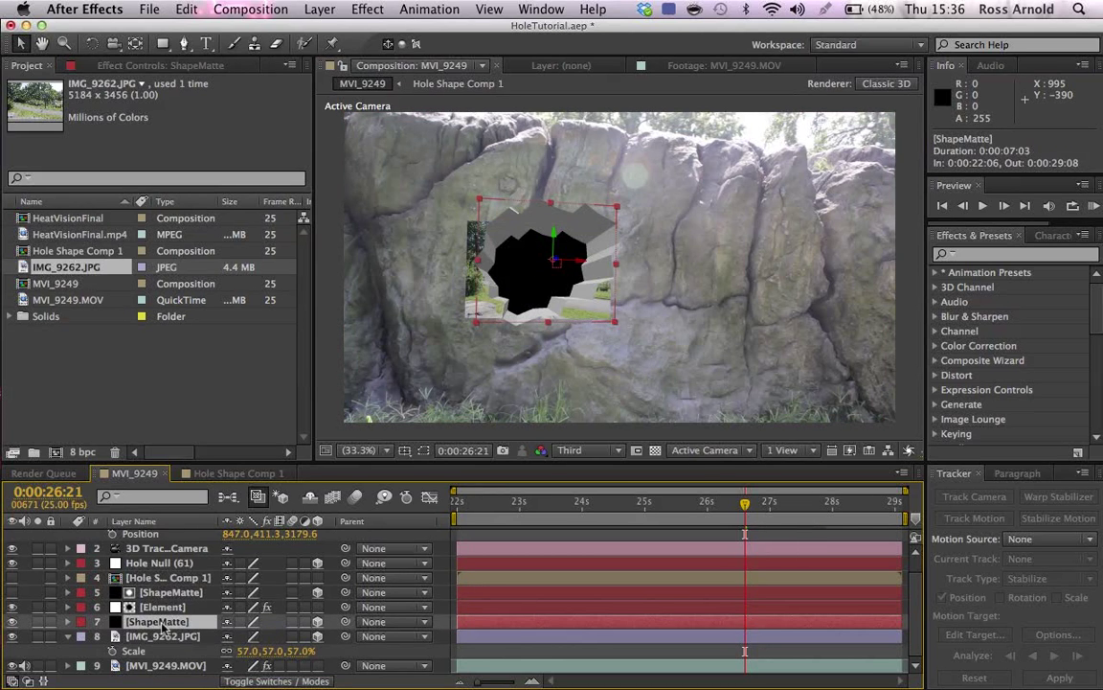
pyautogui.click(158, 633)
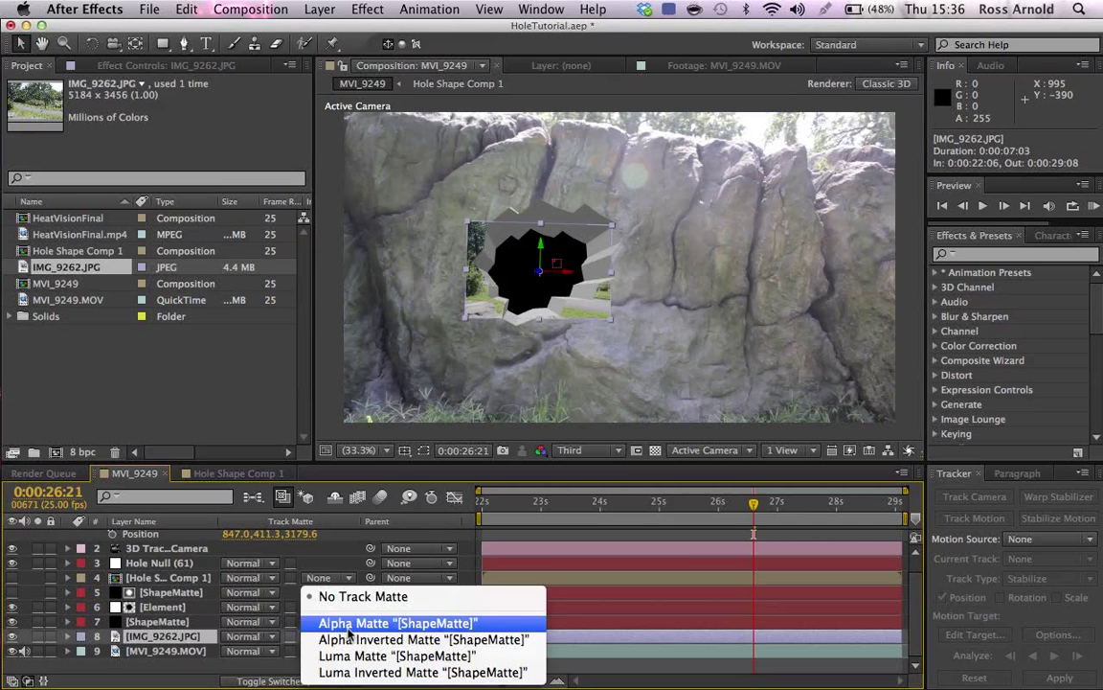
pyautogui.click(396, 622)
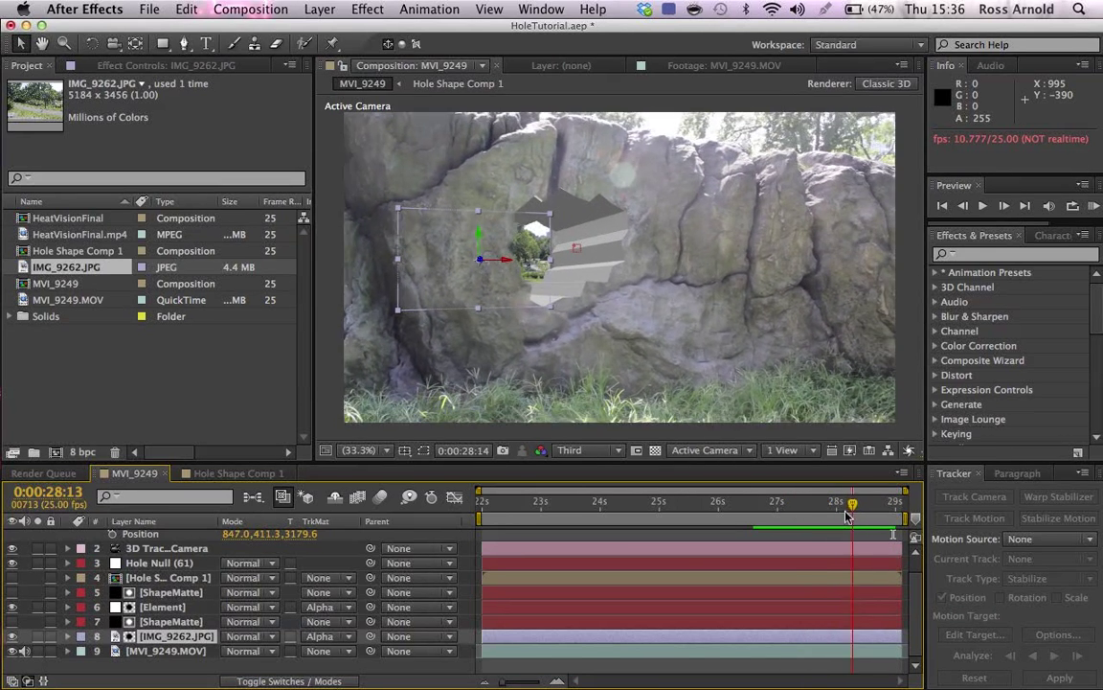
pyautogui.click(749, 502)
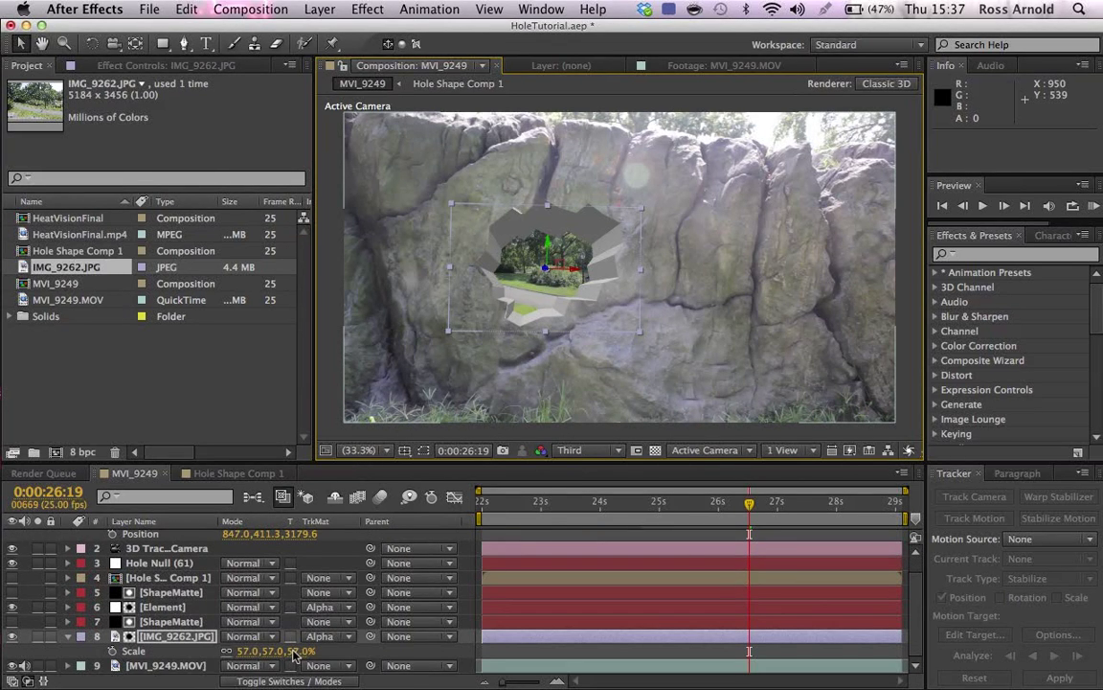
# Scale the photo to 70% and soften it with Camera Lens Blur at radius 38, then preview
pyautogui.doubleClick(306, 651)
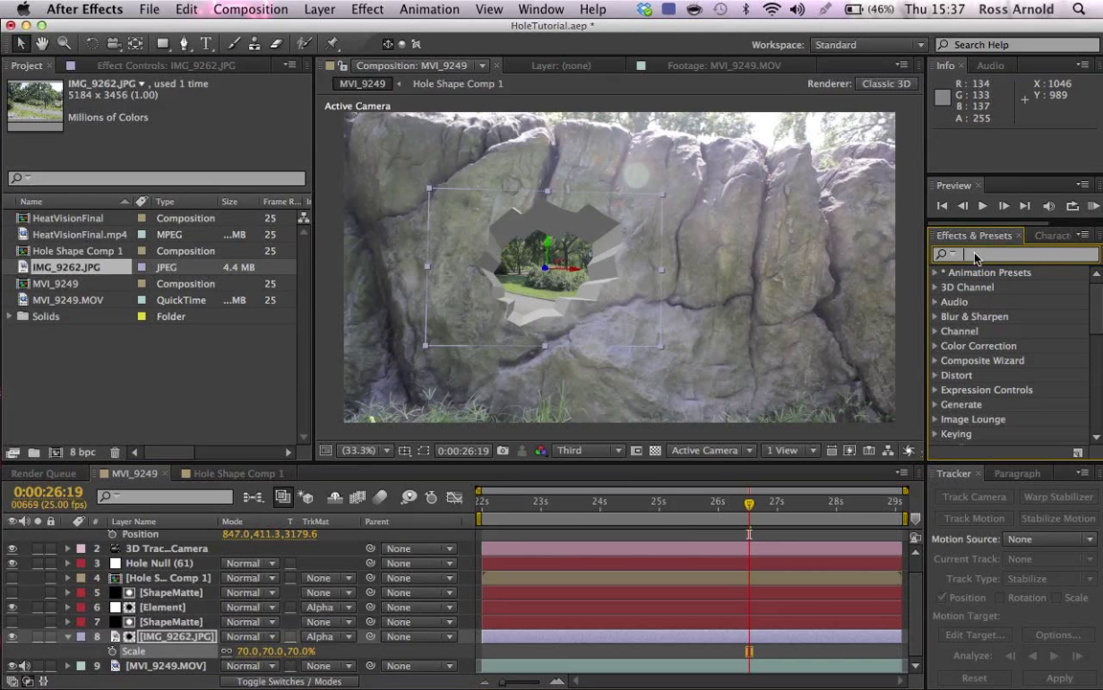
pyautogui.write('lens')
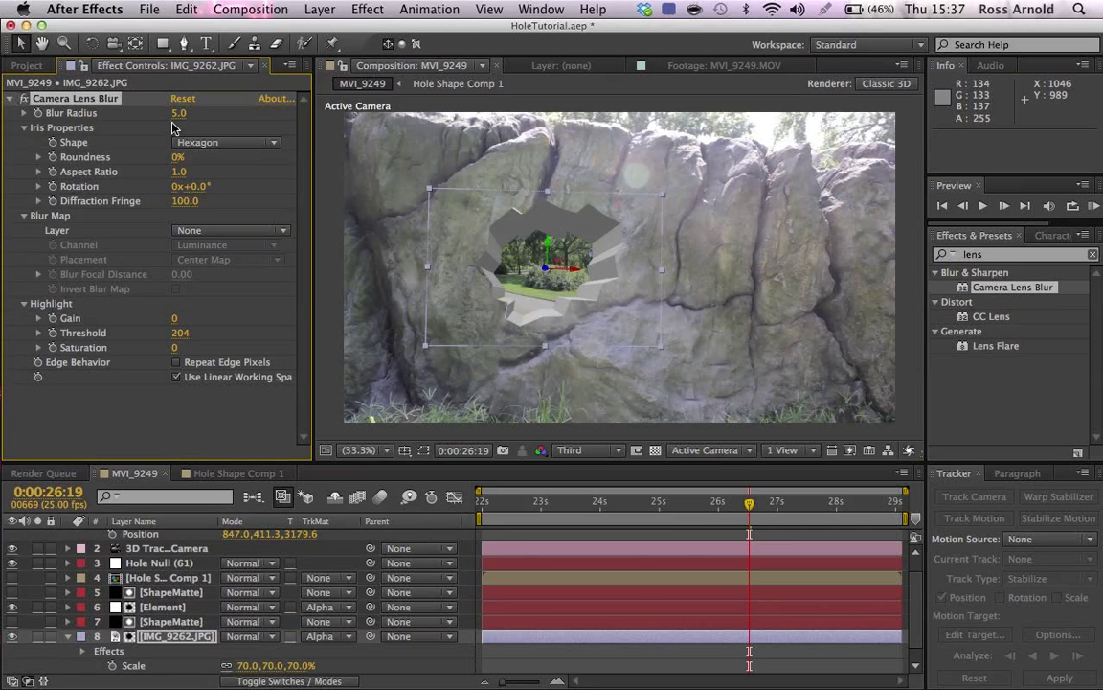
pyautogui.moveTo(181, 113); pyautogui.dragTo(202, 113)
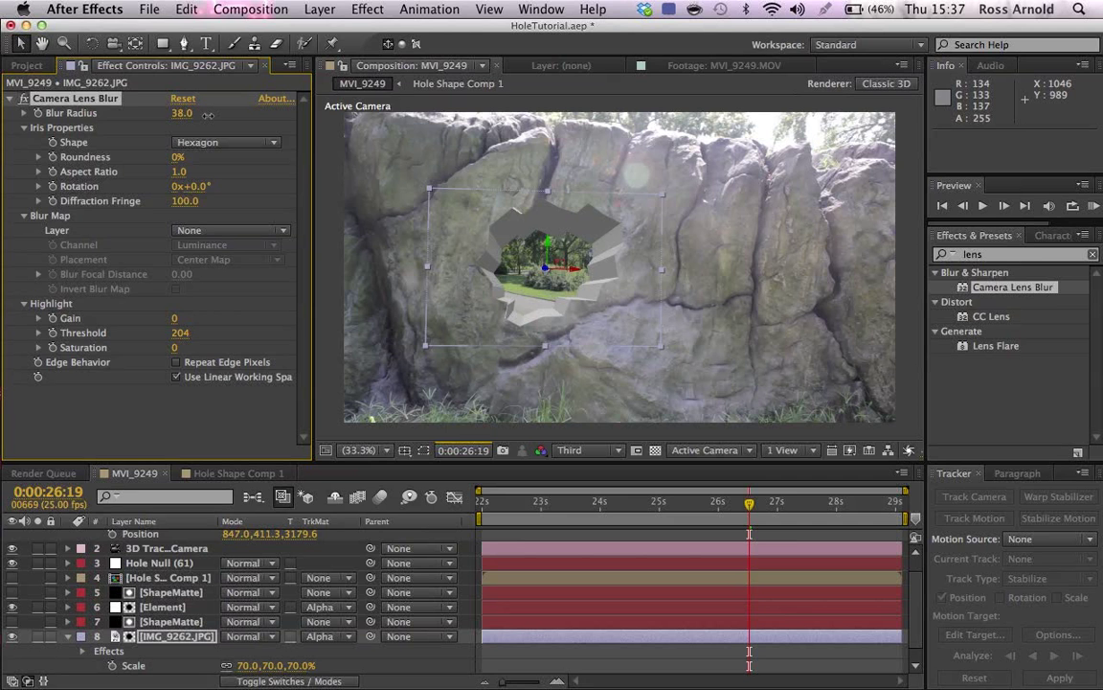
pyautogui.moveTo(182, 113); pyautogui.dragTo(207, 113)
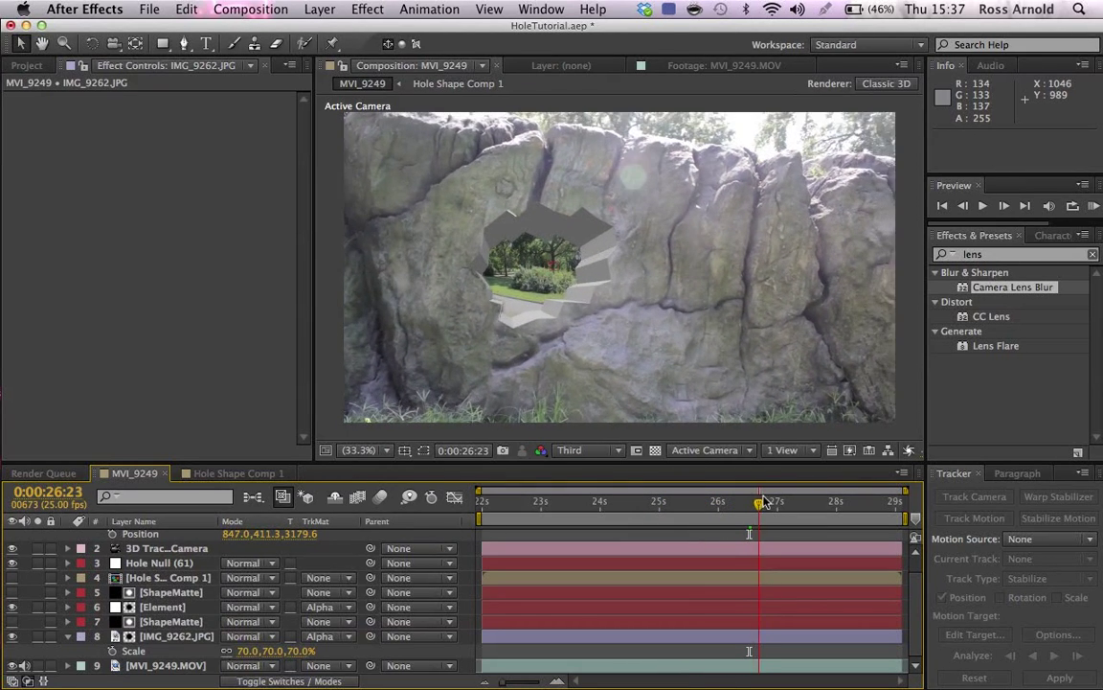
pyautogui.moveTo(766, 500); pyautogui.dragTo(730, 500)
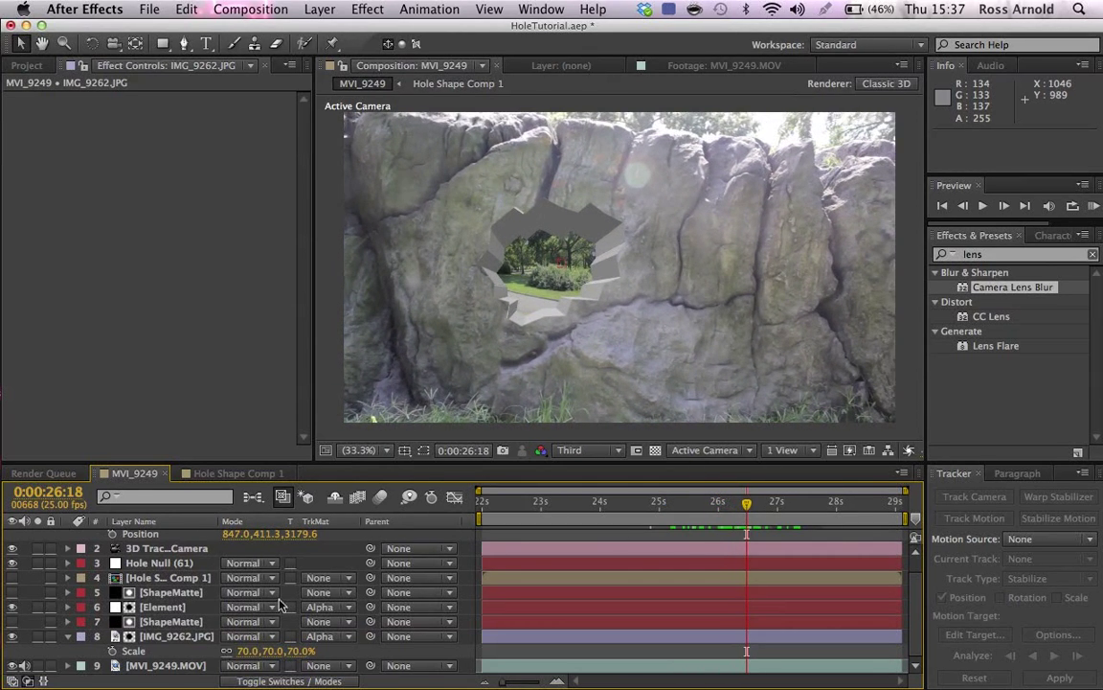
# Apply Fast Blur to the Element layer with Blurriness 2.0
pyautogui.click(150, 607)
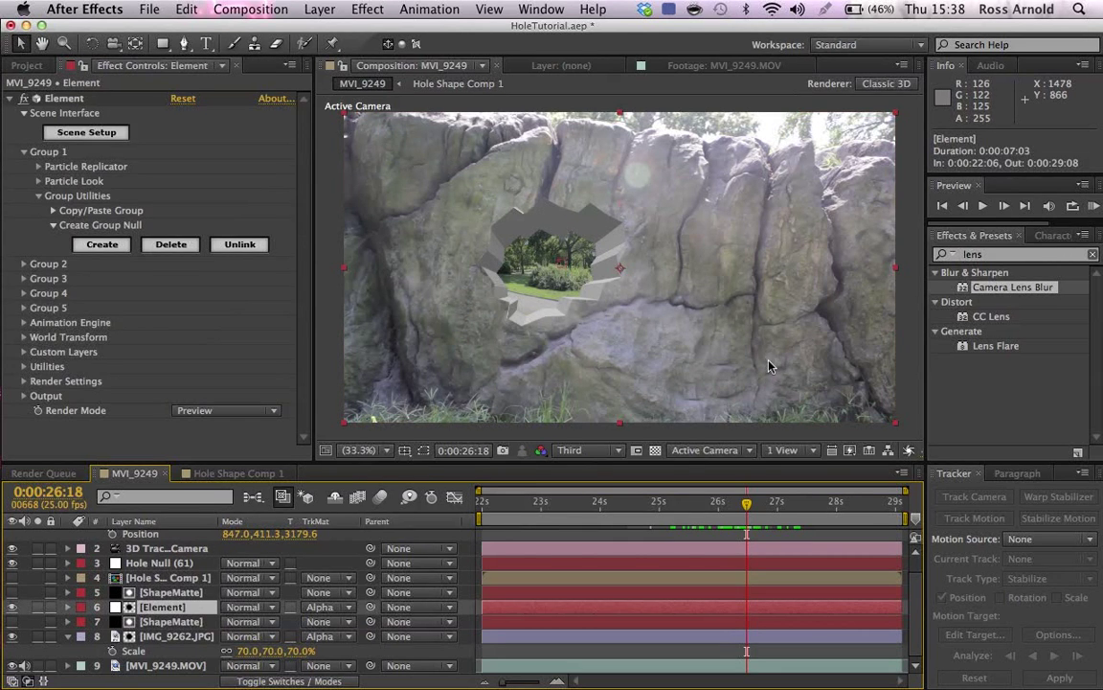
pyautogui.write('fast blur')
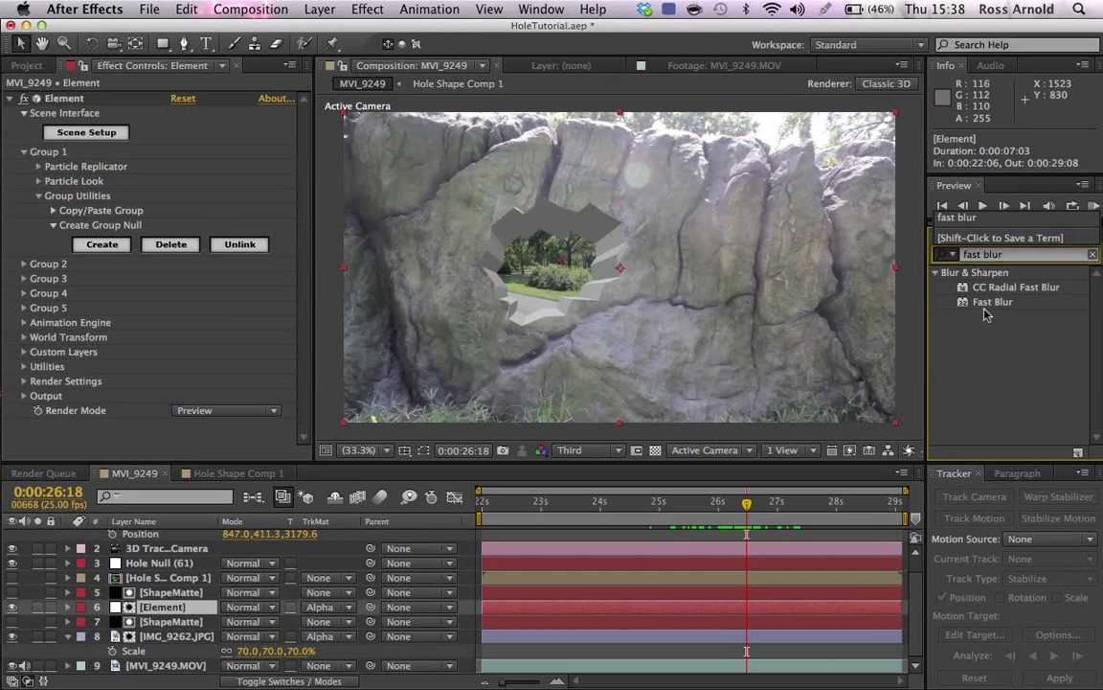
pyautogui.doubleClick(992, 301)
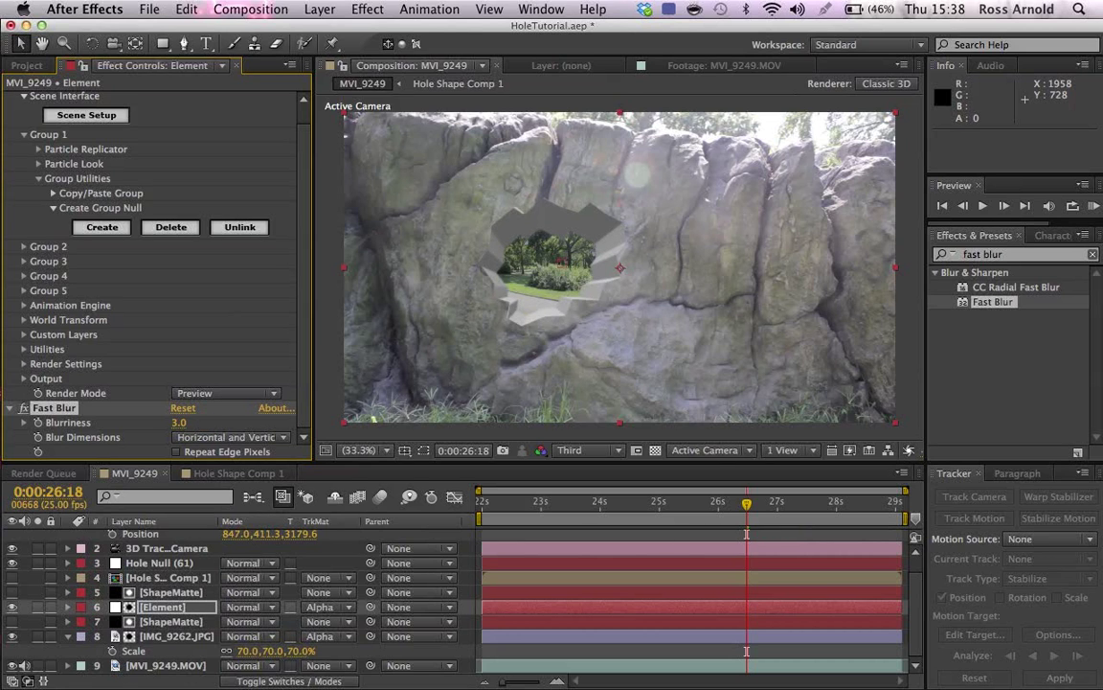
pyautogui.click(180, 422)
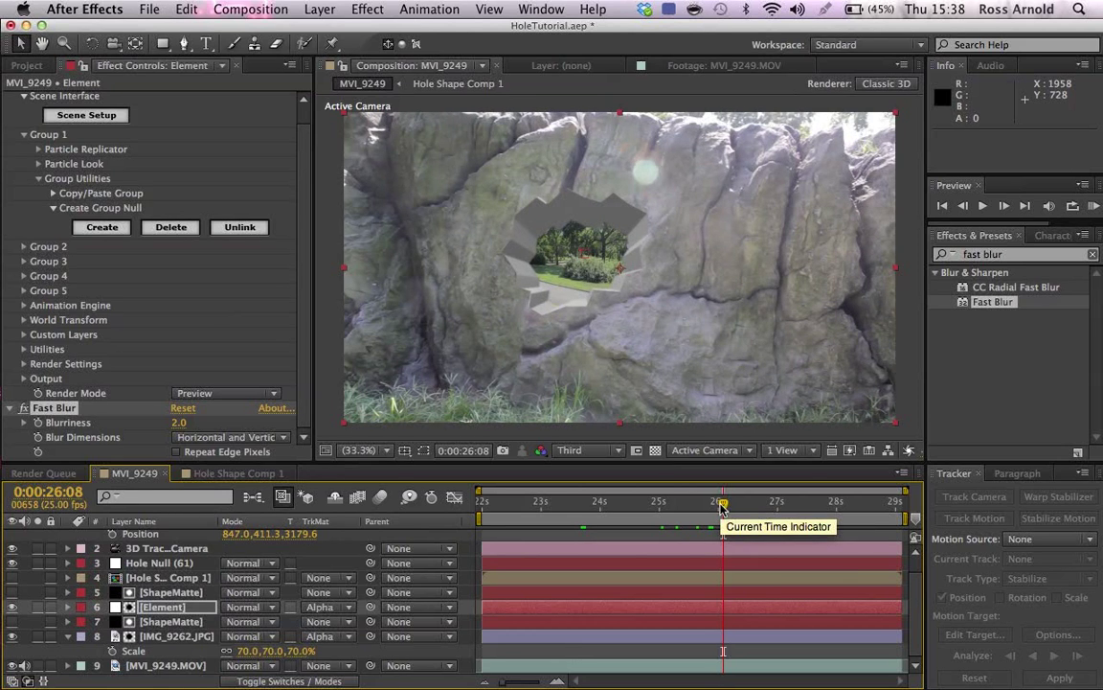
pyautogui.moveTo(624, 291)
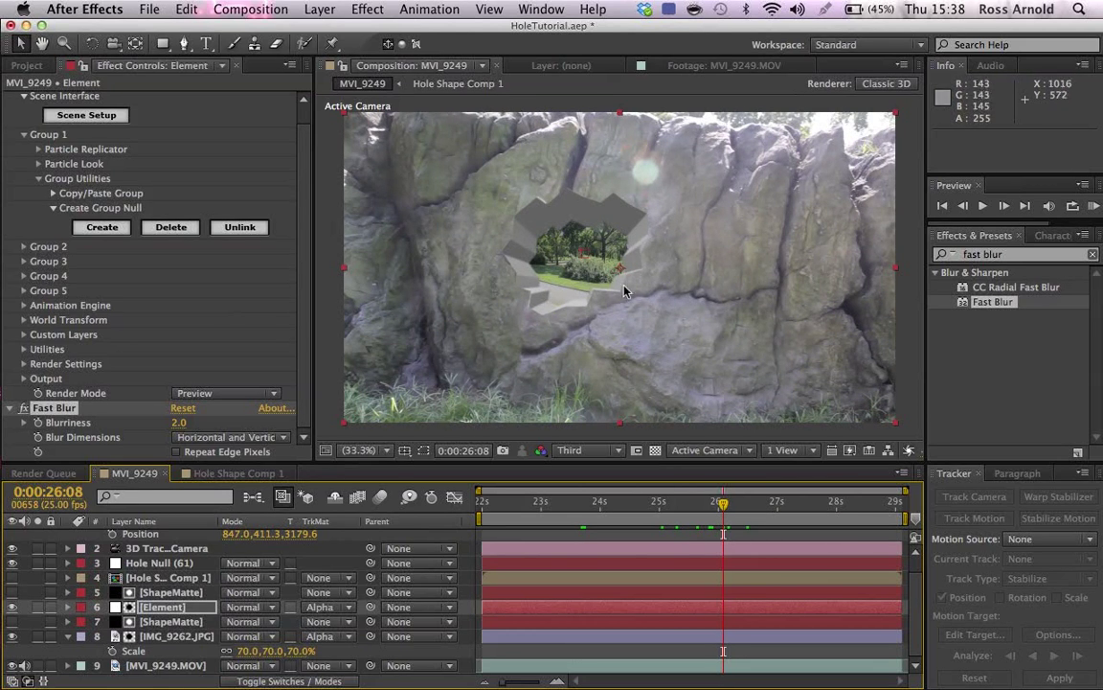
# Scrub through the shot to check the blurred hole and its tracking
pyautogui.click(698, 502)
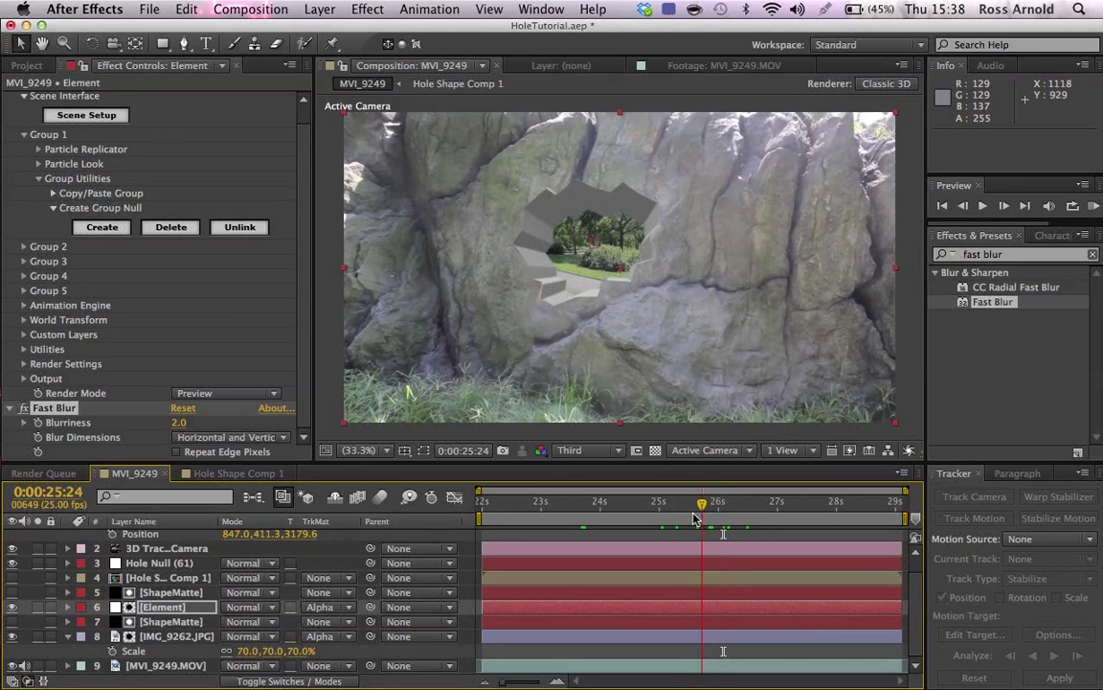
pyautogui.moveTo(701, 506); pyautogui.dragTo(747, 506)
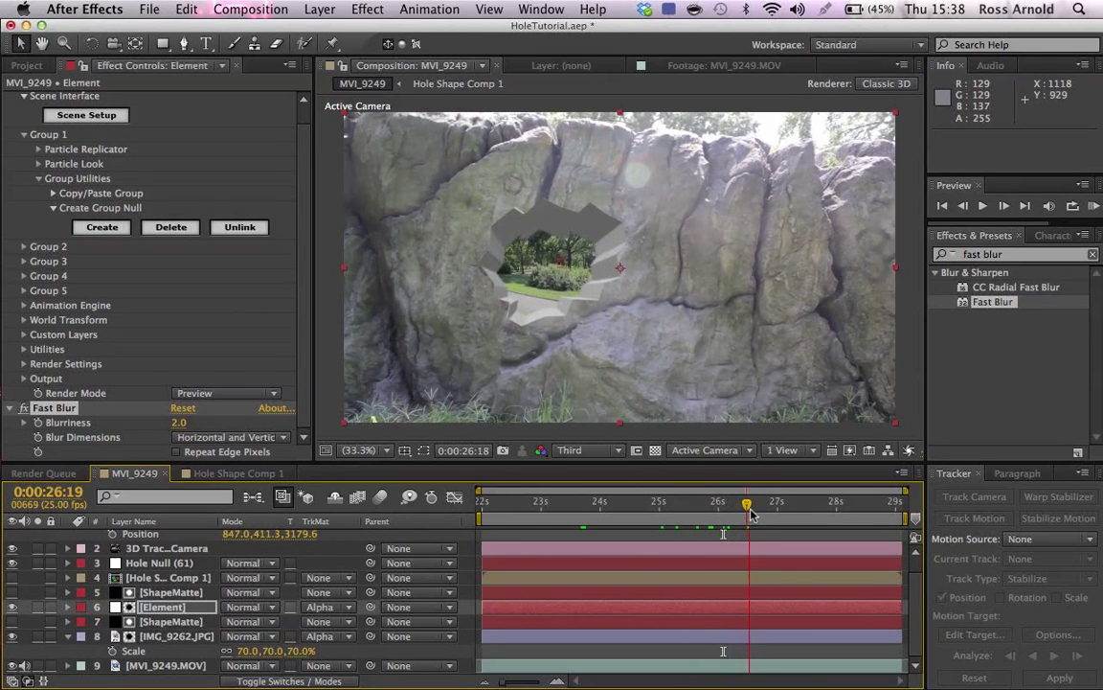
pyautogui.moveTo(747, 502); pyautogui.dragTo(801, 502)
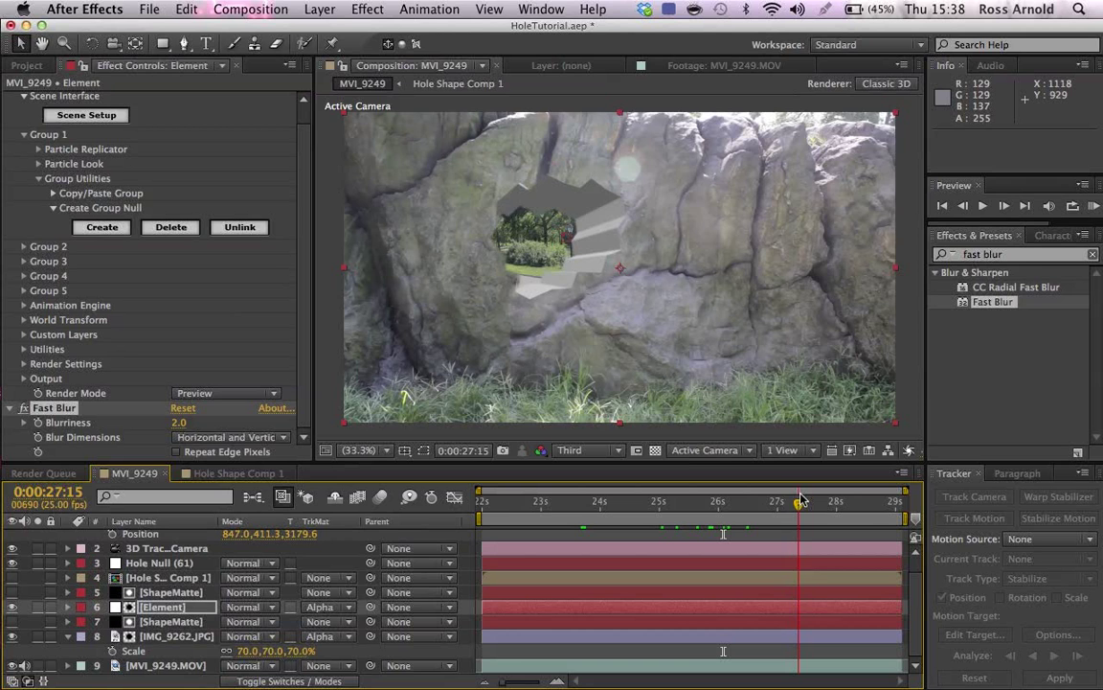
pyautogui.moveTo(801, 500); pyautogui.dragTo(866, 500)
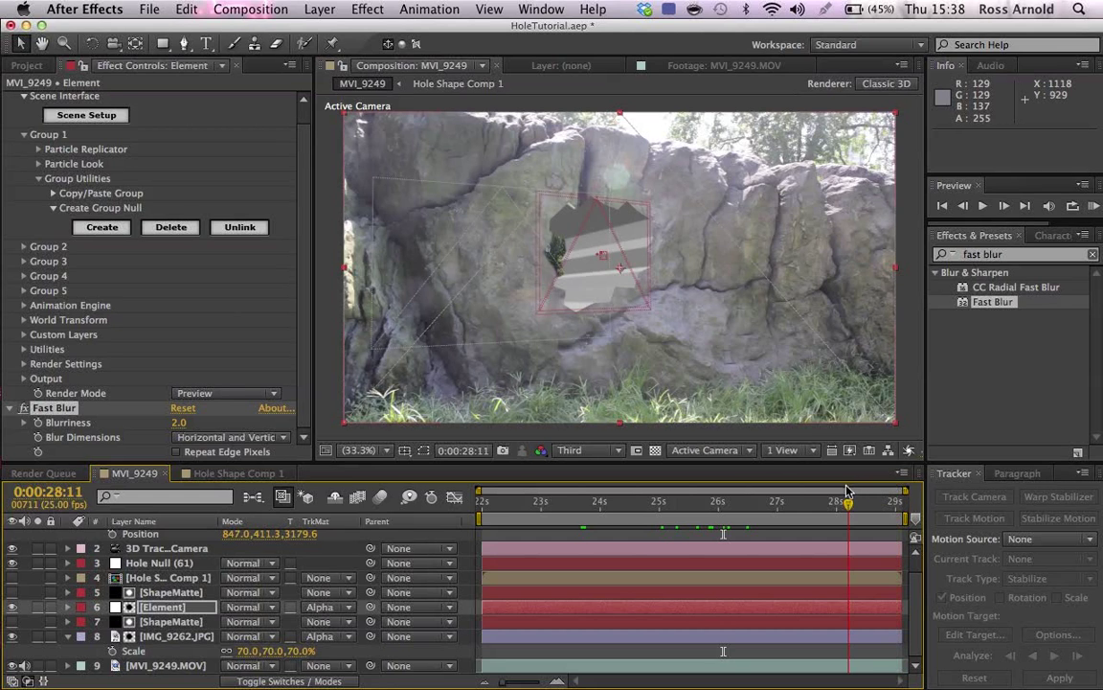
pyautogui.moveTo(851, 506); pyautogui.dragTo(773, 506)
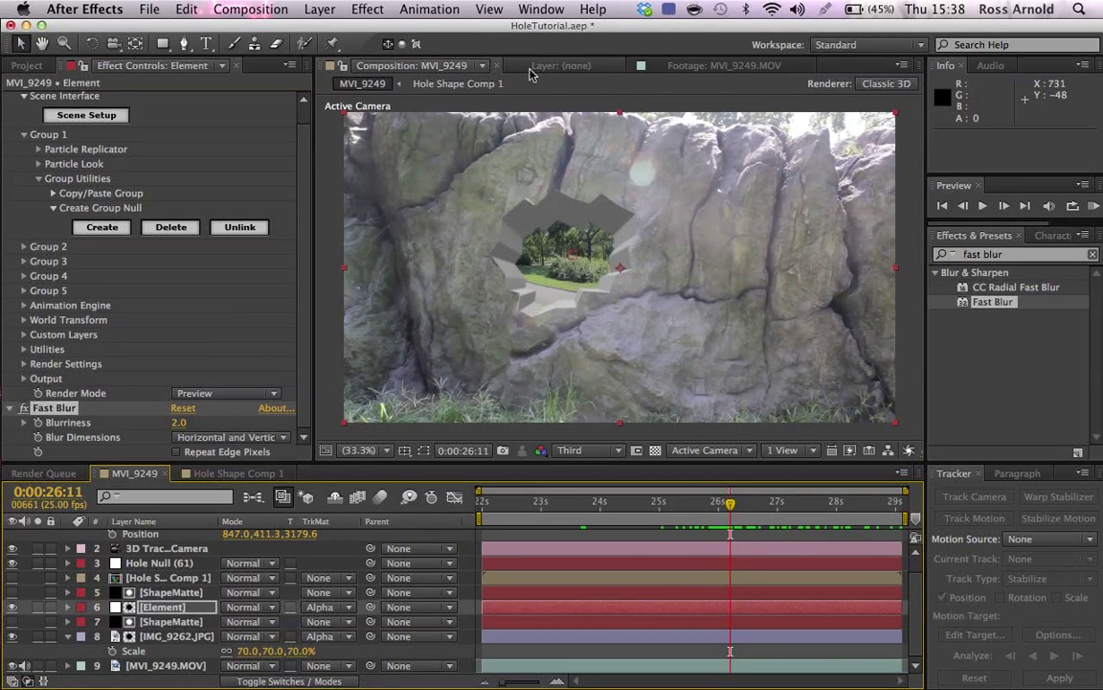
pyautogui.moveTo(613, 157)
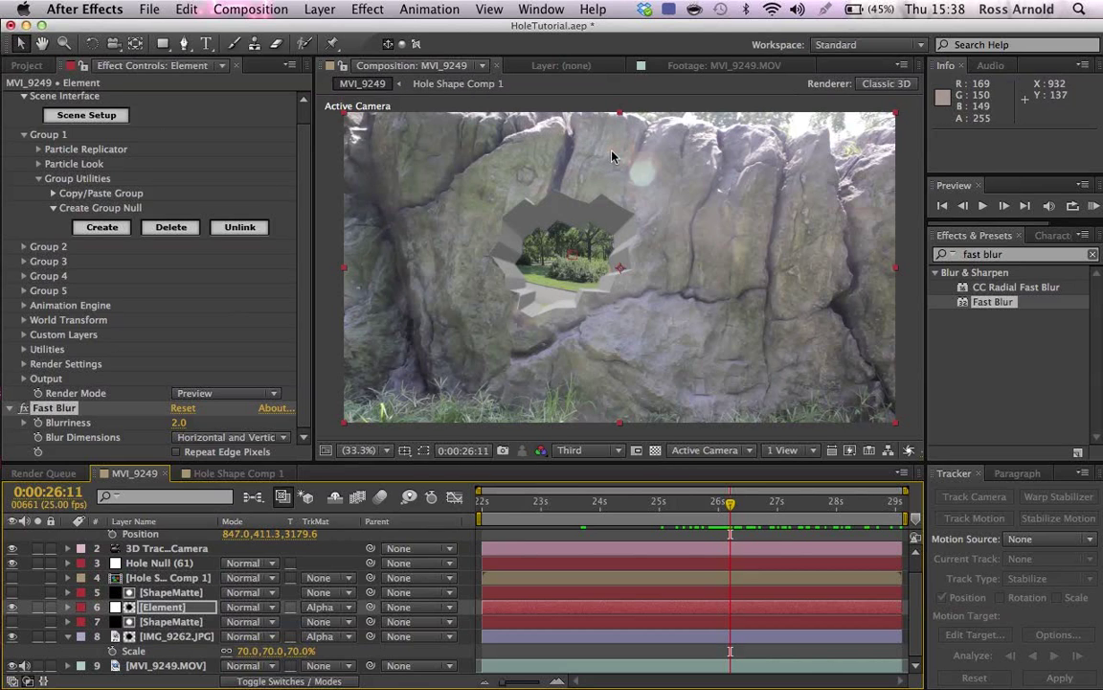
pyautogui.moveTo(555, 326)
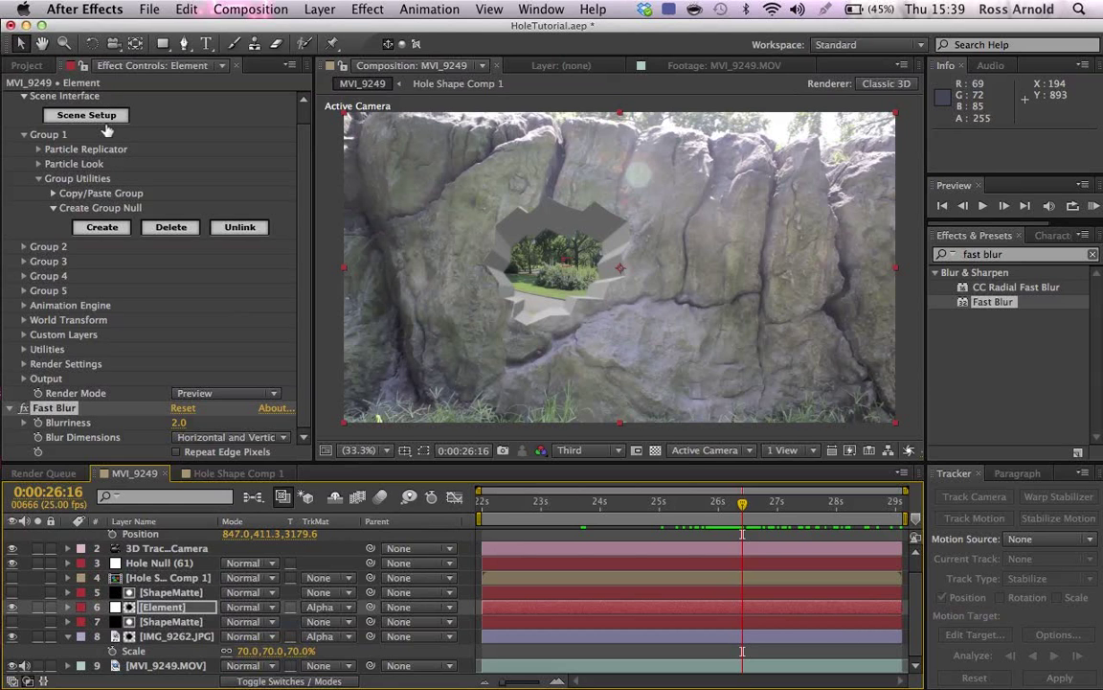
# In Scene Setup, browse the Pro_Shaders Ground, Concrete and Stone presets for a rock material
pyautogui.click(86, 115)
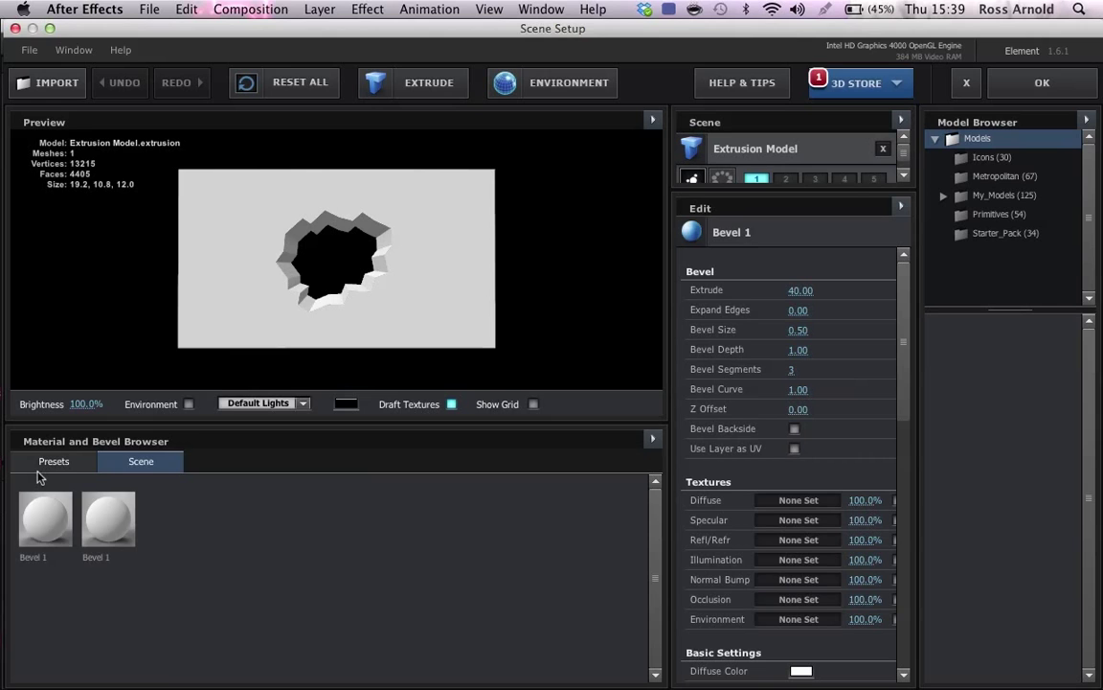
pyautogui.click(54, 461)
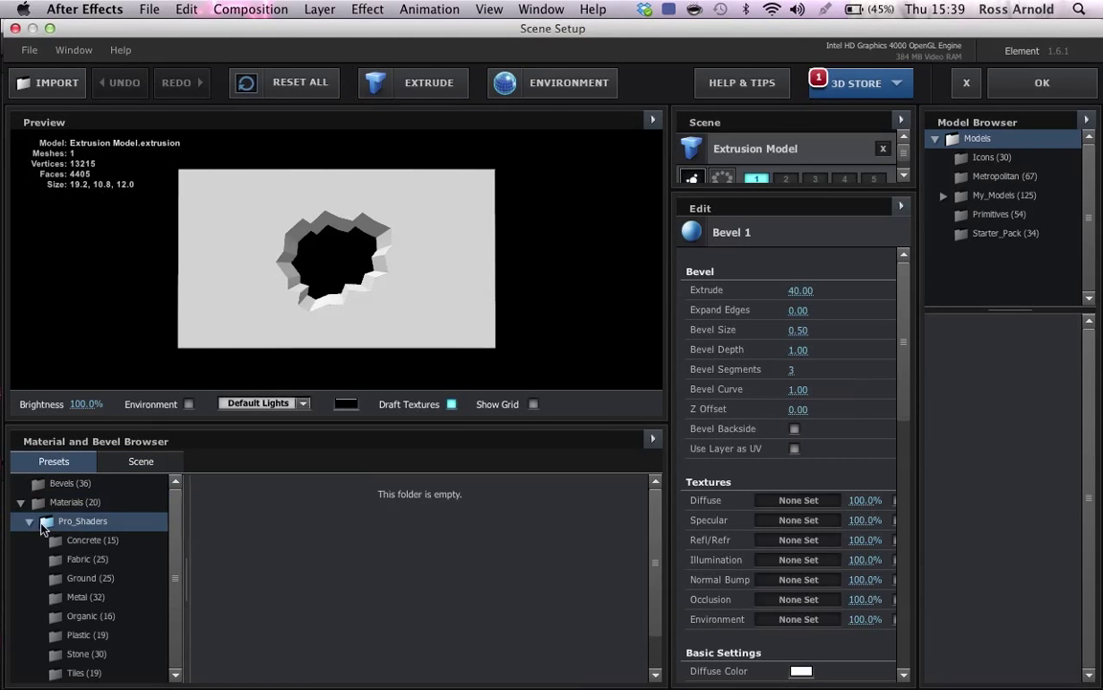
pyautogui.click(86, 579)
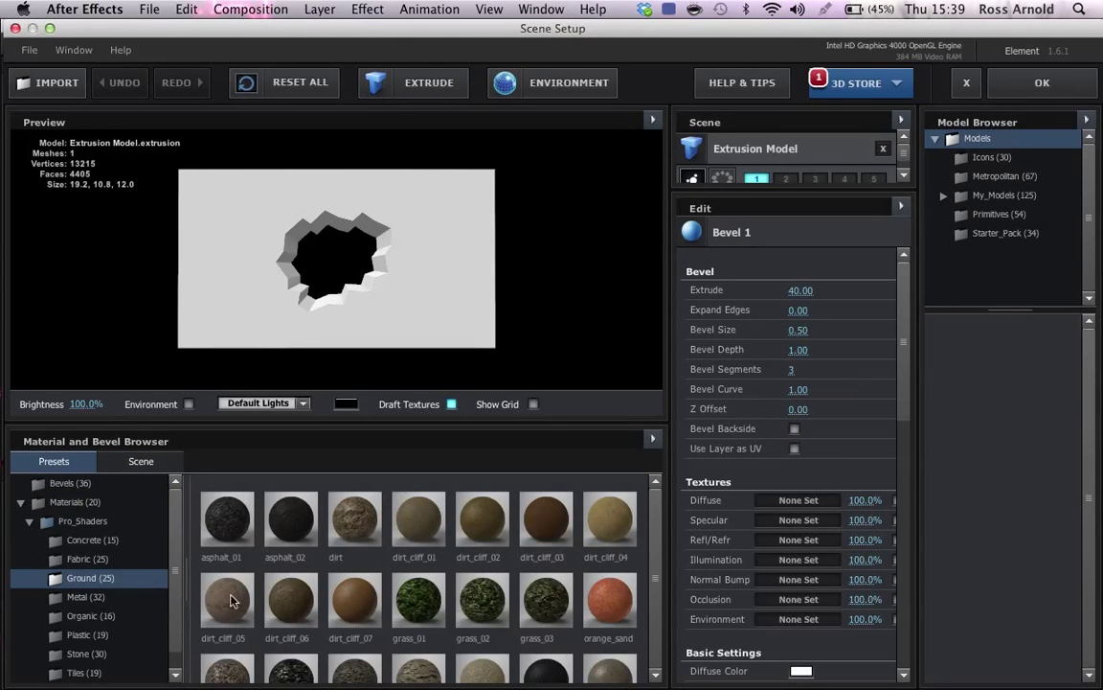
pyautogui.scroll(-3)
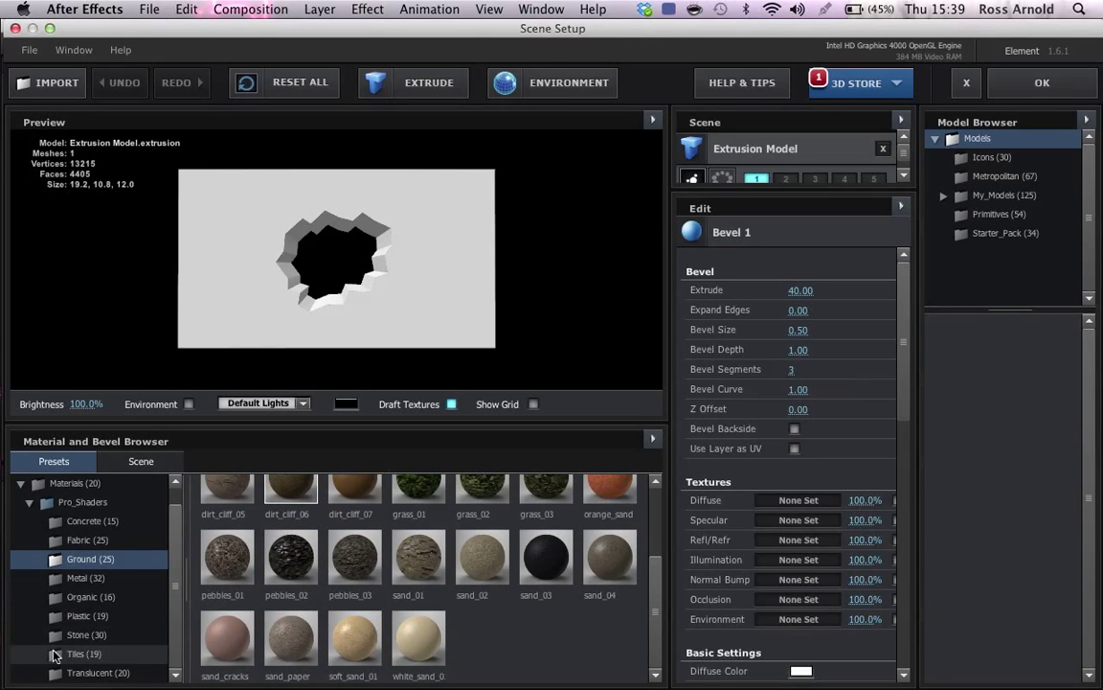
pyautogui.moveTo(53, 521)
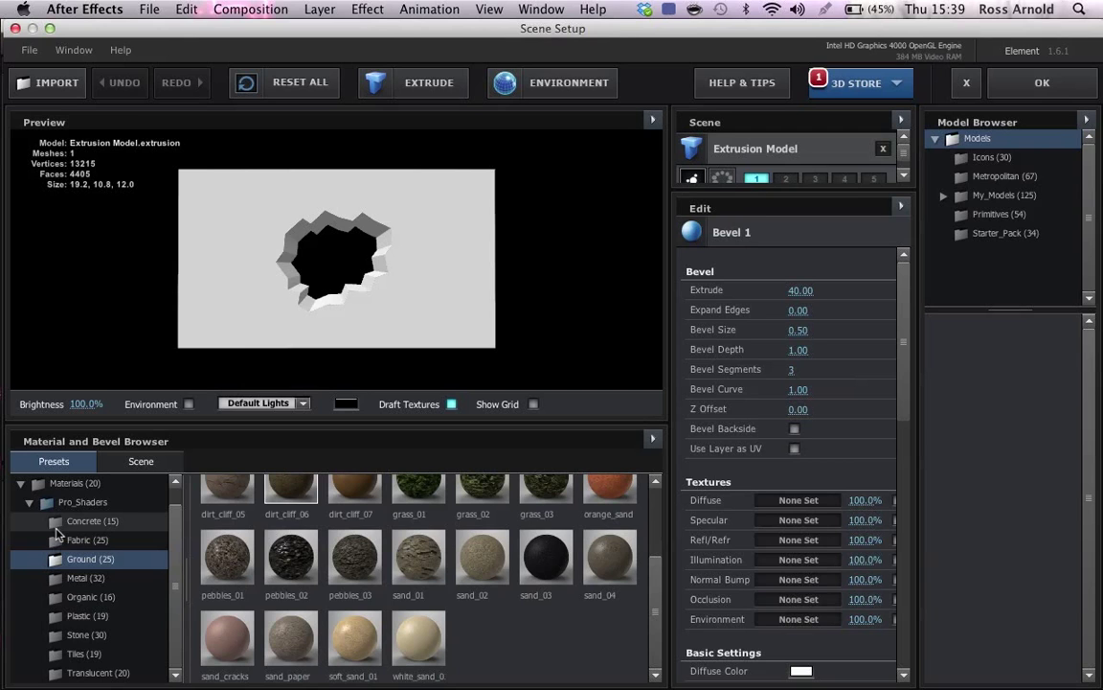
pyautogui.click(80, 521)
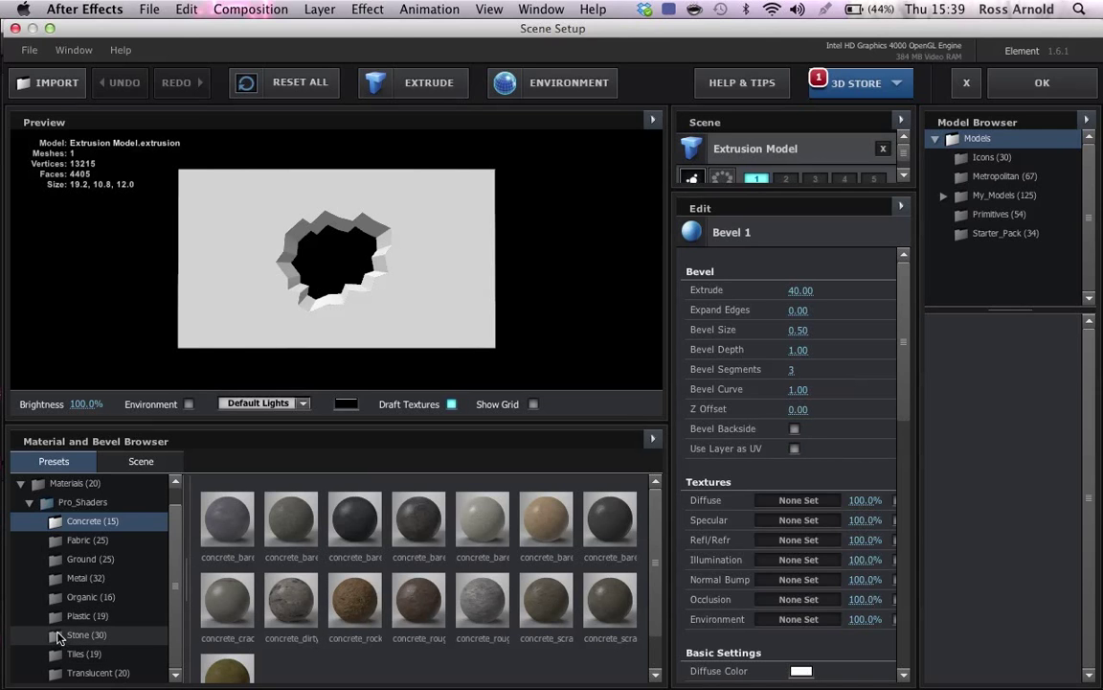
pyautogui.click(84, 632)
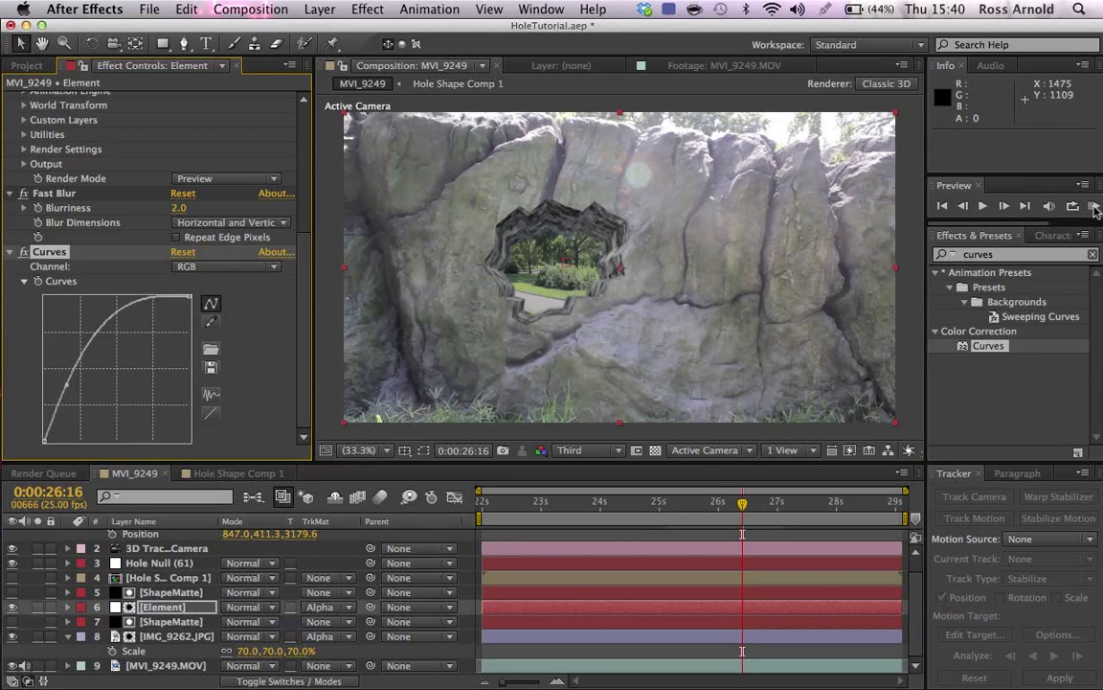
pyautogui.click(1092, 207)
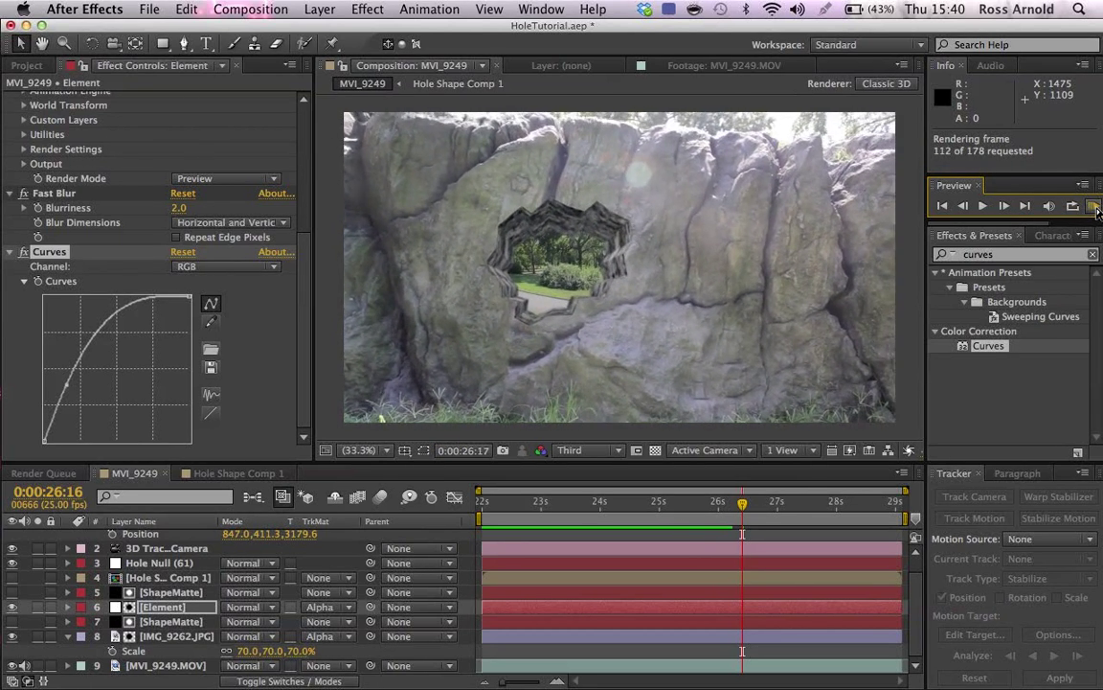
pyautogui.click(981, 206)
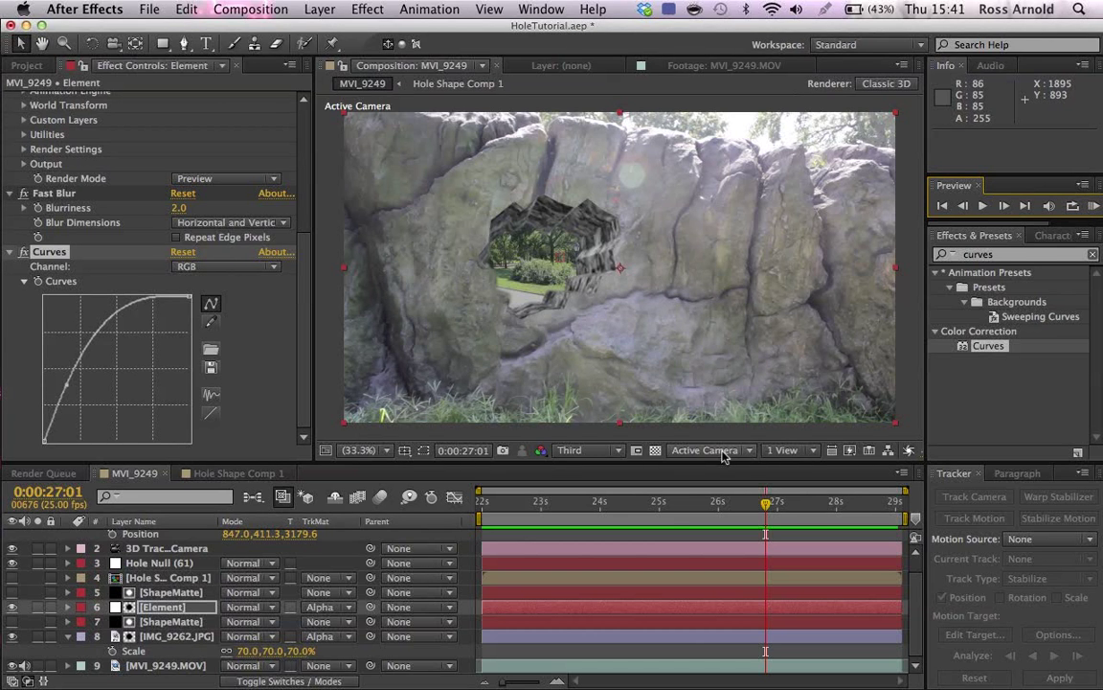
pyautogui.moveTo(767, 507); pyautogui.dragTo(720, 508)
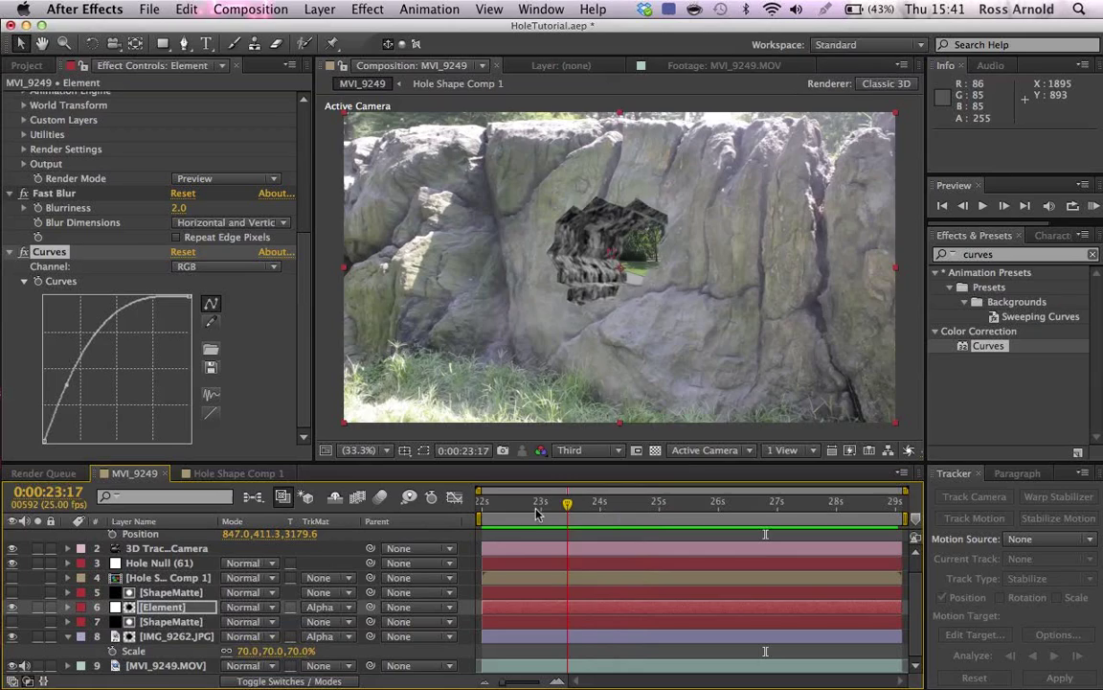
pyautogui.click(705, 502)
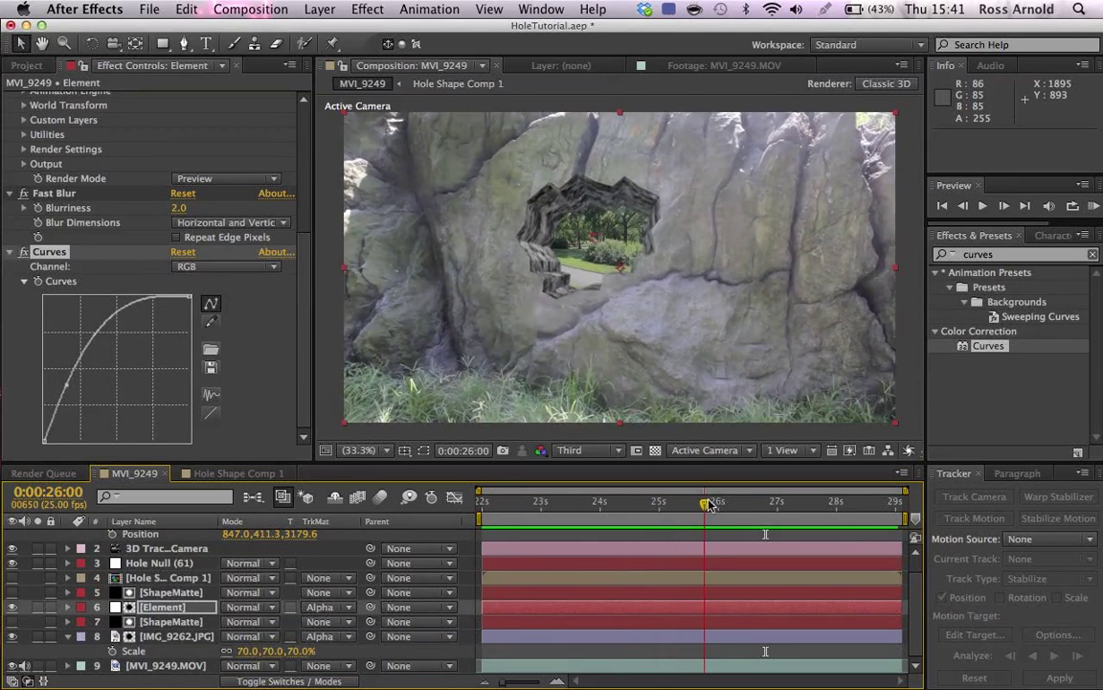